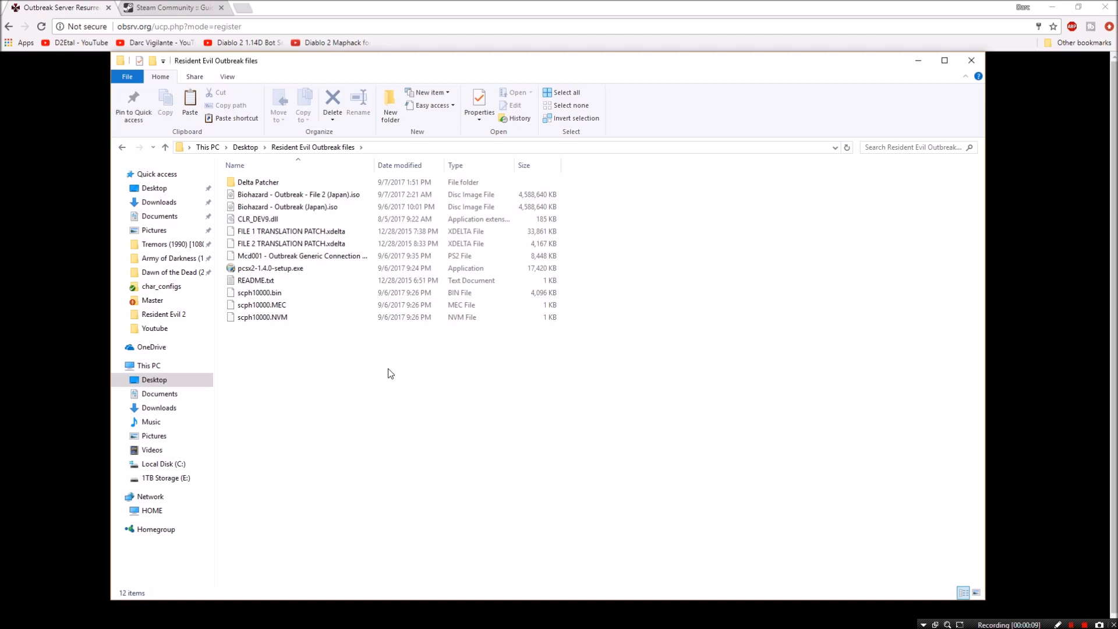
mouse_move(380, 348)
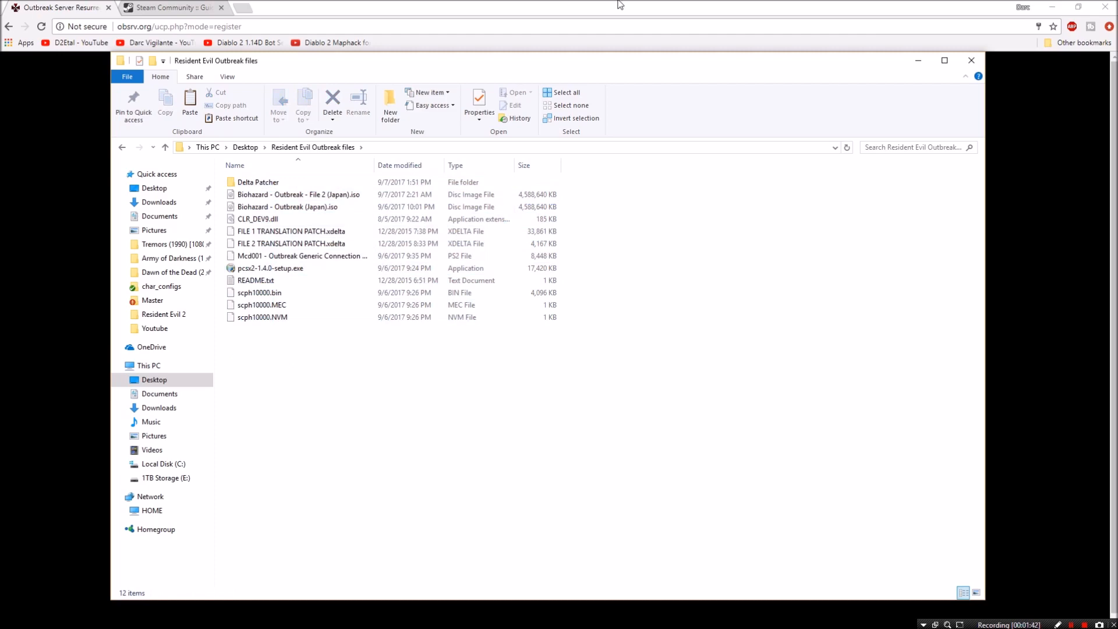
Step: Launch the pcsx2-1.4.0-setup.exe installer, keeping every component checked
click(269, 267)
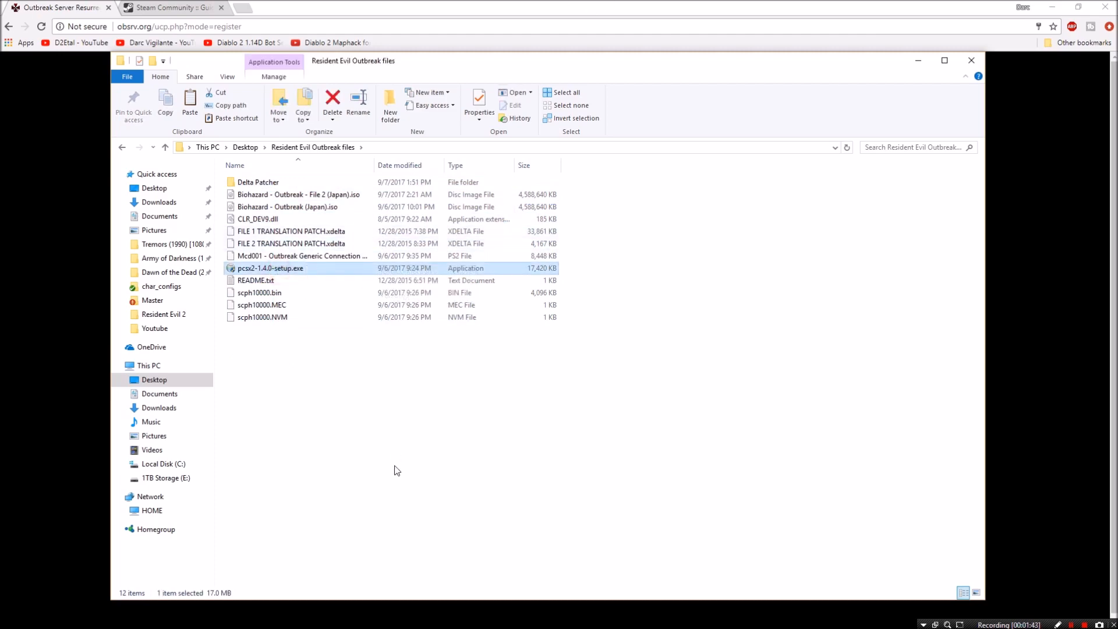
mouse_move(299, 275)
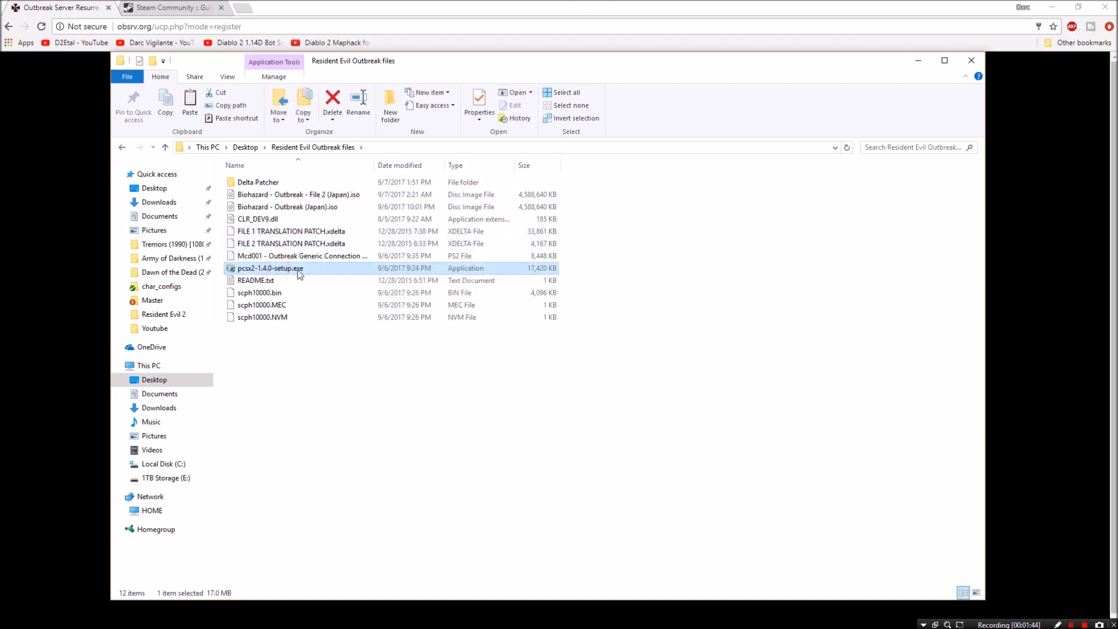
double_click(270, 267)
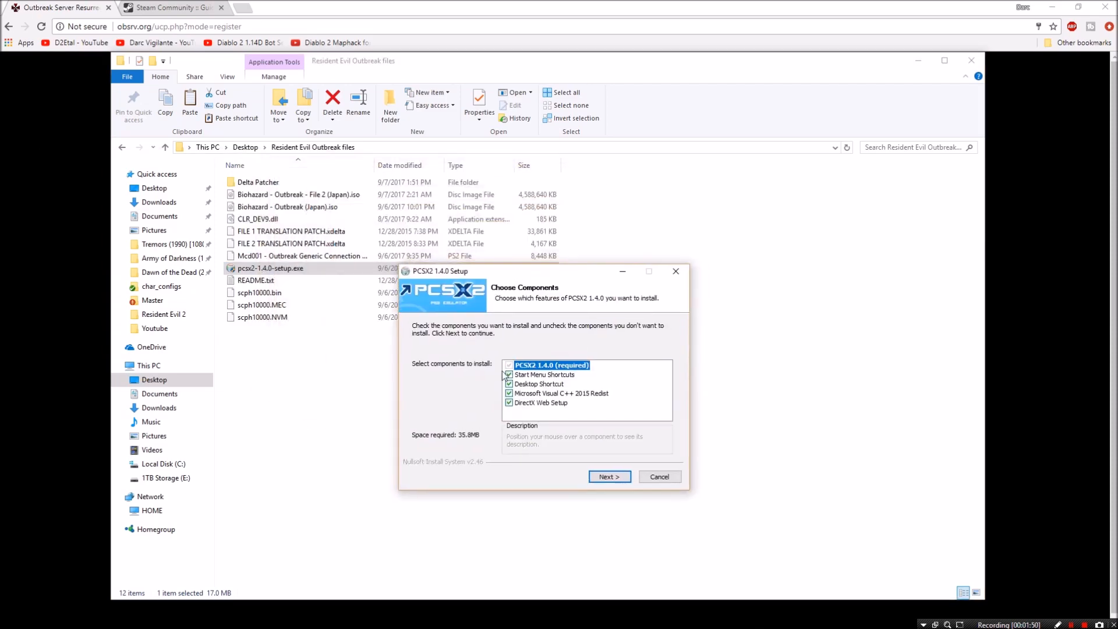
mouse_move(526, 417)
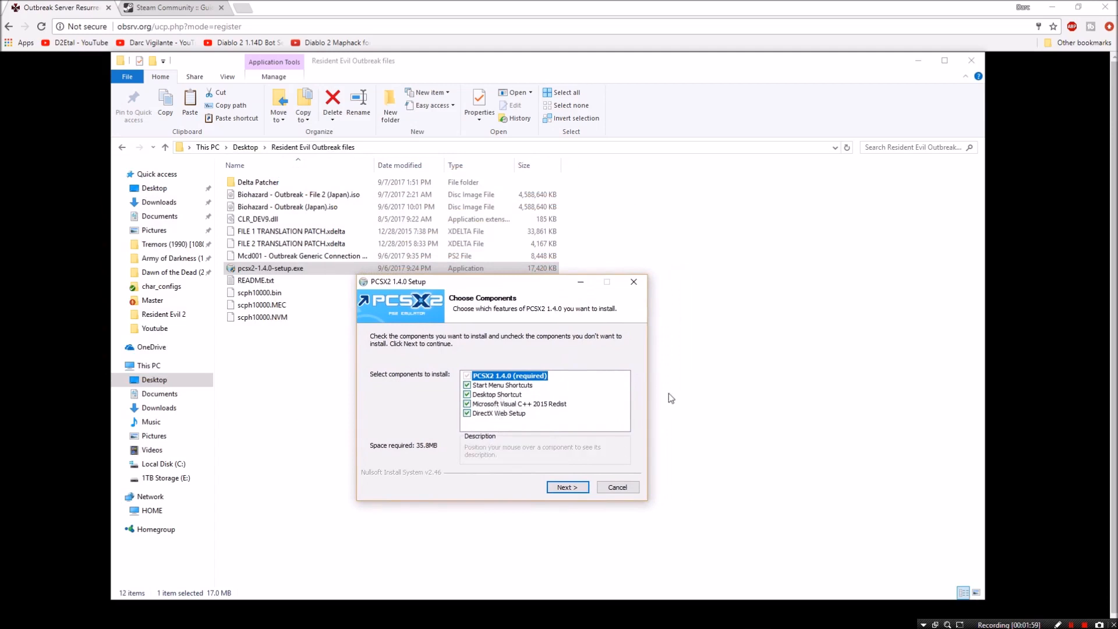
mouse_move(605, 405)
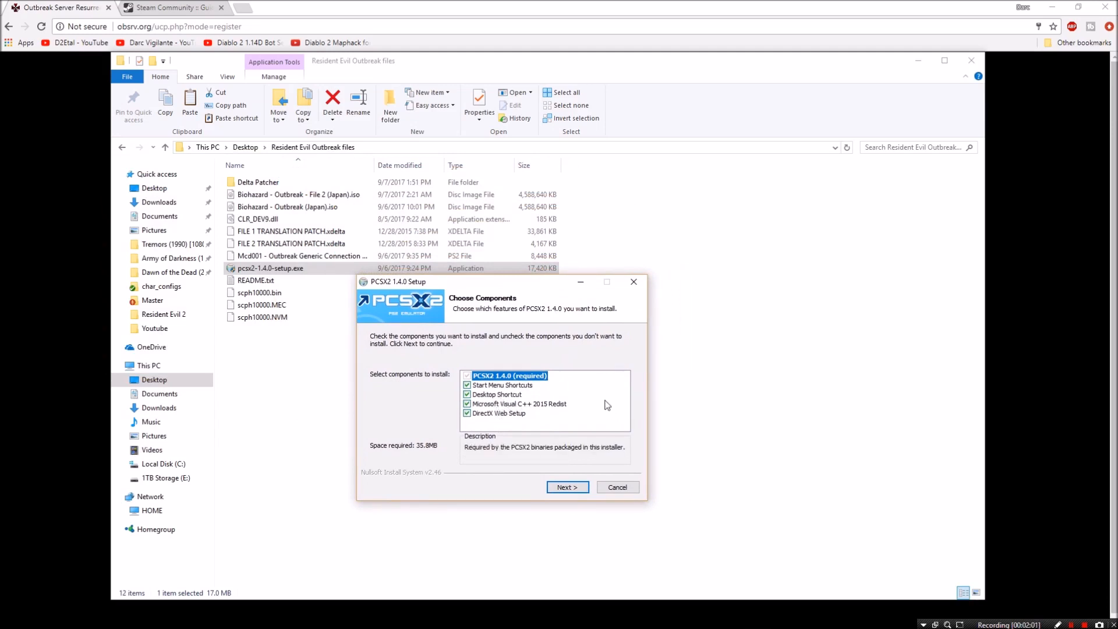
mouse_move(599, 478)
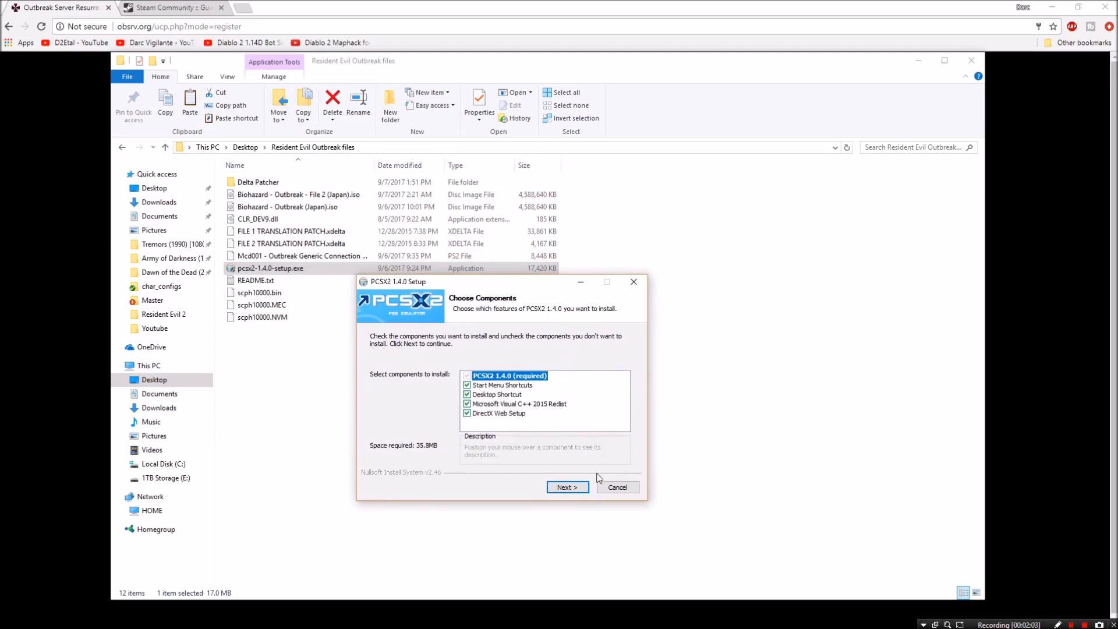
Step: Accept the components, keep the default C:\Program Files (x86)\PCSX2 1.4.0 folder, and begin installing
click(567, 487)
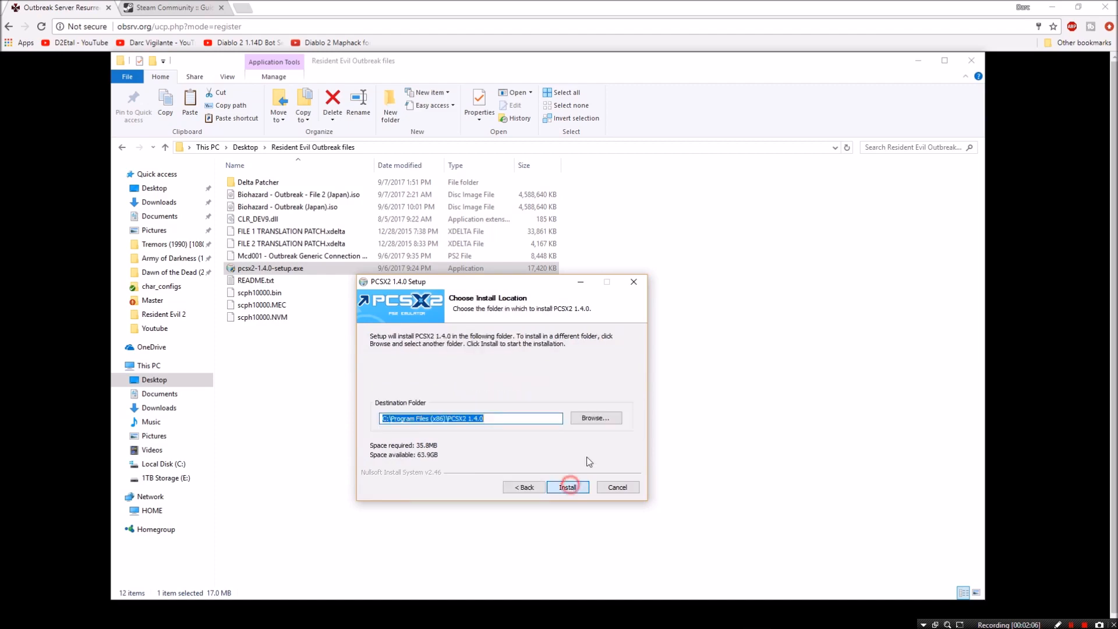
click(595, 417)
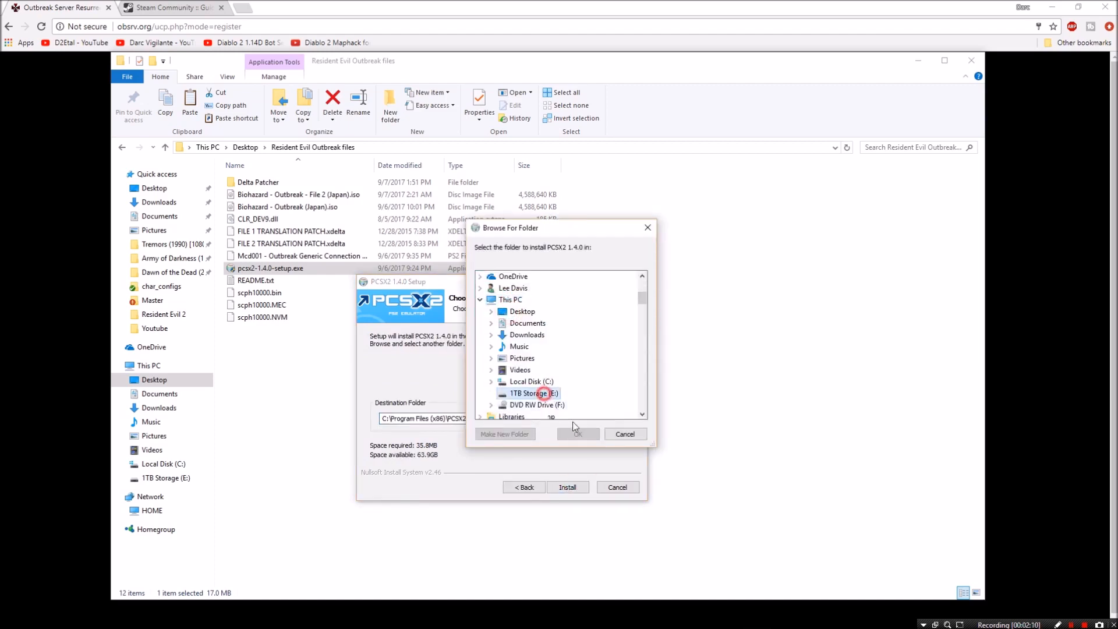
click(577, 433)
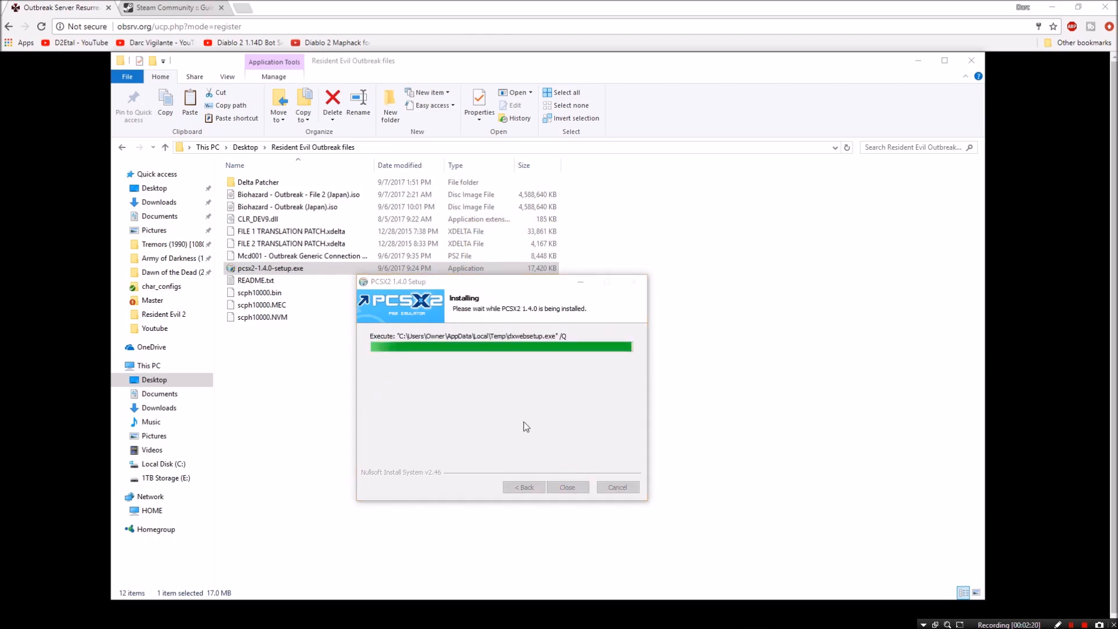
mouse_move(273, 345)
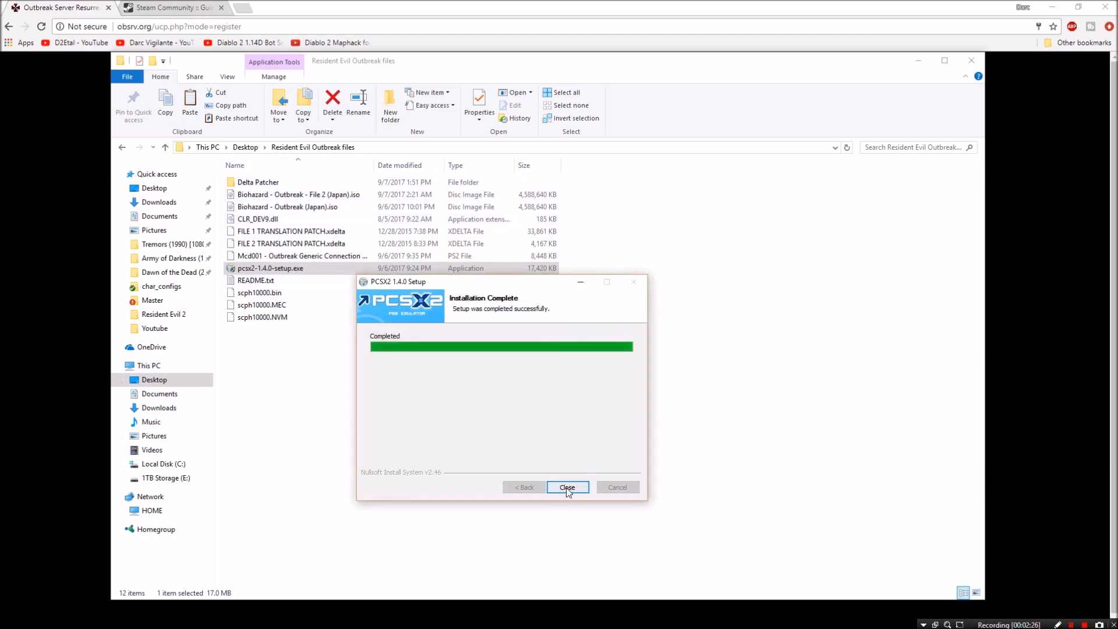
mouse_move(269, 173)
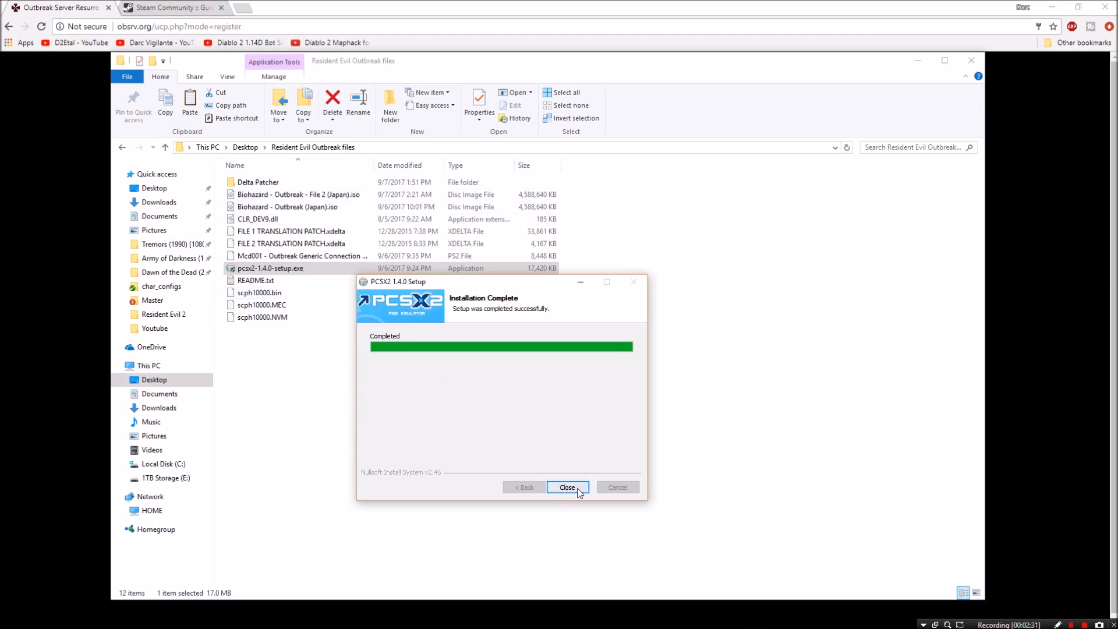
Step: Close the finished installer and review the scph10000 BIOS files and the two Outbreak disc images
click(567, 486)
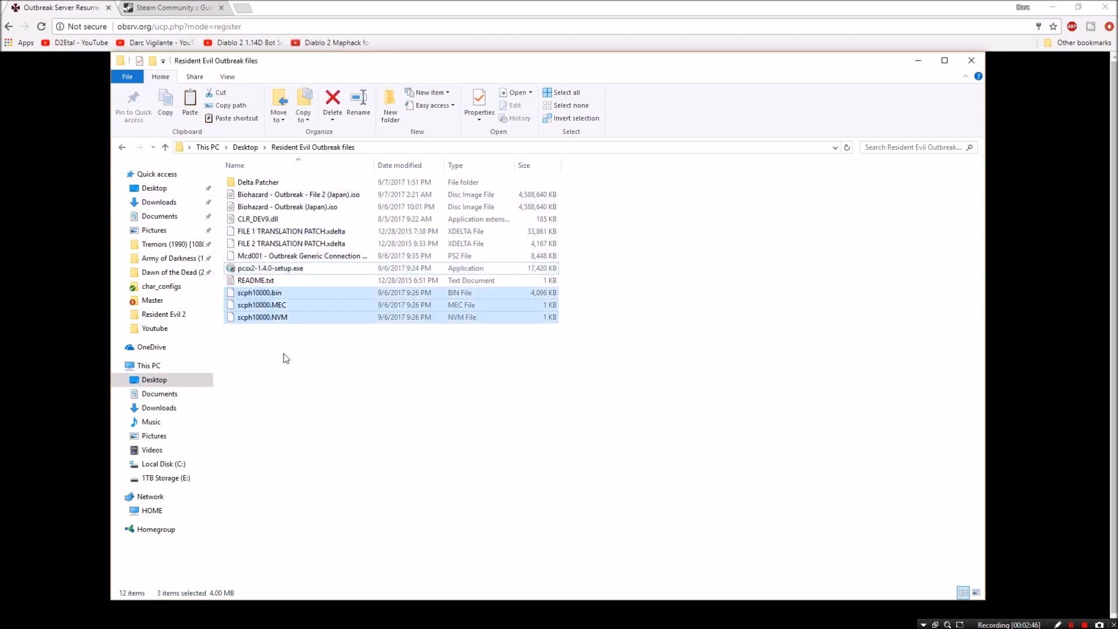
click(288, 206)
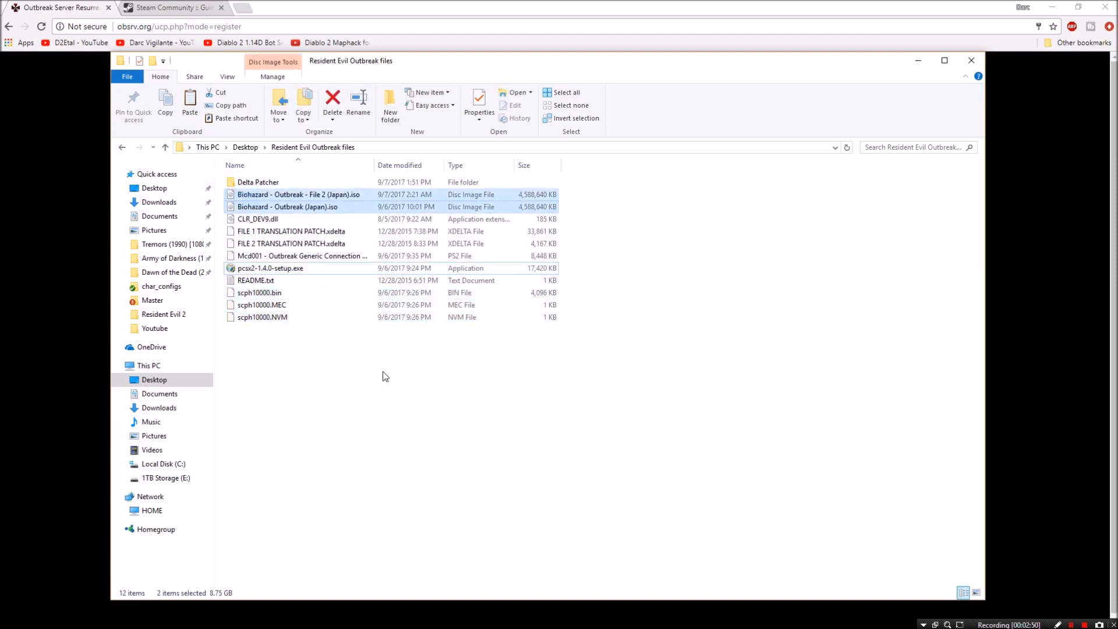
click(299, 207)
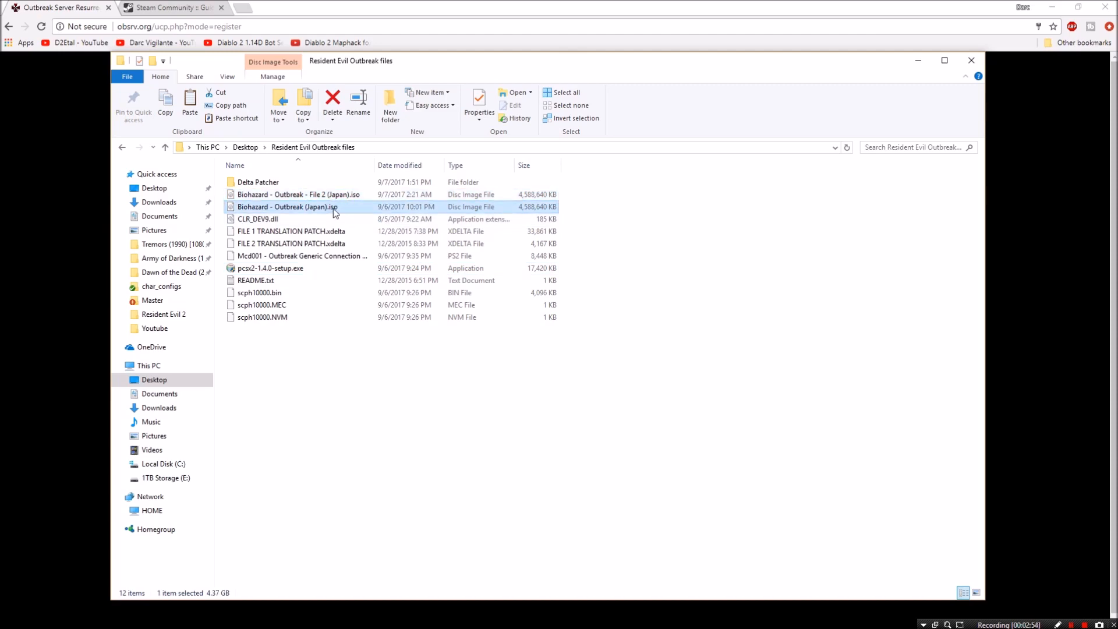
click(329, 394)
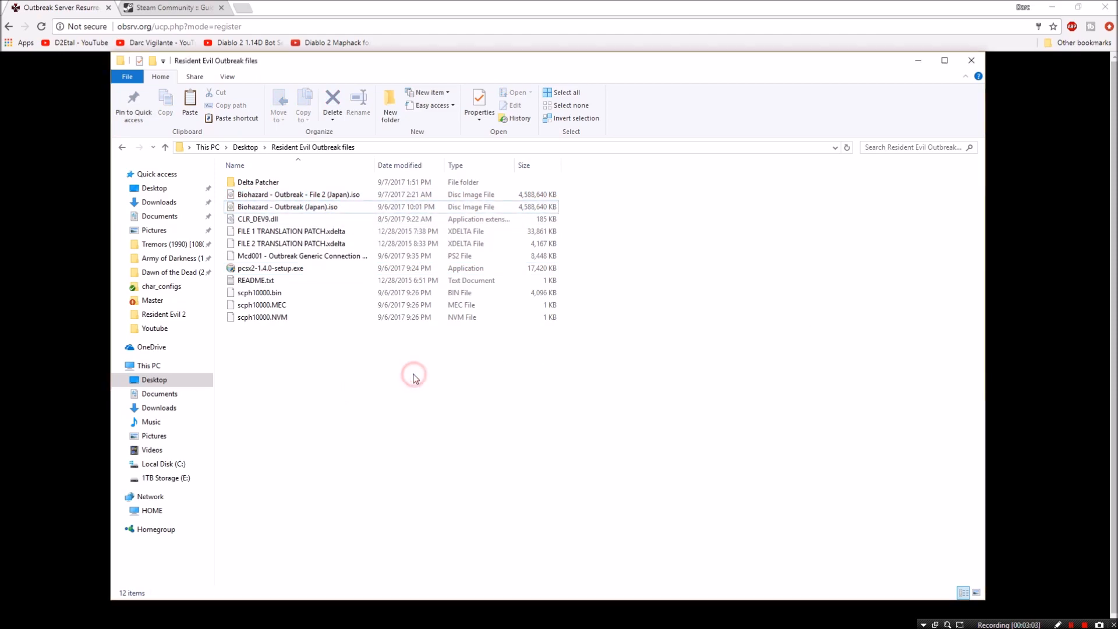
mouse_move(336, 369)
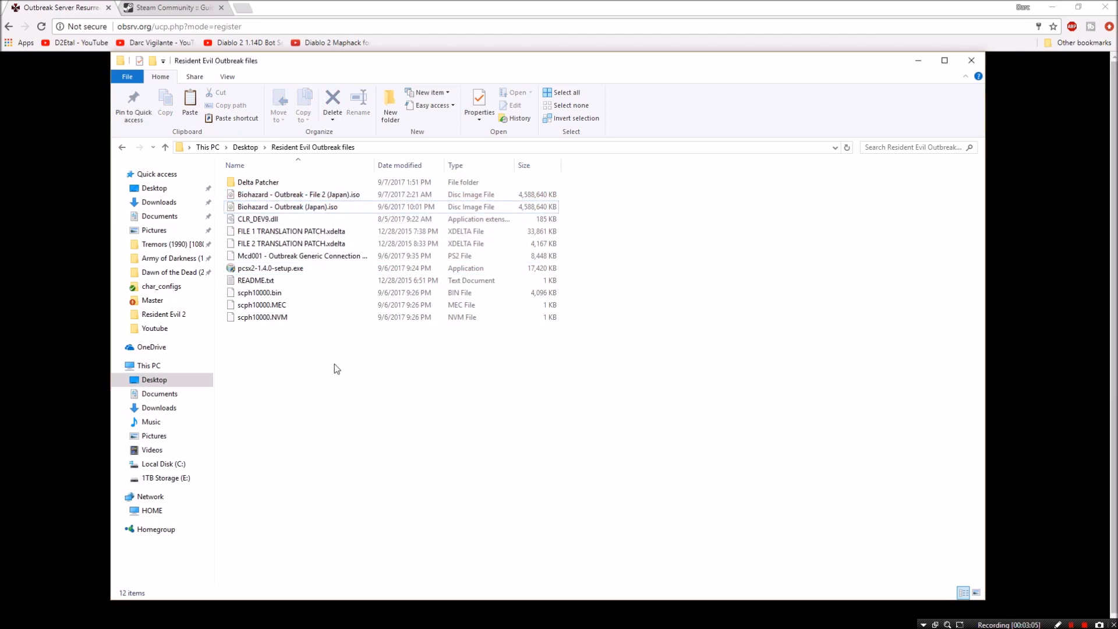
Step: Review the two translation patches and the Delta Patcher folder, then clear the selection
click(291, 230)
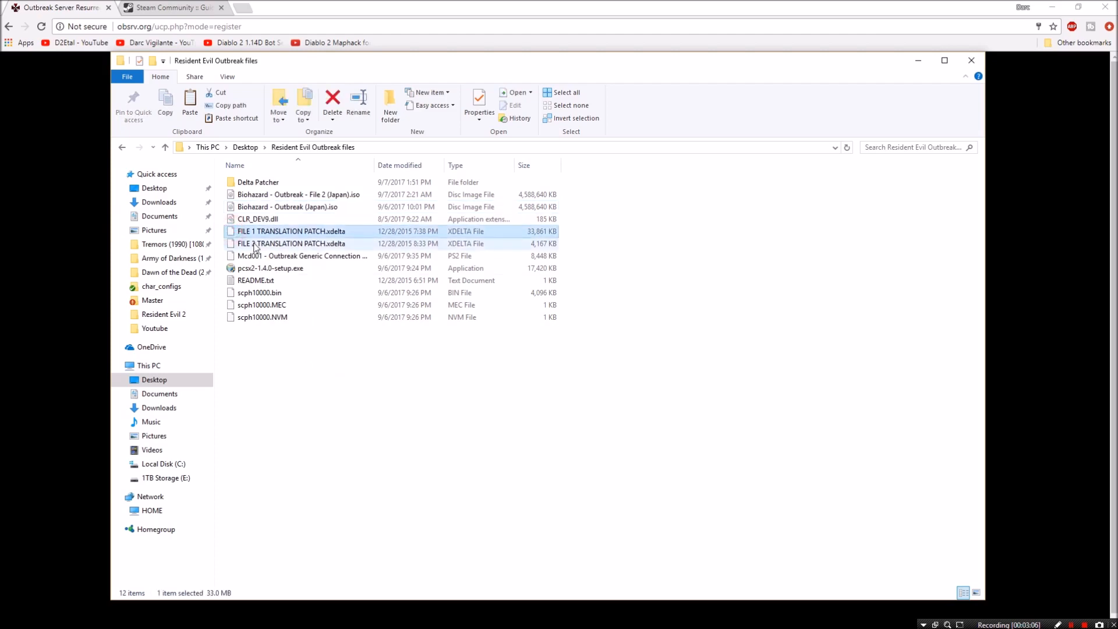
click(291, 243)
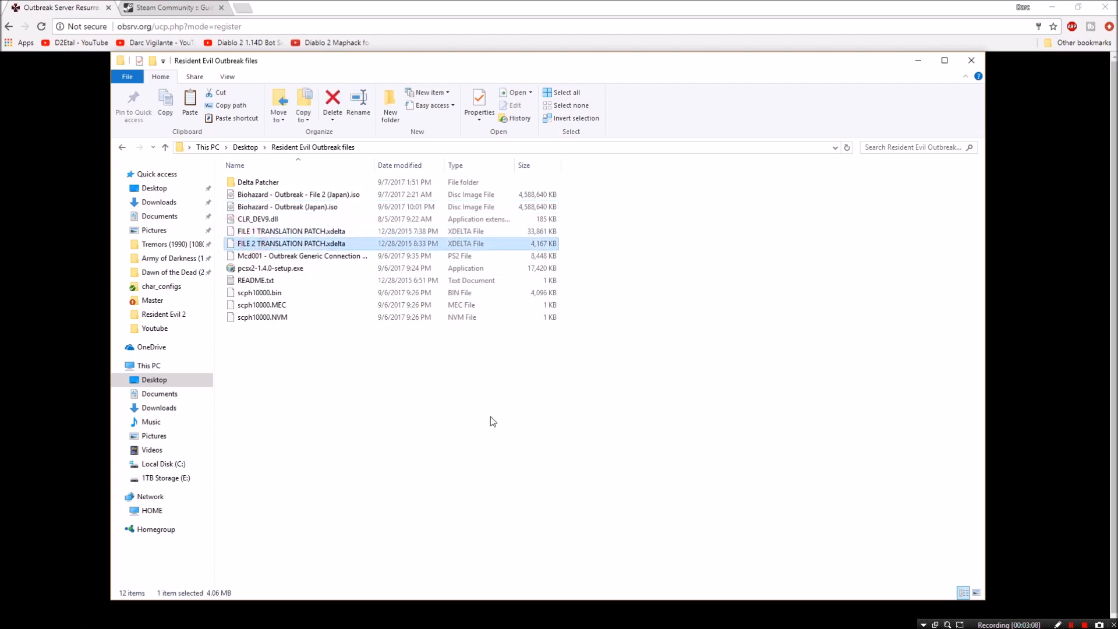
click(258, 181)
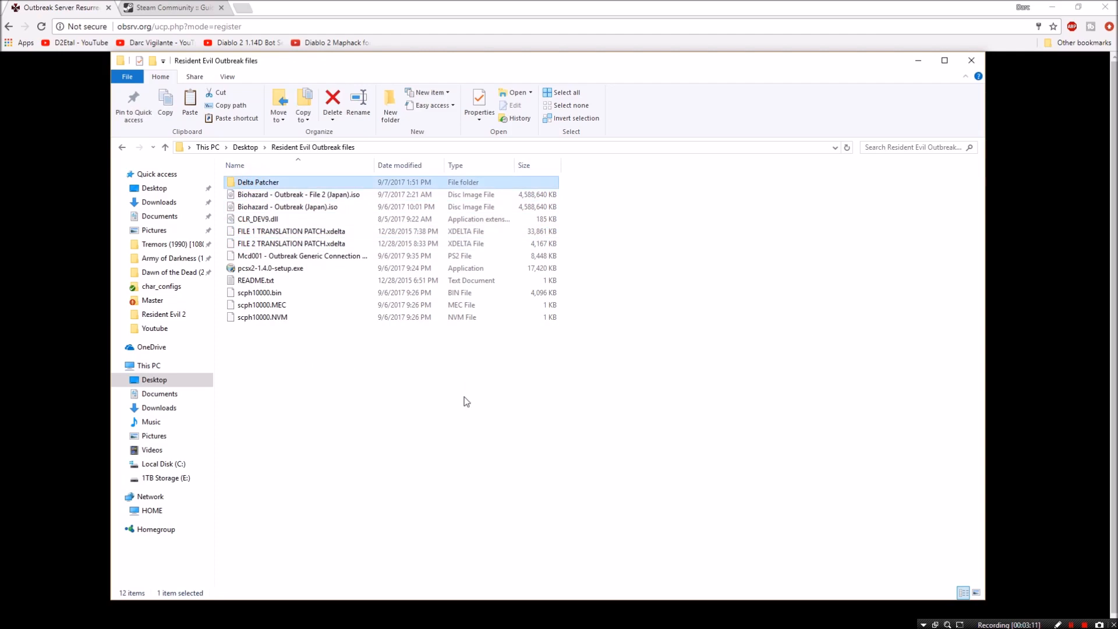
click(288, 206)
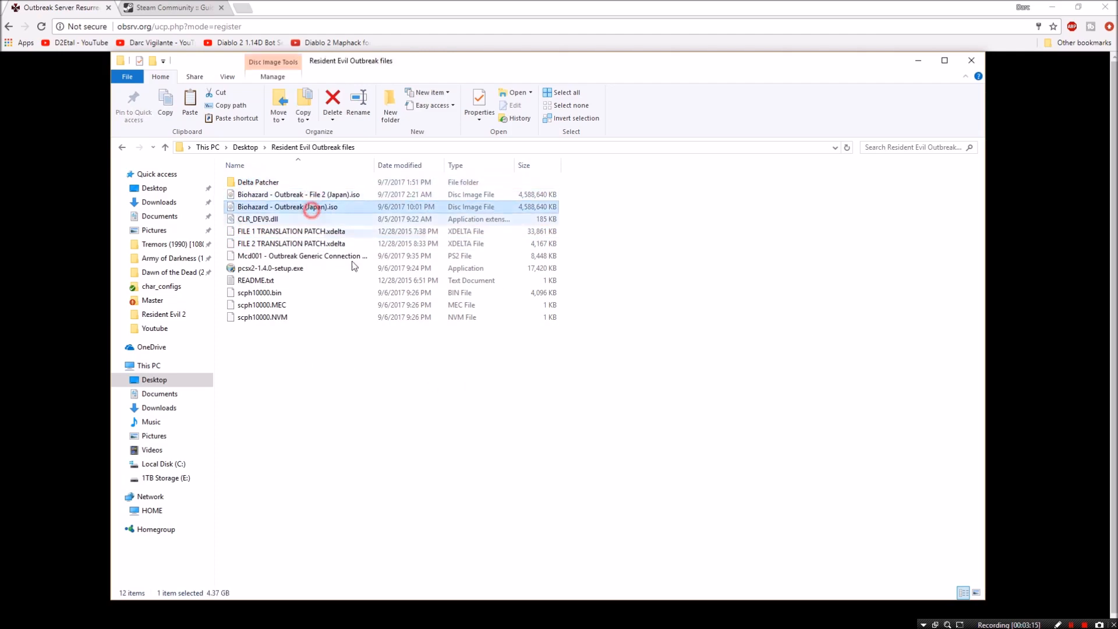
click(365, 428)
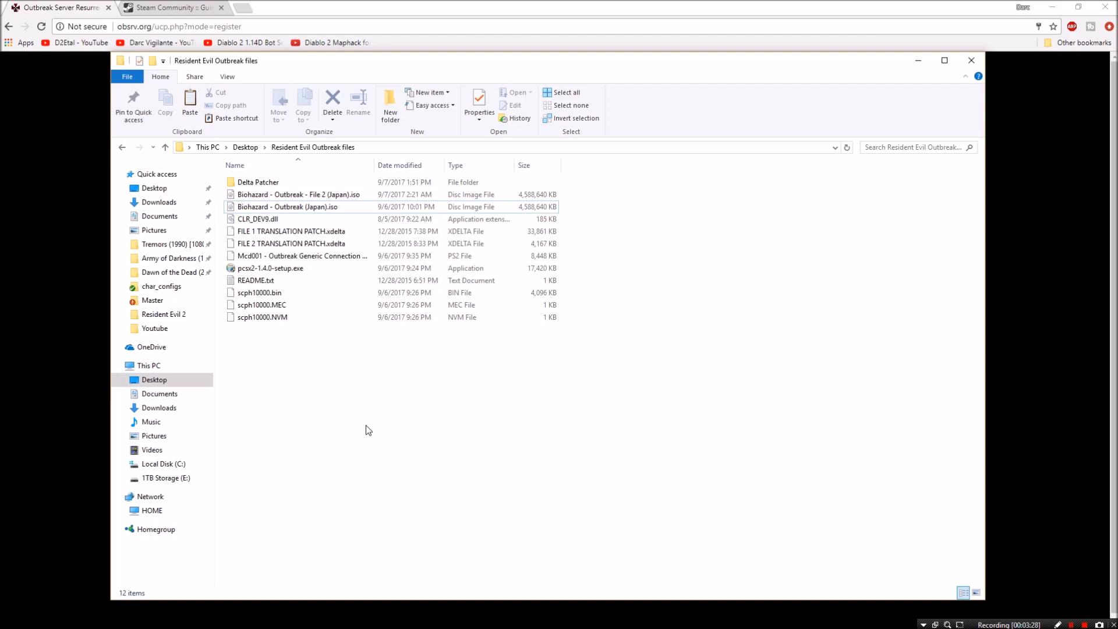
mouse_move(344, 421)
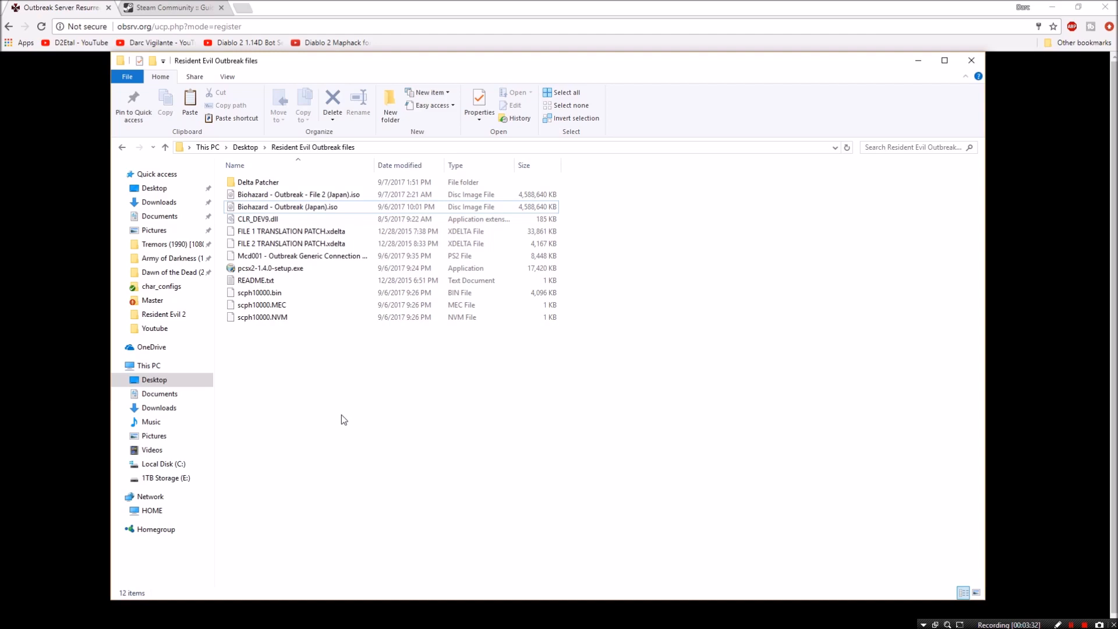
mouse_move(335, 390)
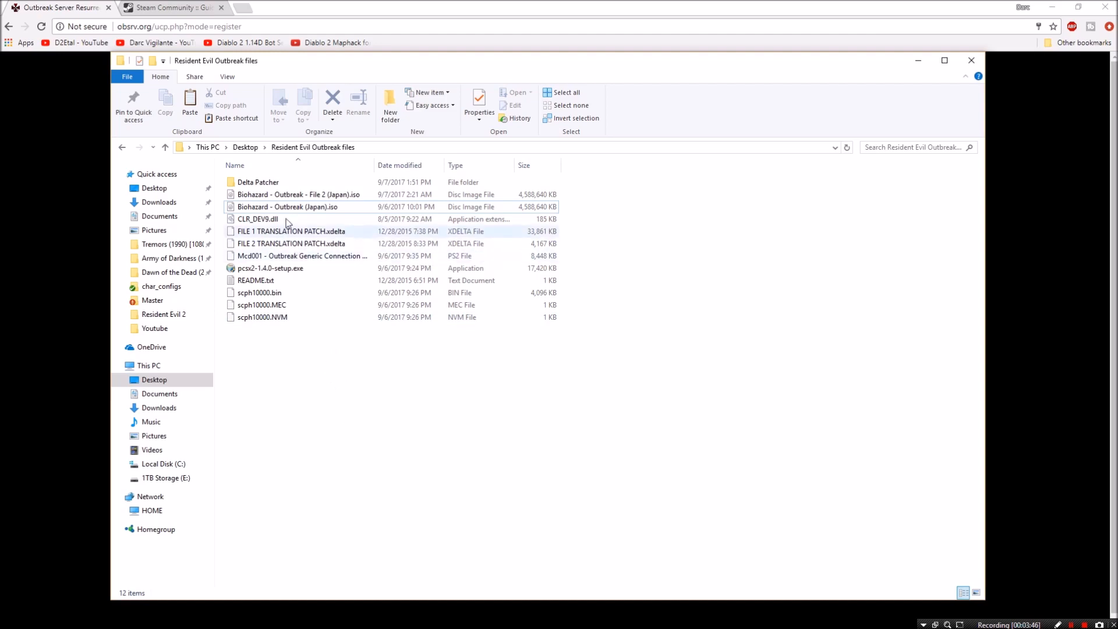
Step: Launch DeltaPatcher.exe from the Delta Patcher folder
double_click(257, 182)
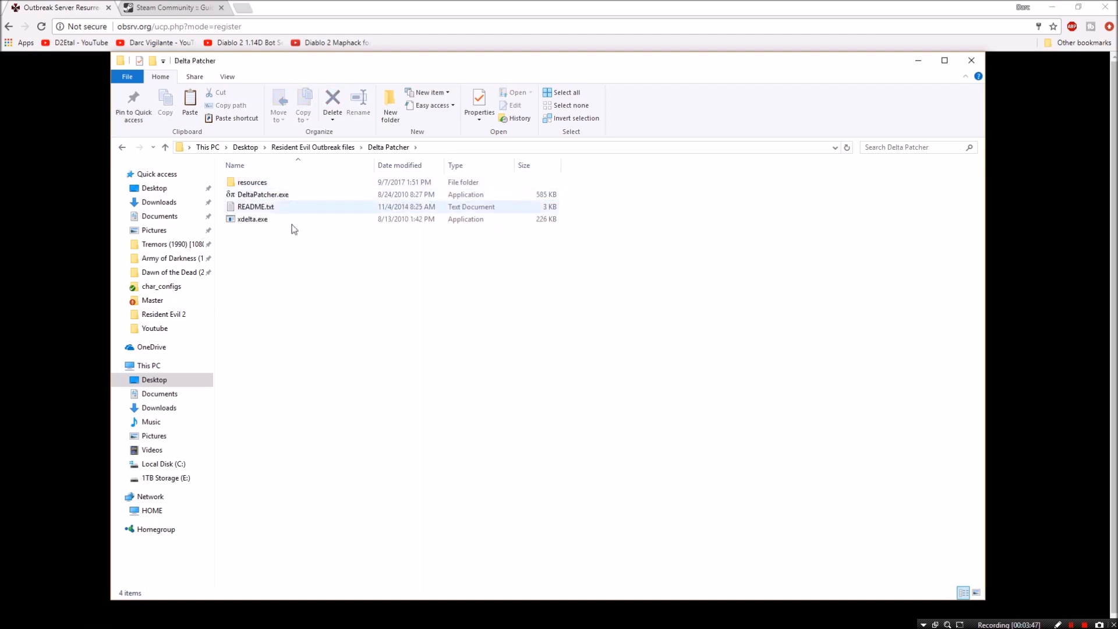
right_click(258, 195)
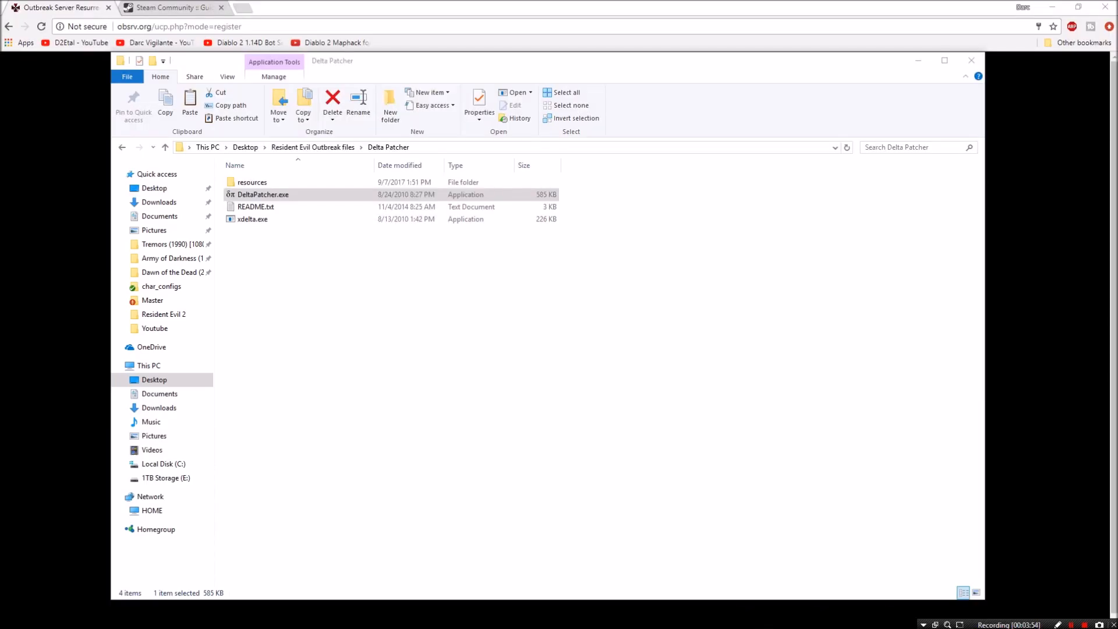
double_click(262, 195)
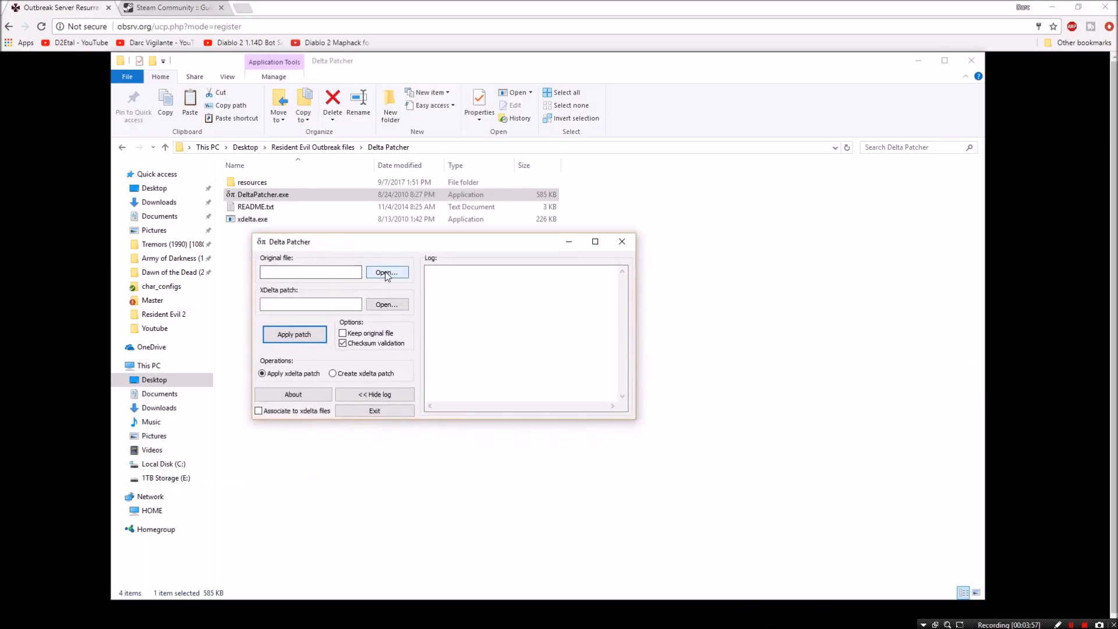
Step: Load Biohazard - Outbreak - File 2 (Japan).iso as original and FILE 2 TRANSLATION PATCH.xdelta as the patch
click(386, 275)
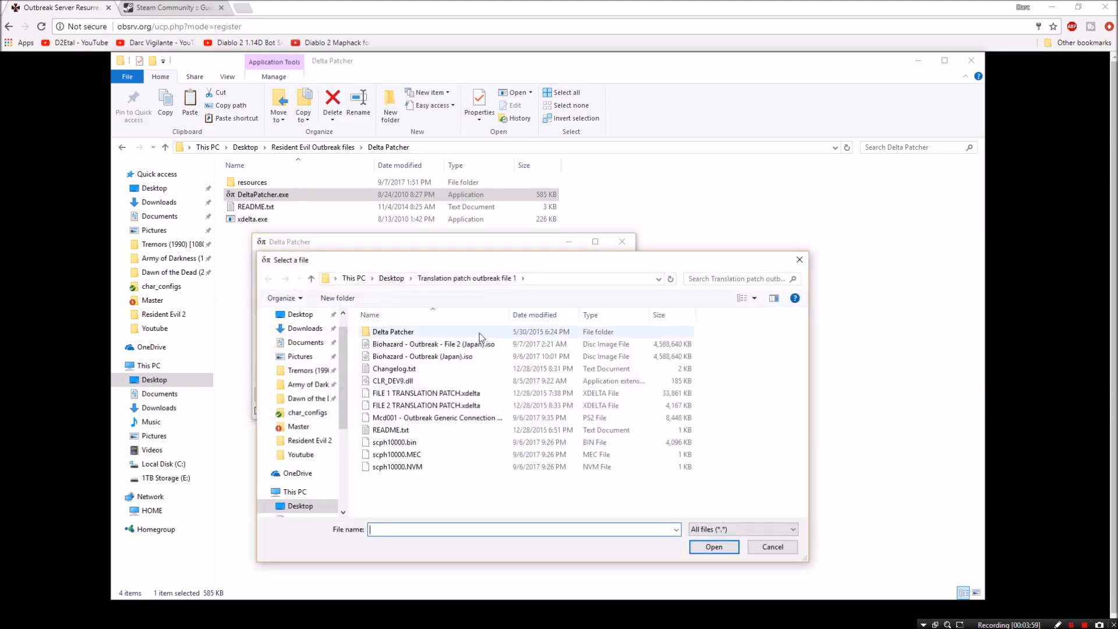
mouse_move(433, 343)
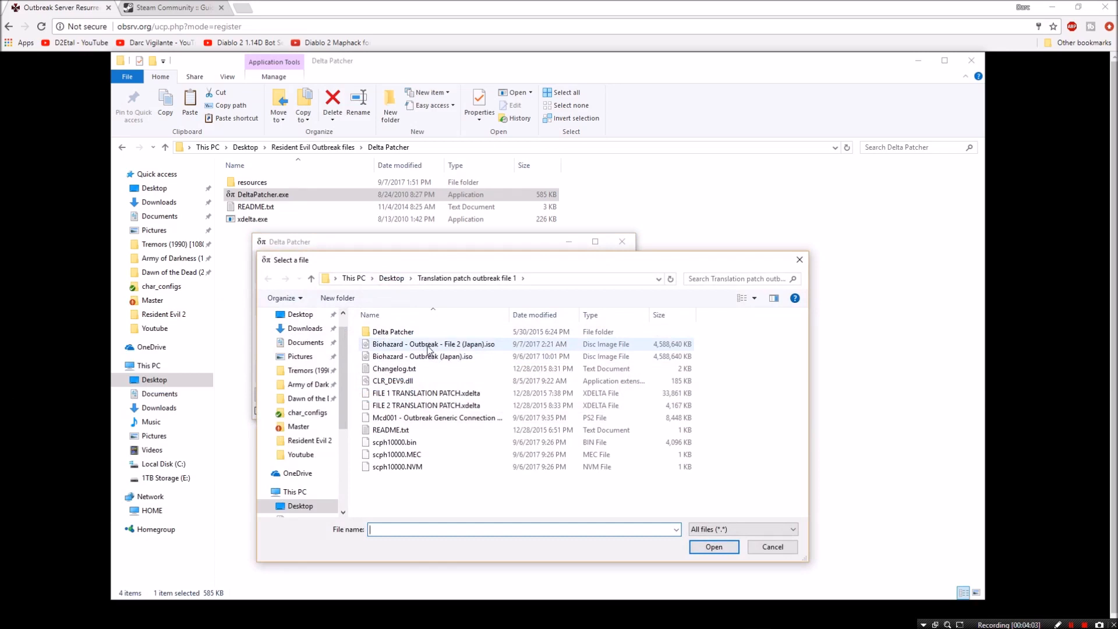
mouse_move(433, 344)
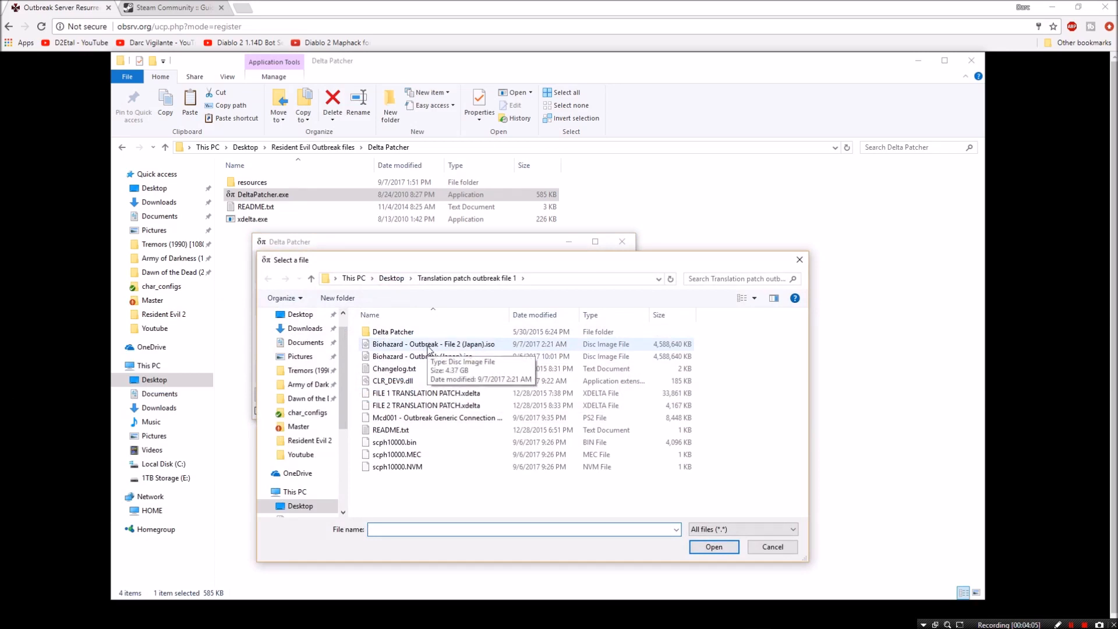
click(712, 547)
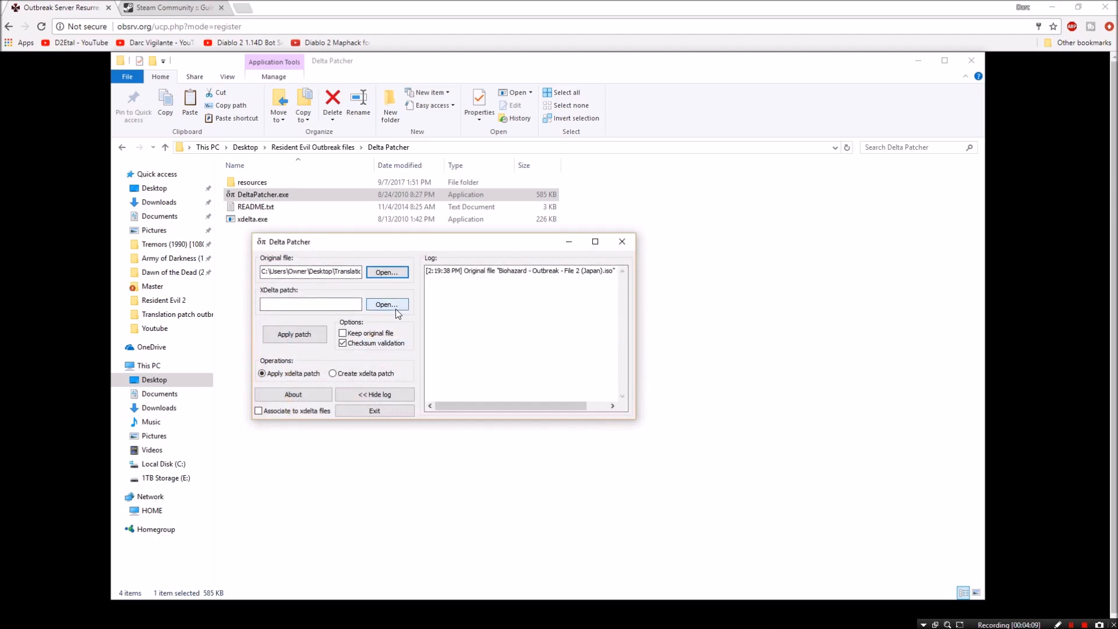
click(387, 304)
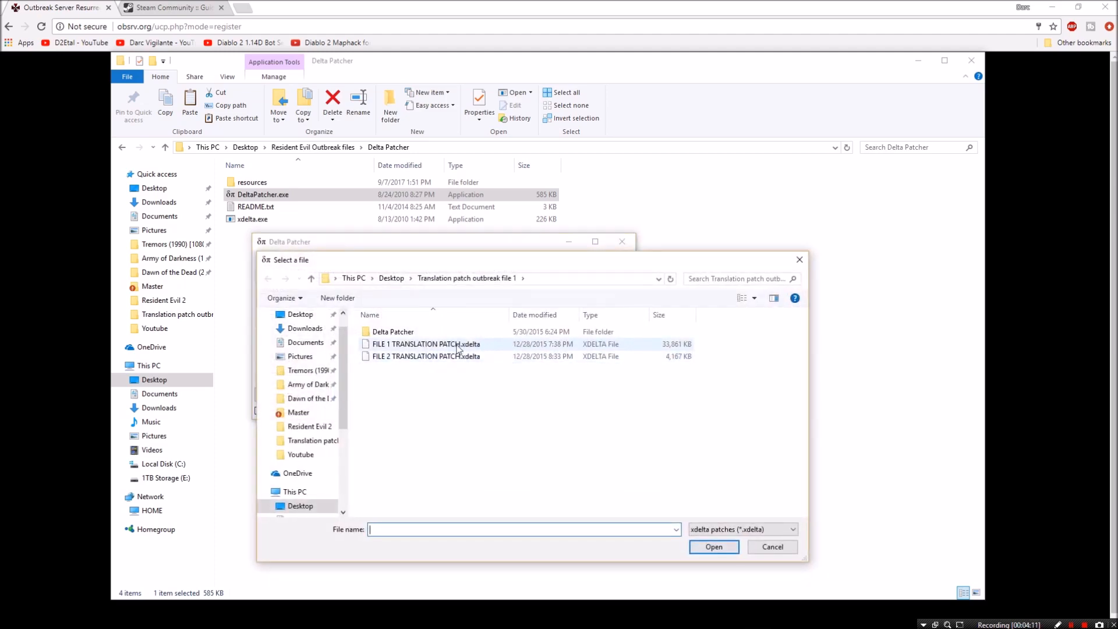
mouse_move(374, 360)
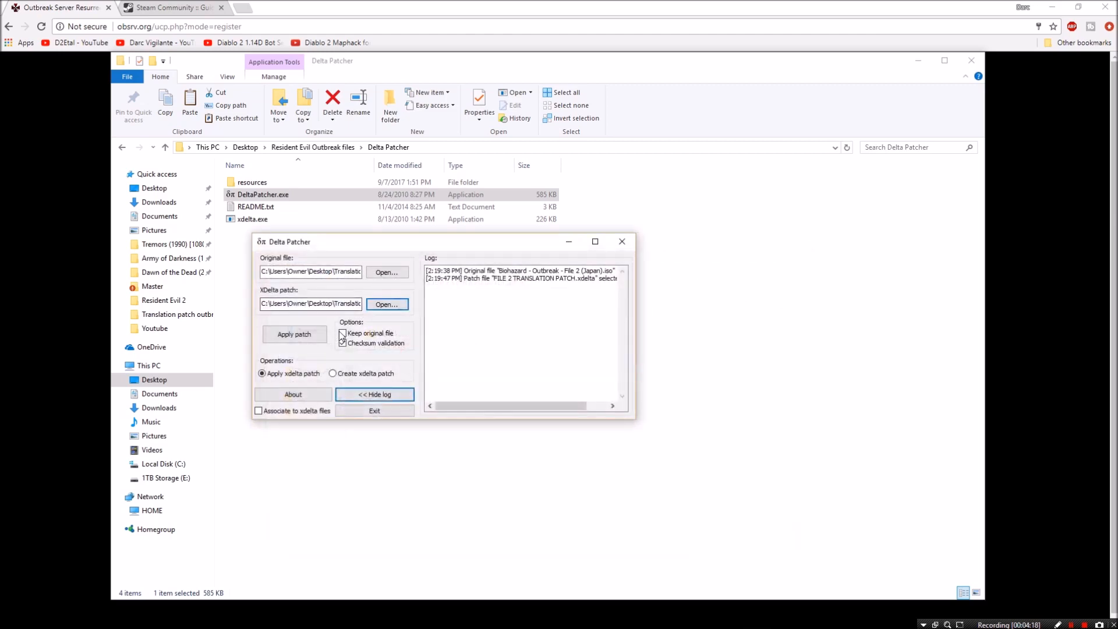
click(343, 342)
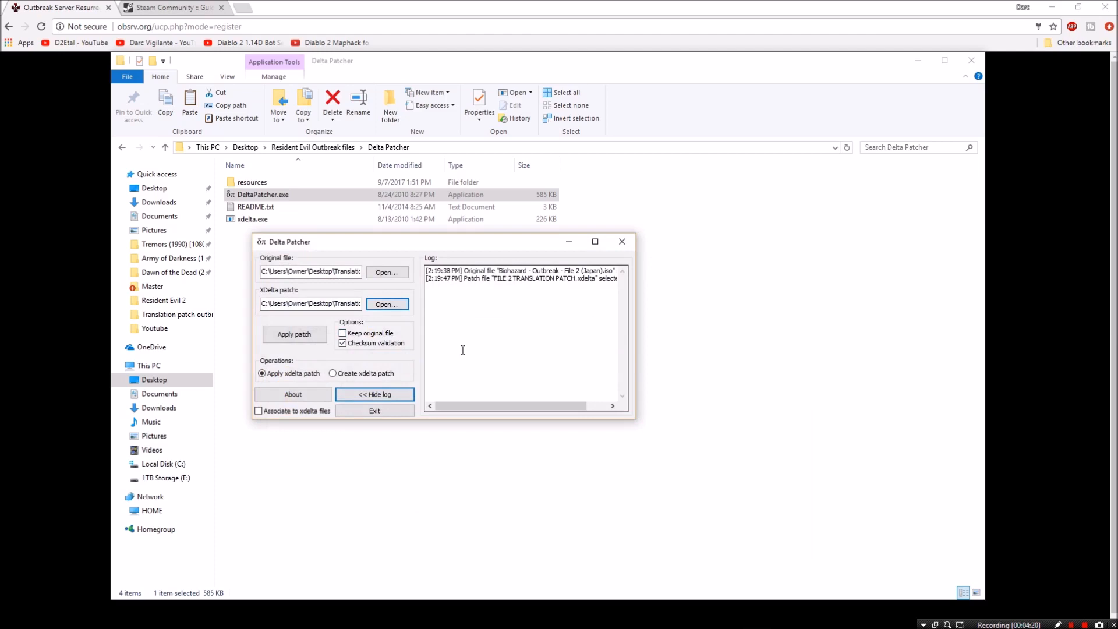
mouse_move(347, 360)
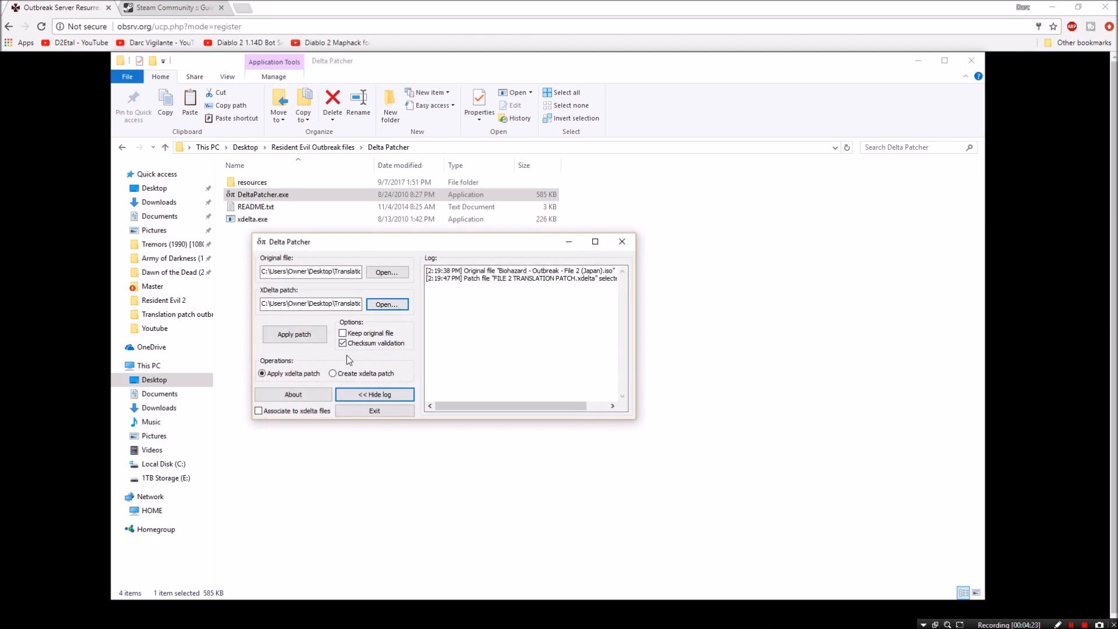
mouse_move(310, 364)
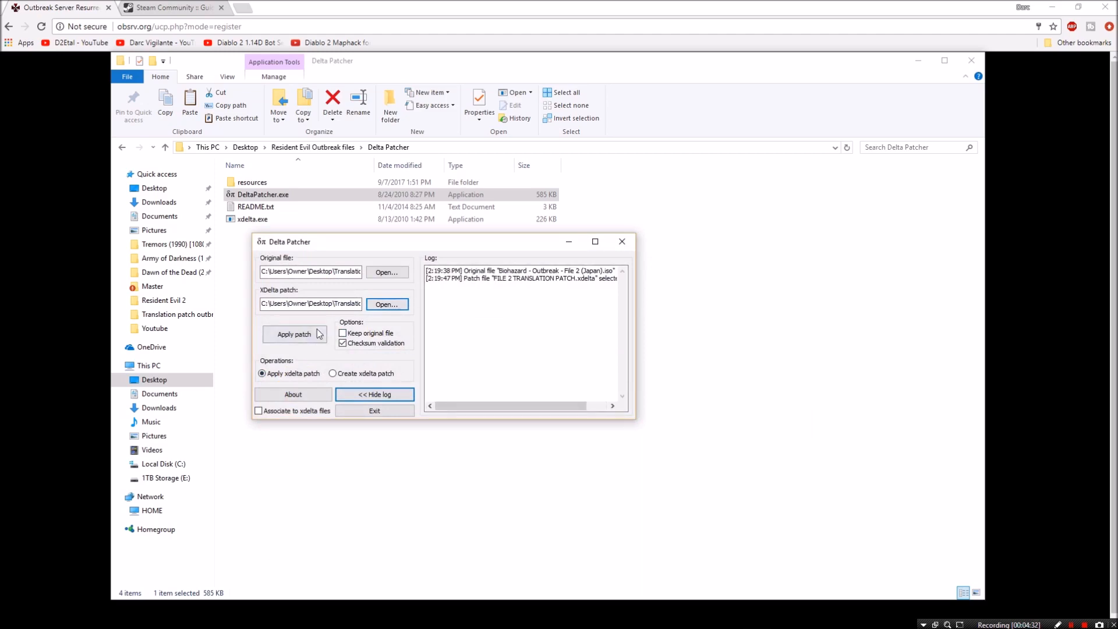
Step: Apply the FILE 2 translation patch to the File 2 disc image
click(293, 334)
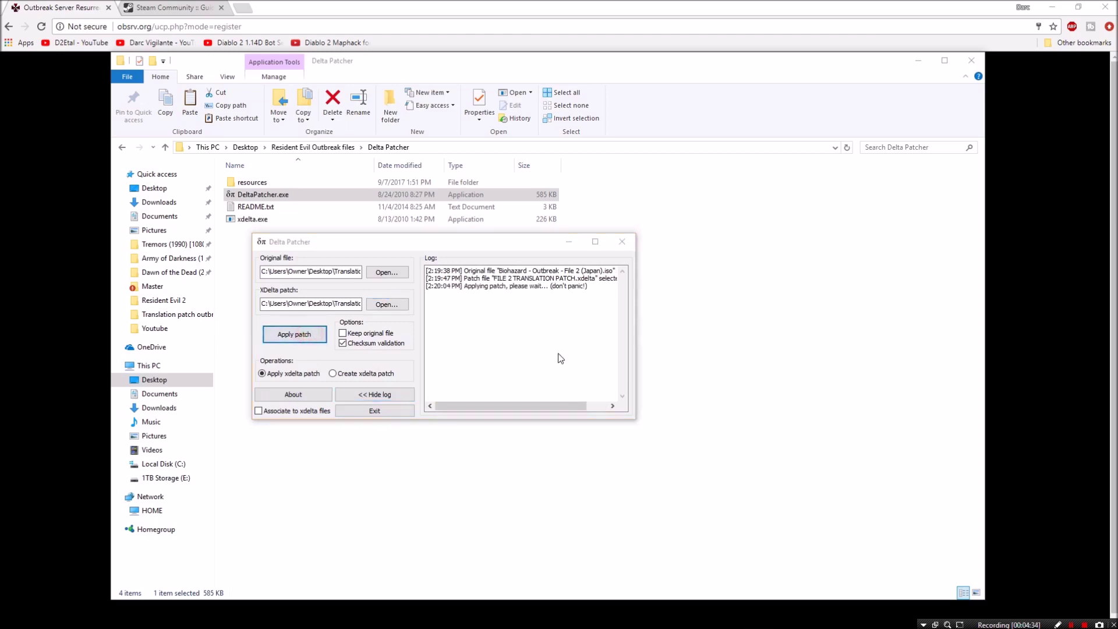
mouse_move(549, 351)
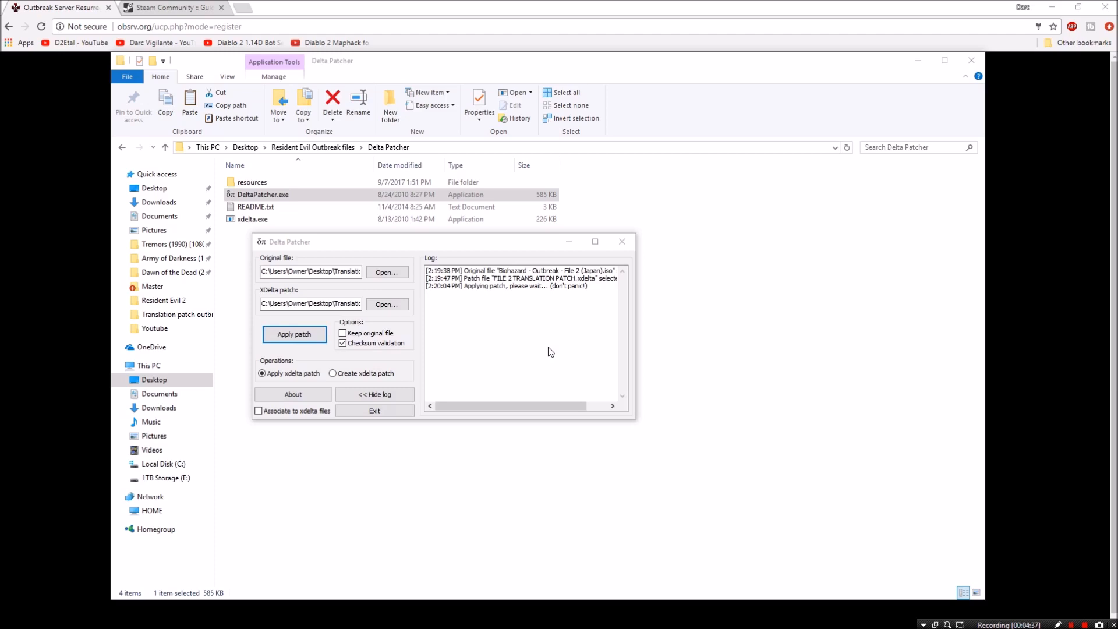
mouse_move(151, 286)
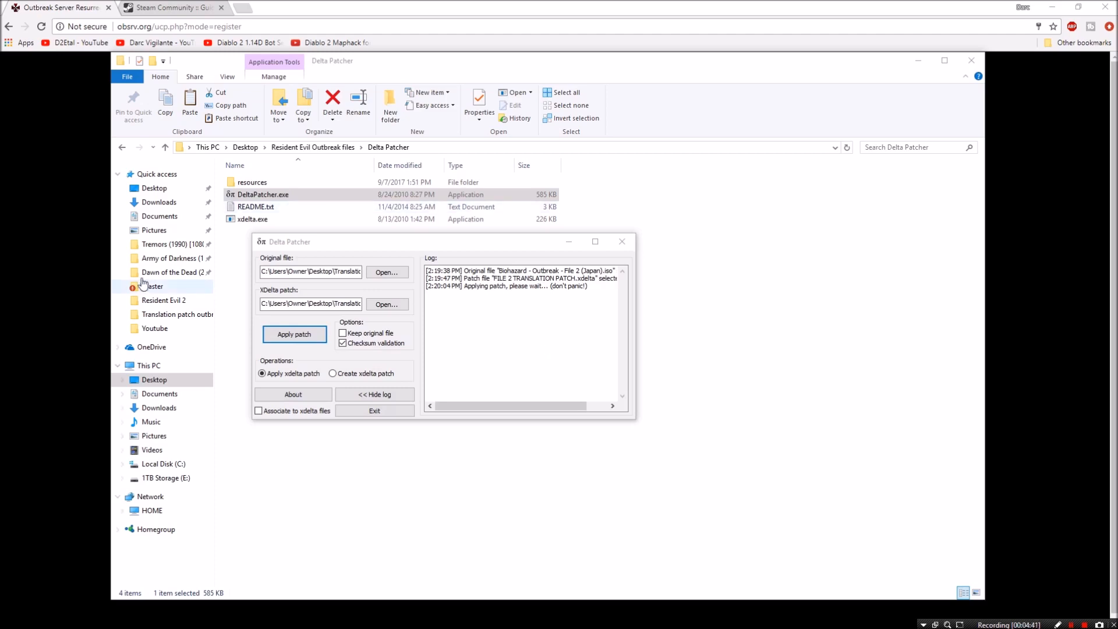
Step: Reach the Outbreak Server Resurrection forum registration form, accepting its terms
click(60, 8)
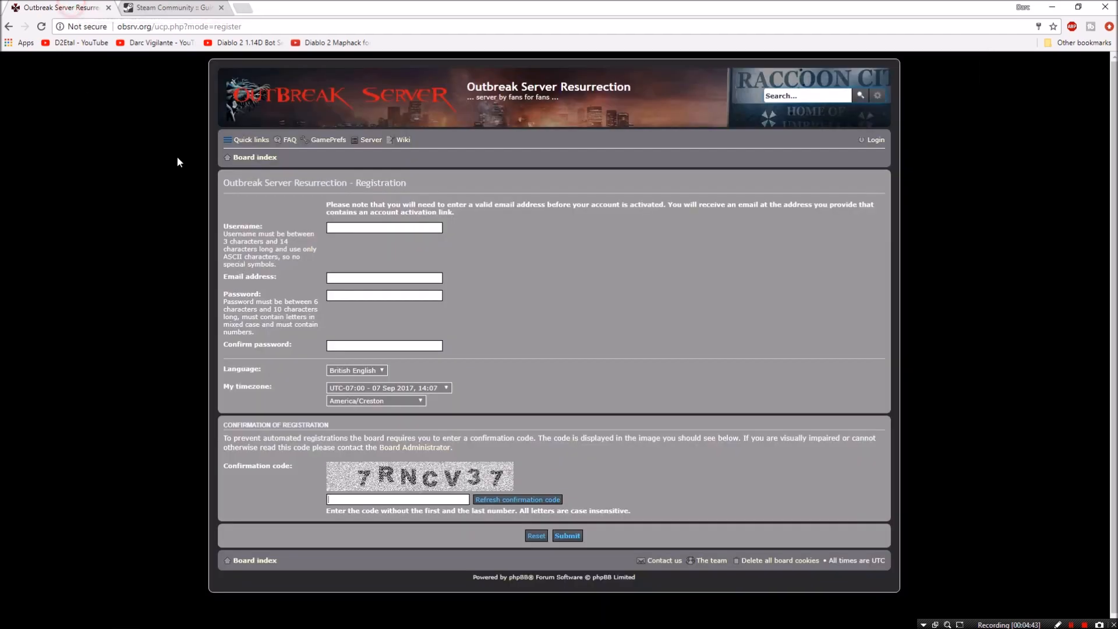
mouse_move(157, 200)
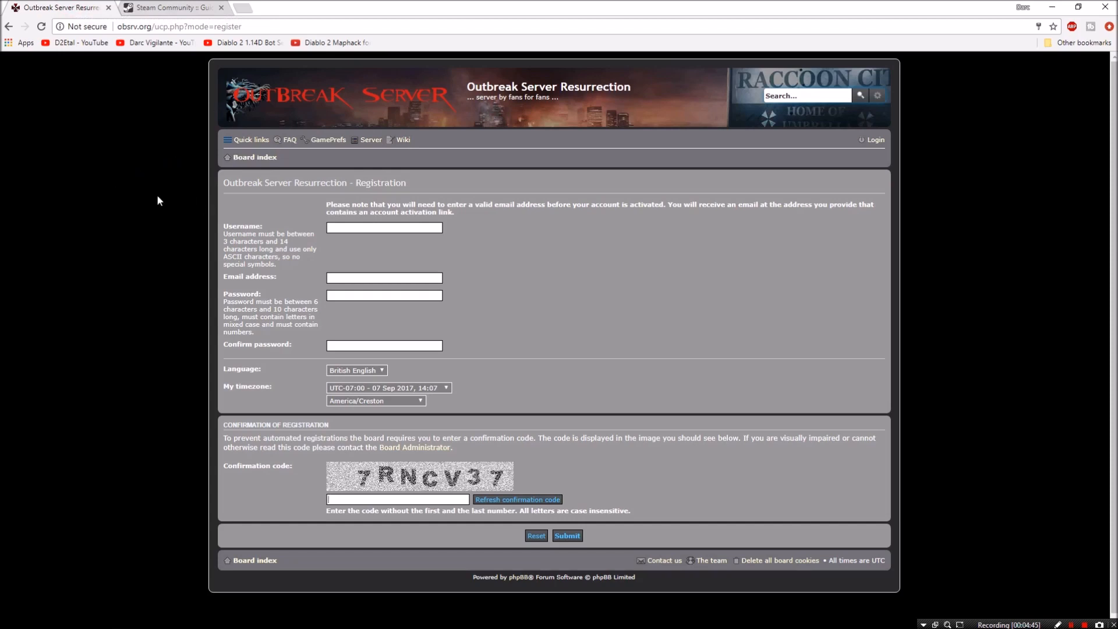
click(428, 111)
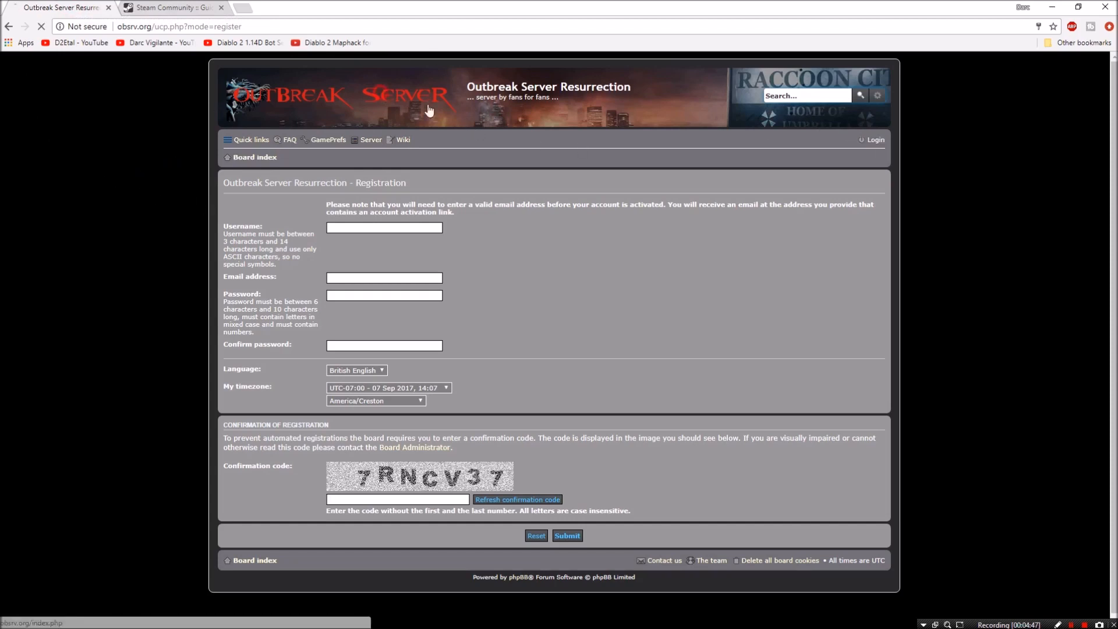
click(255, 157)
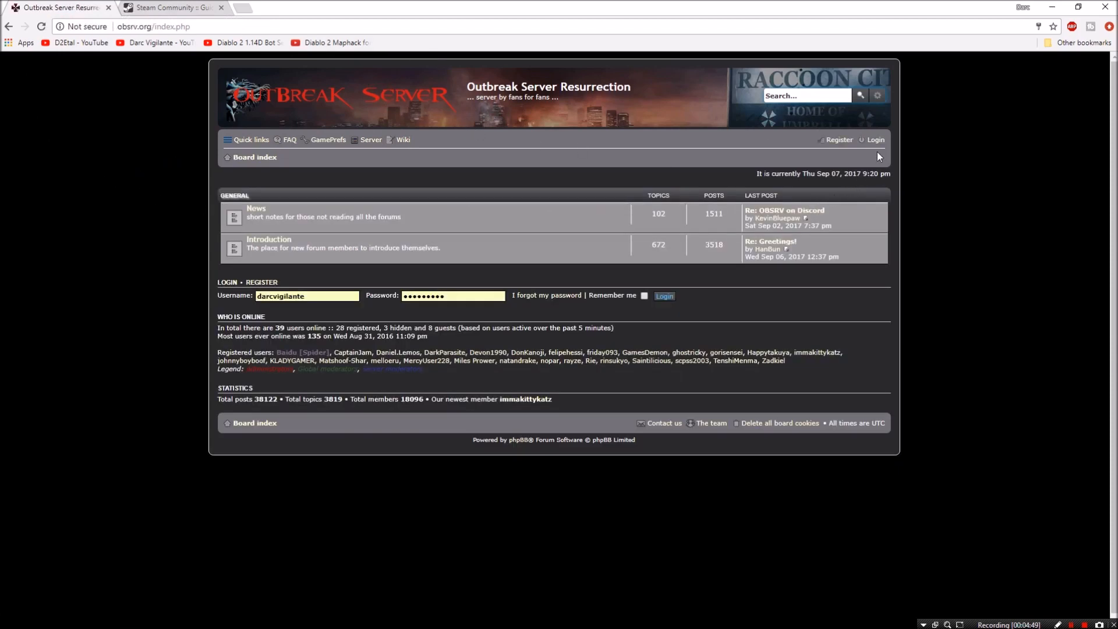
click(840, 139)
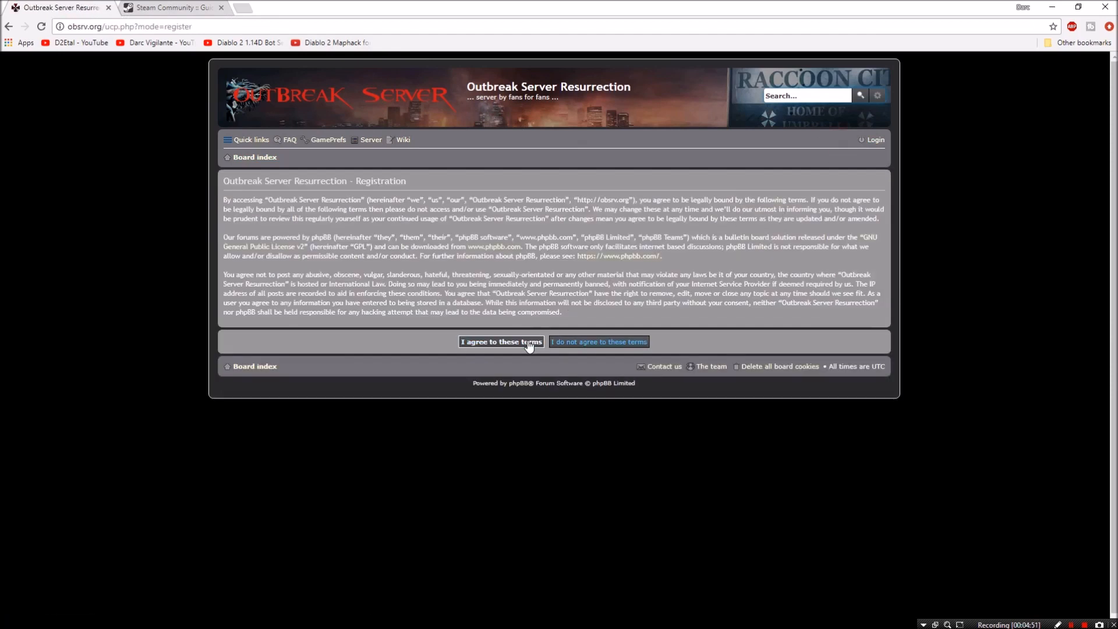
click(500, 341)
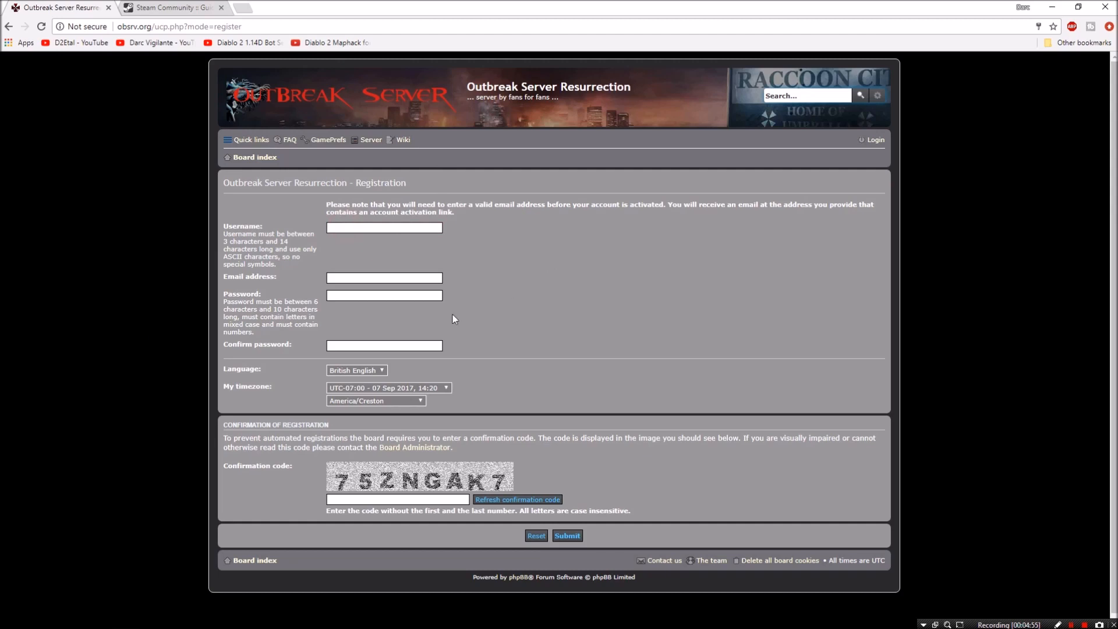
mouse_move(499, 261)
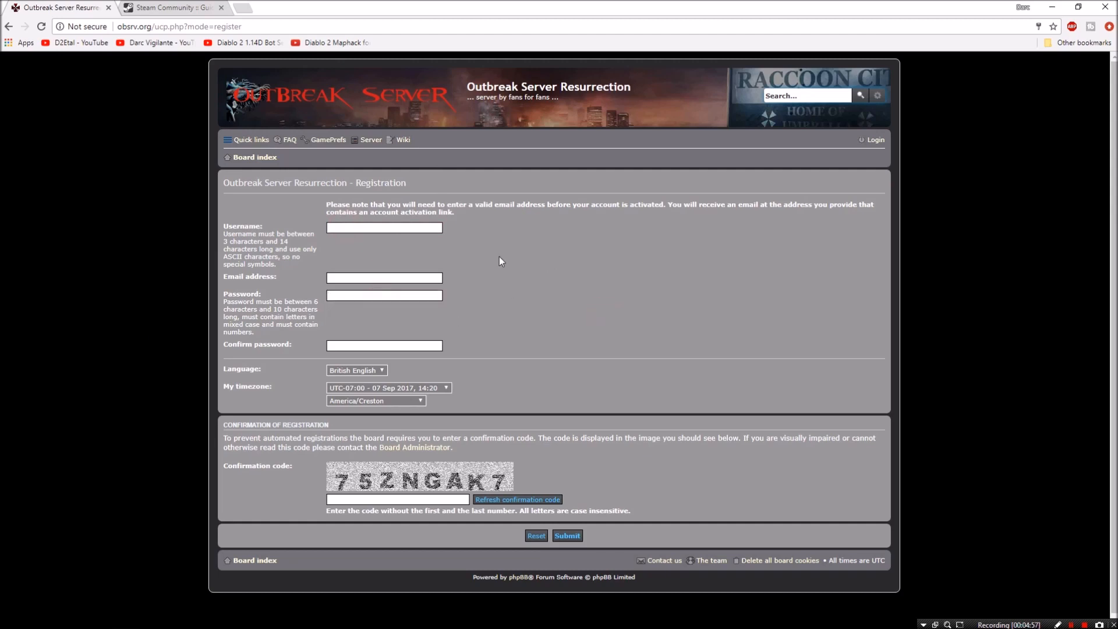
mouse_move(450, 358)
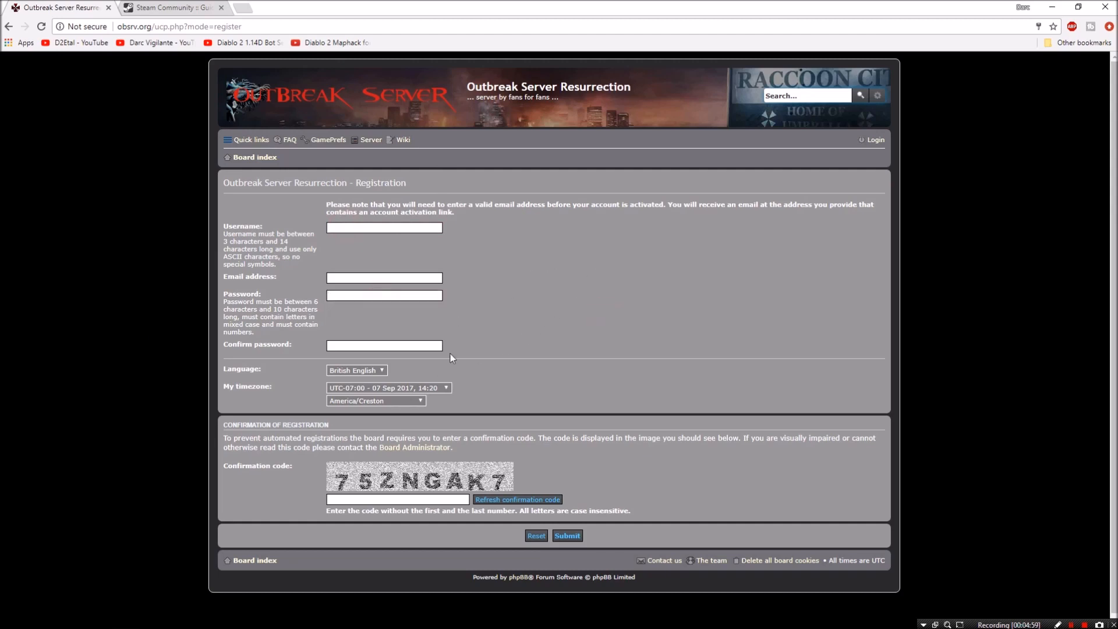
mouse_move(526, 336)
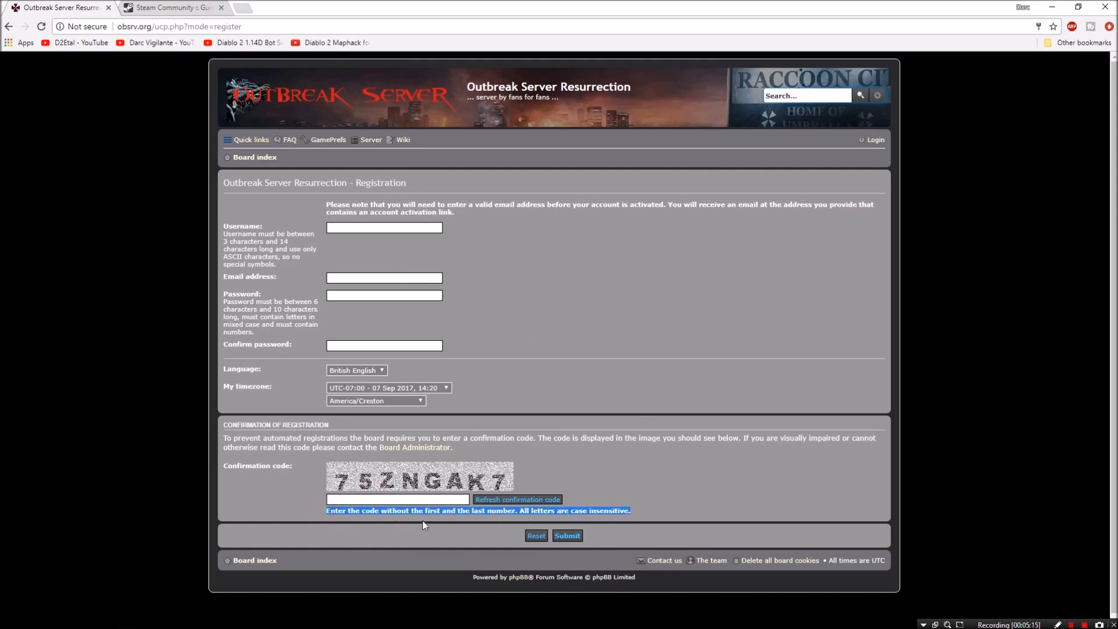
mouse_move(504, 525)
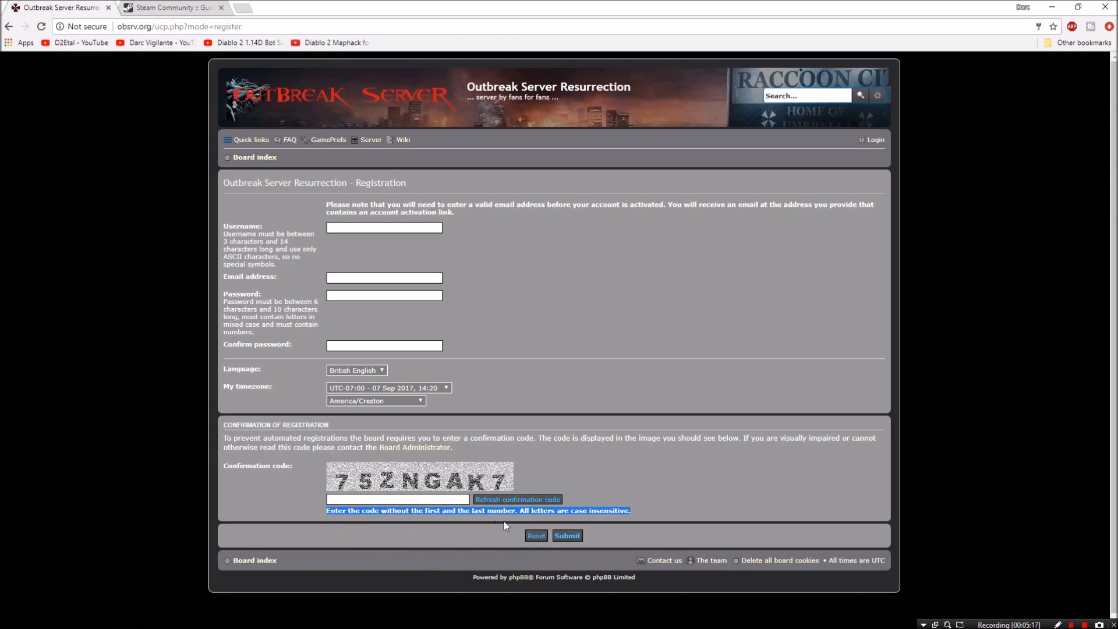
click(383, 499)
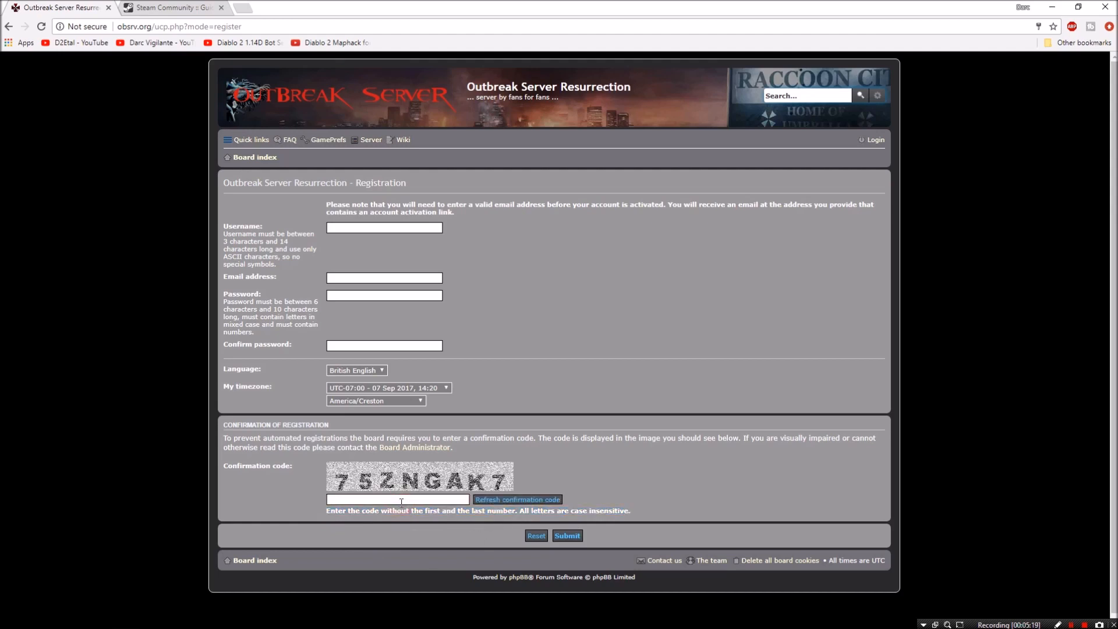
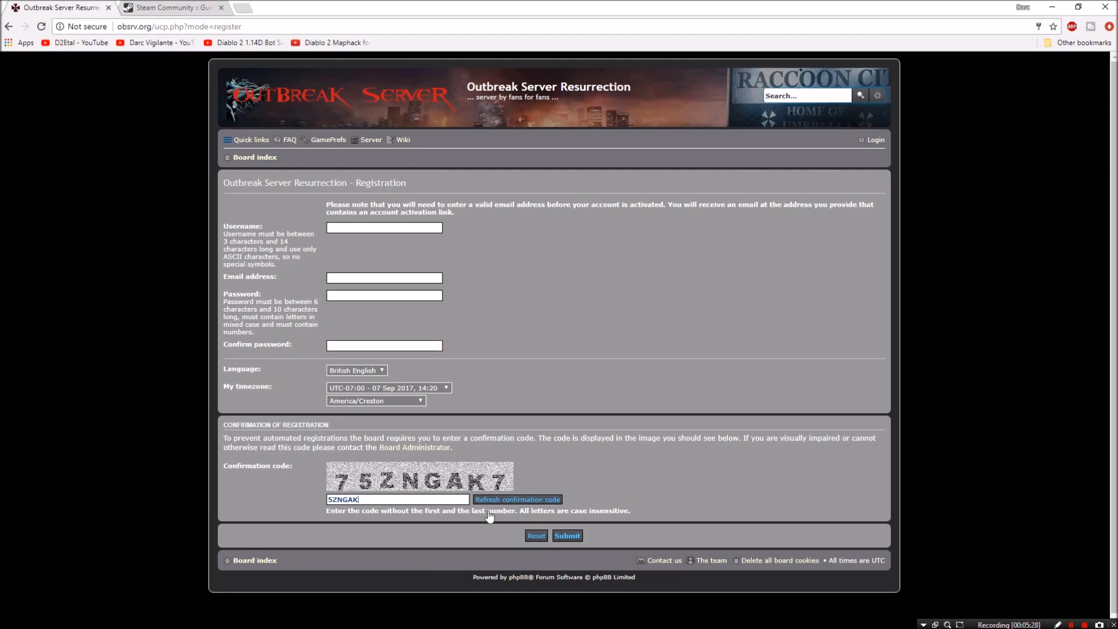
mouse_move(650, 467)
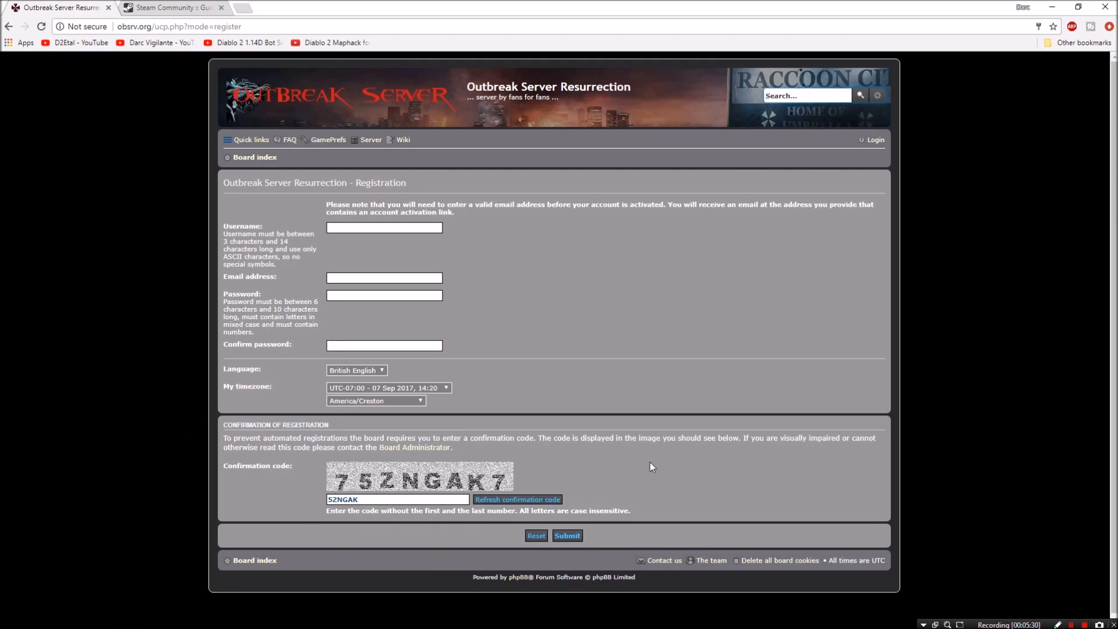
mouse_move(612, 548)
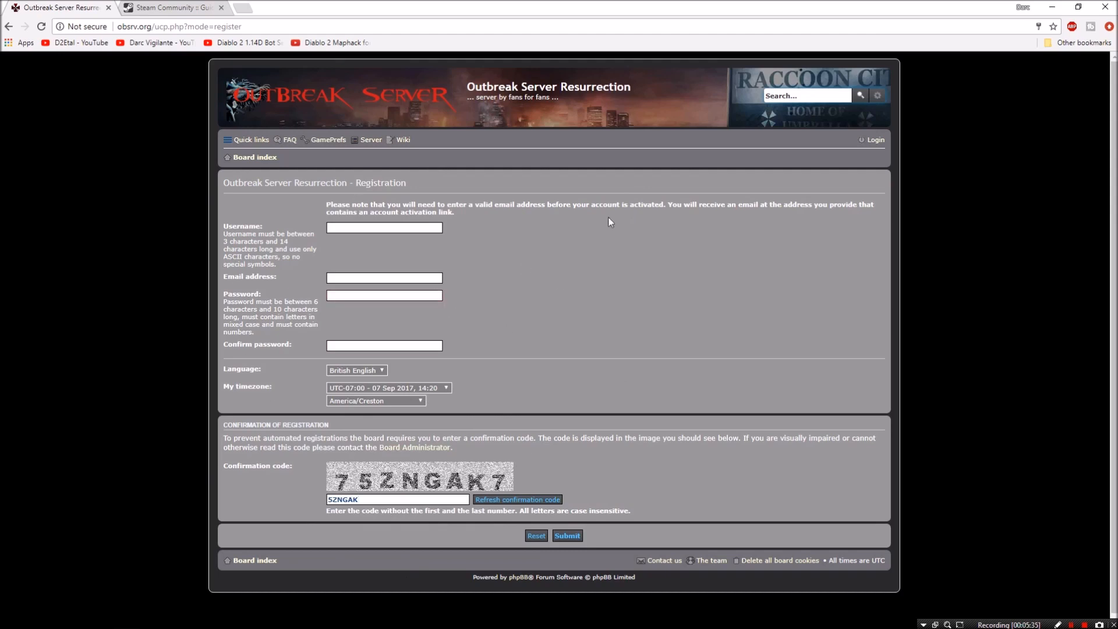
mouse_move(234, 100)
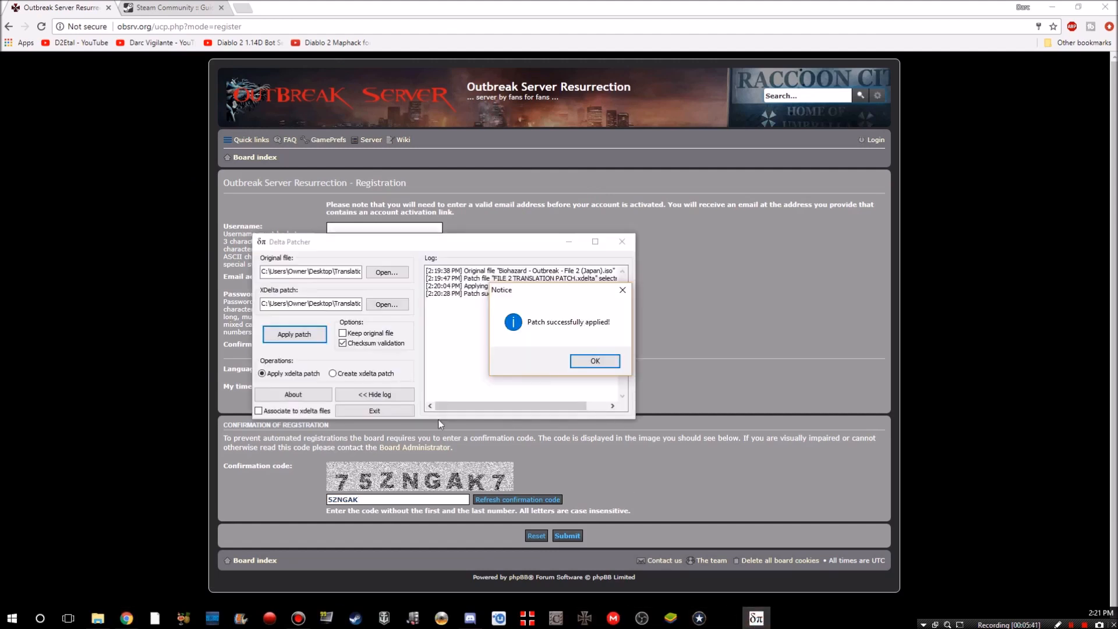
mouse_move(496, 283)
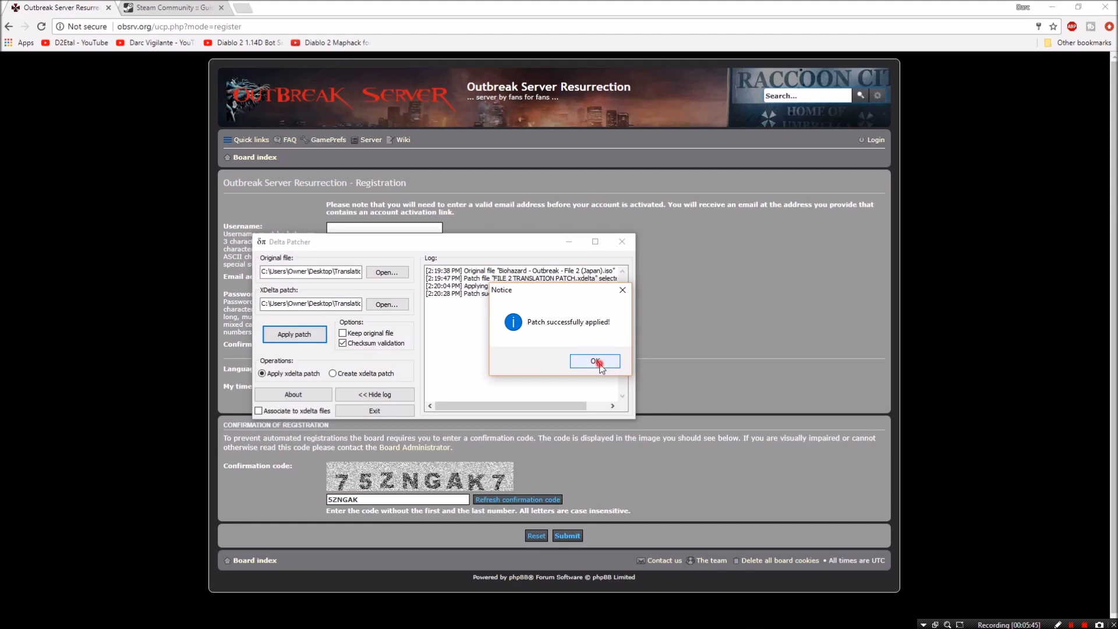
Step: Acknowledge the patch-applied notice and pick pcsx2-1.4.0-setup.exe in the Outbreak files folder
click(595, 361)
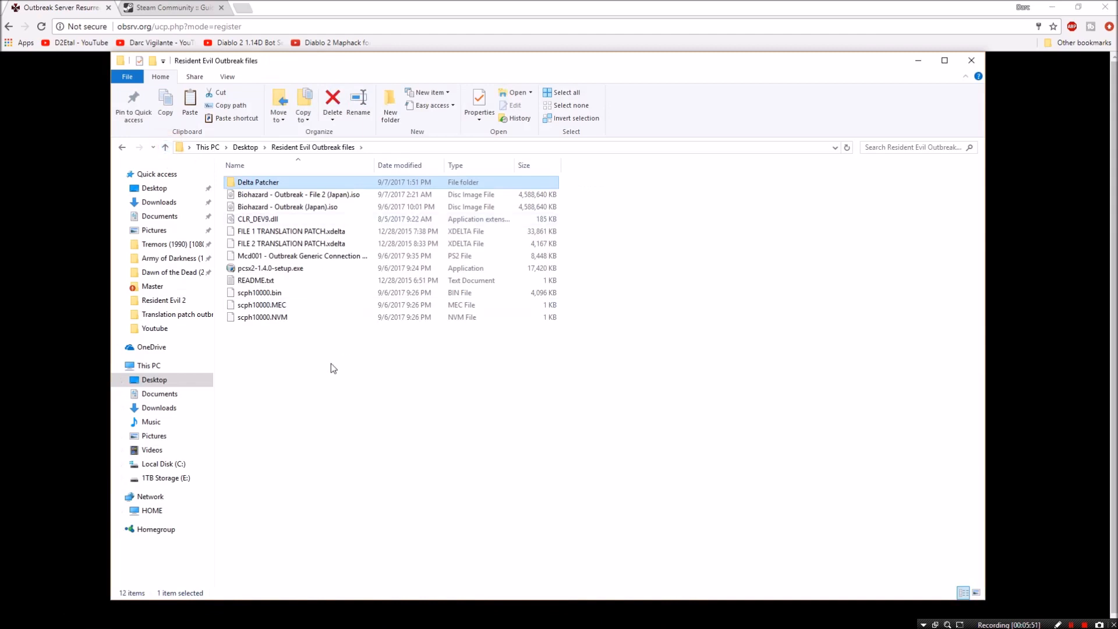
click(359, 409)
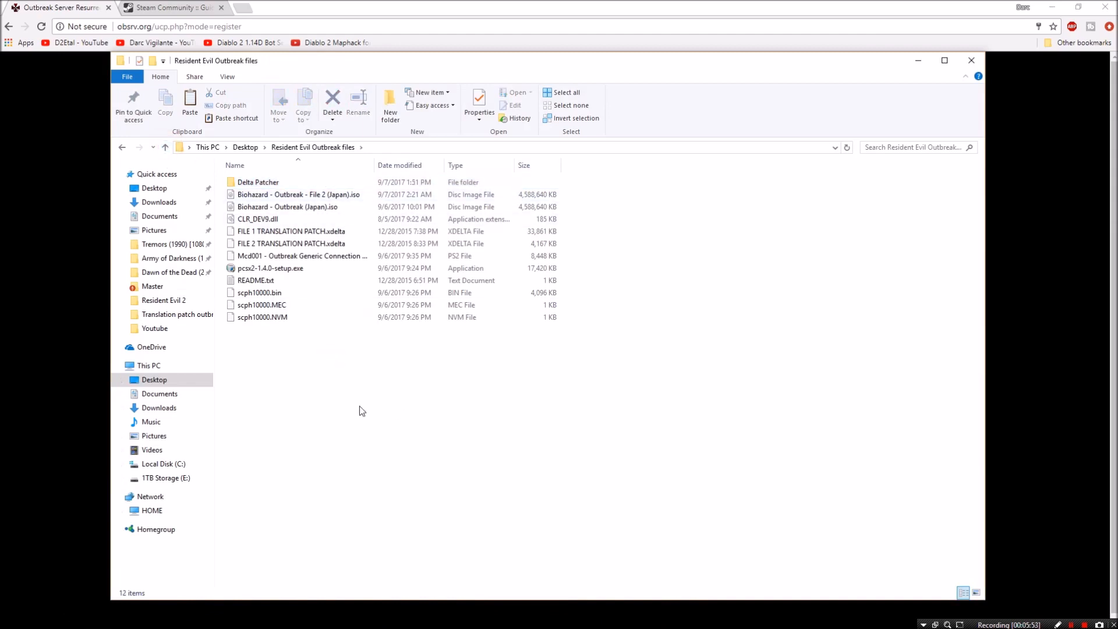
mouse_move(365, 386)
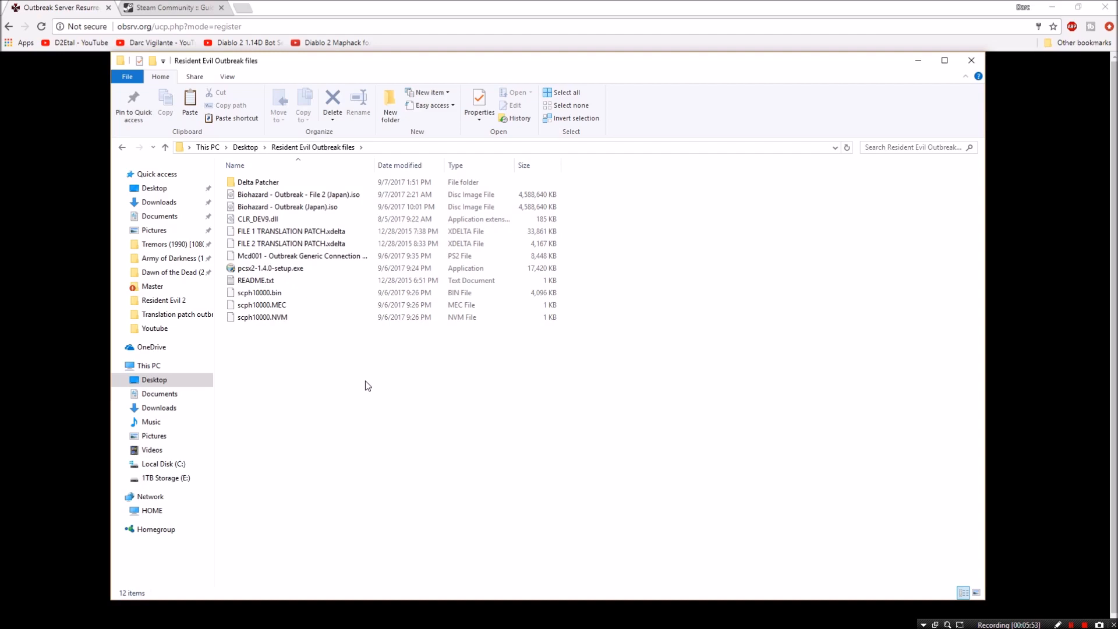
click(270, 268)
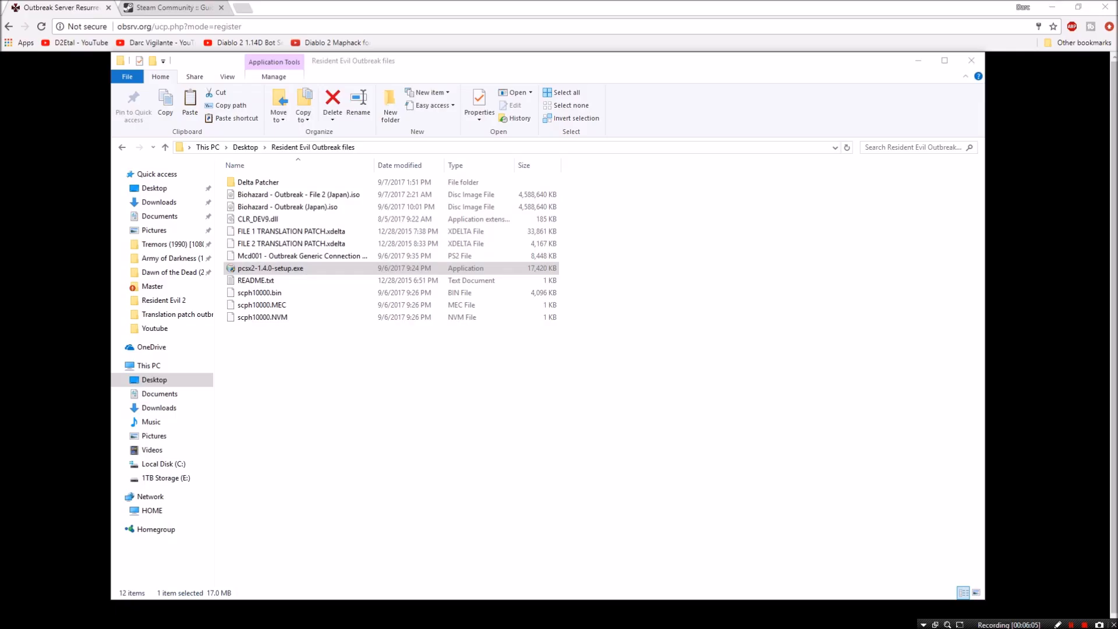
Step: Run PCSX2 first-time setup in English (U.S.) and overwrite existing settings with defaults
double_click(269, 268)
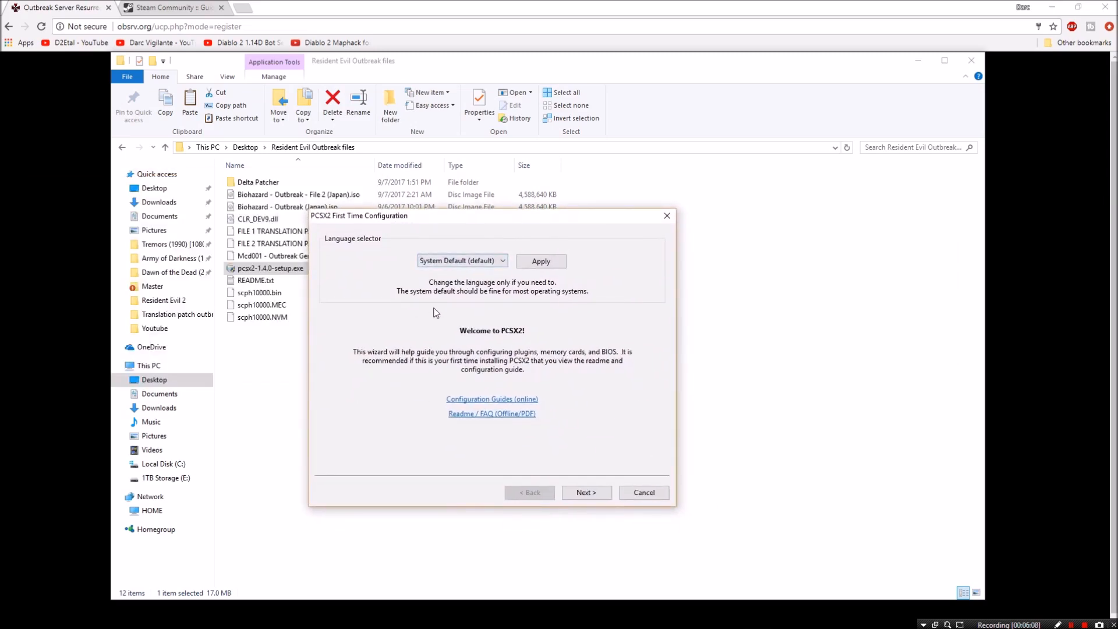
mouse_move(589, 300)
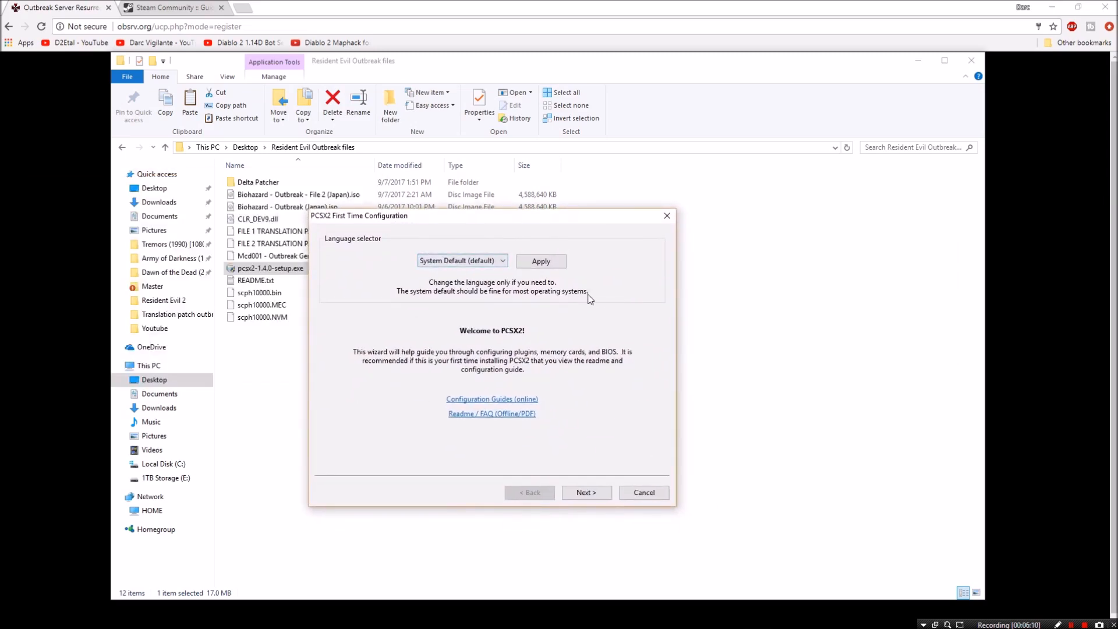
click(462, 260)
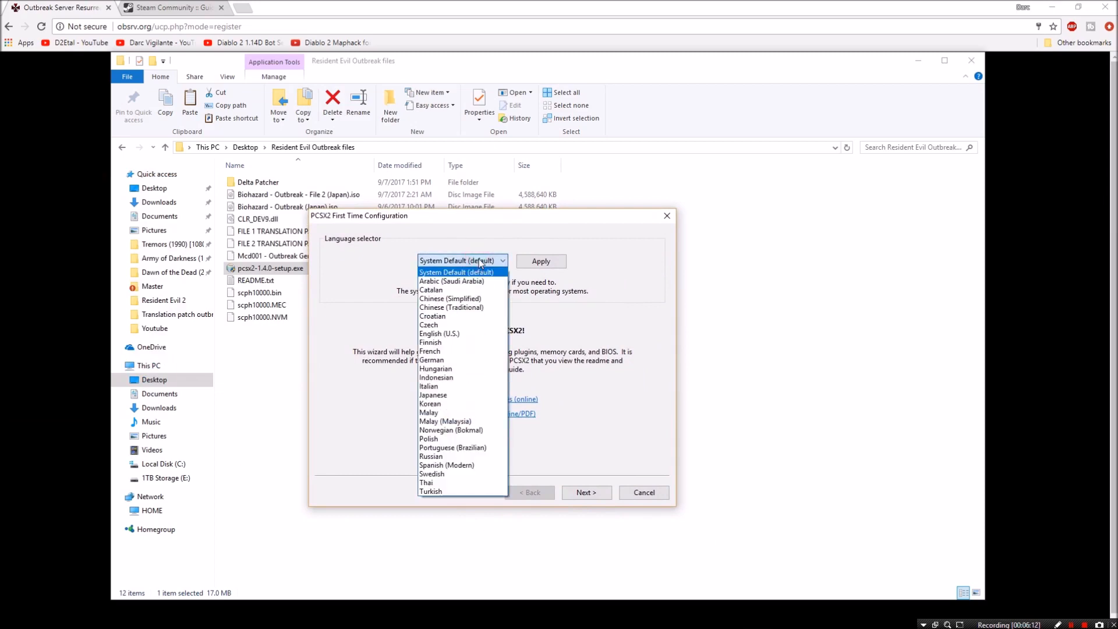
mouse_move(450, 307)
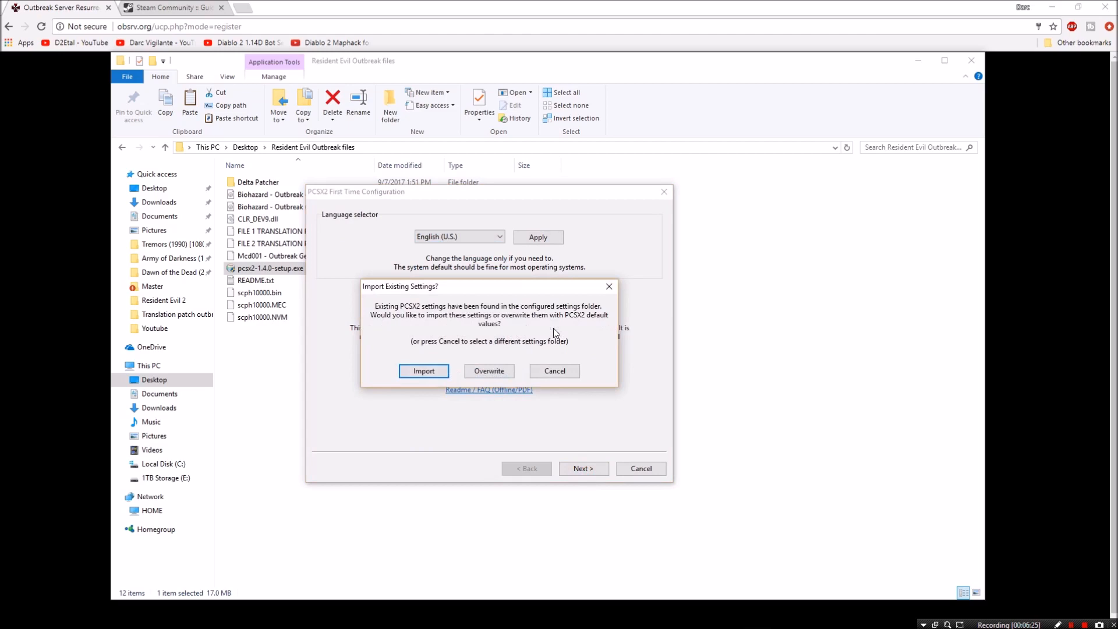
mouse_move(564, 472)
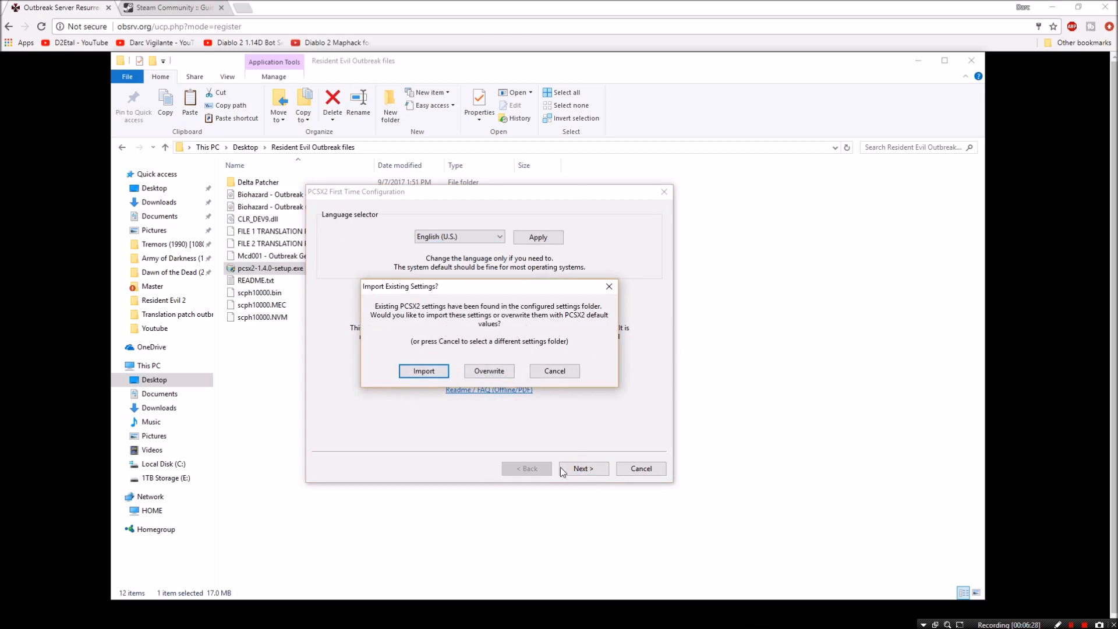
mouse_move(617, 458)
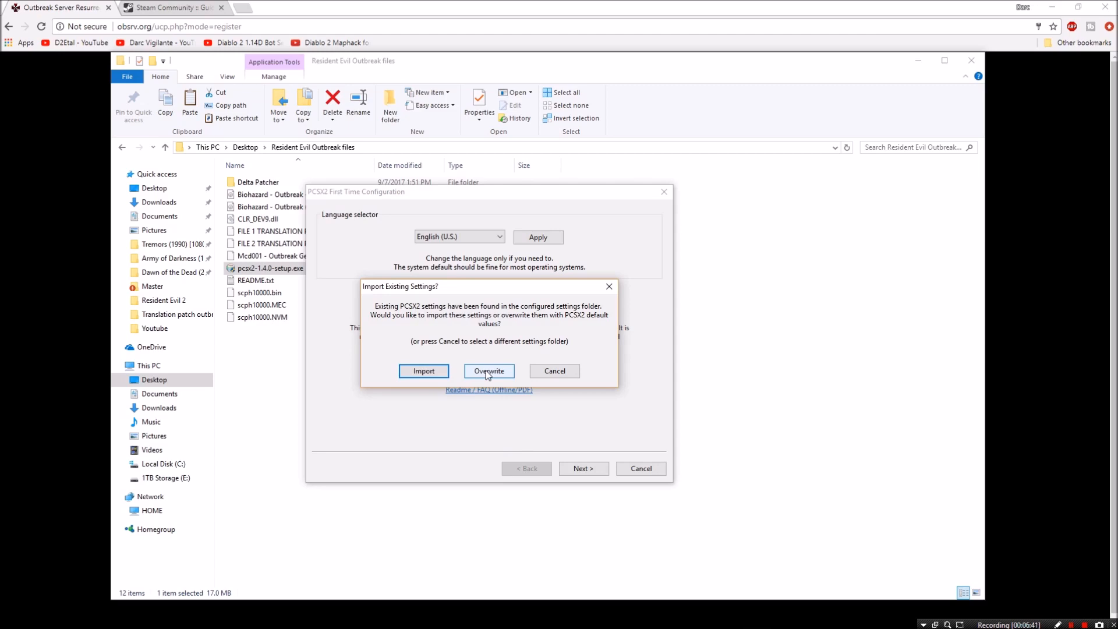
click(489, 371)
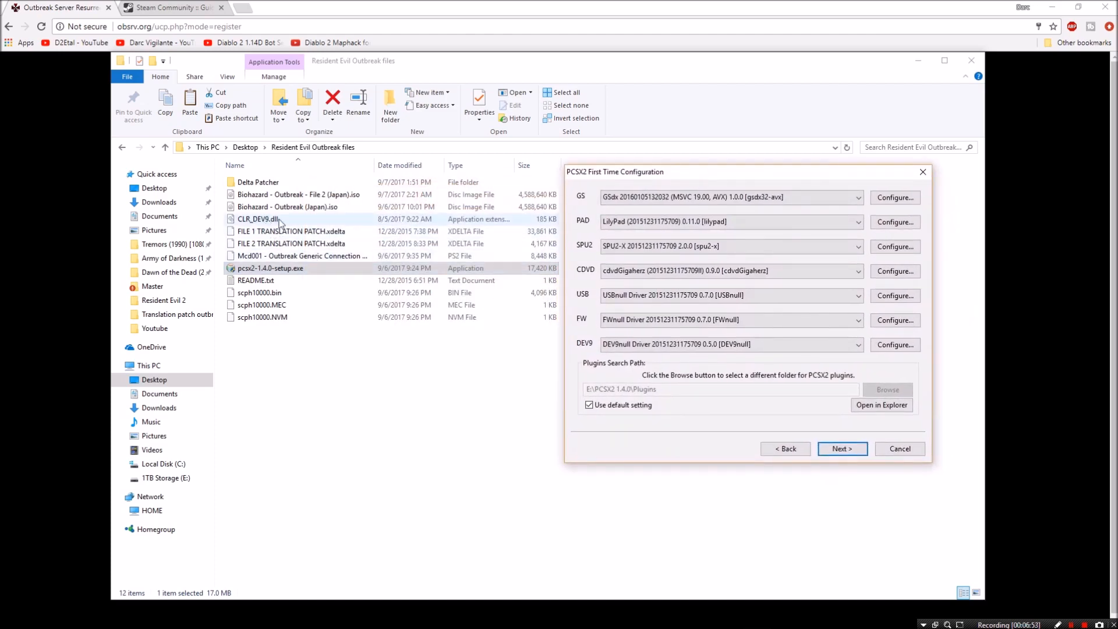
mouse_move(246, 218)
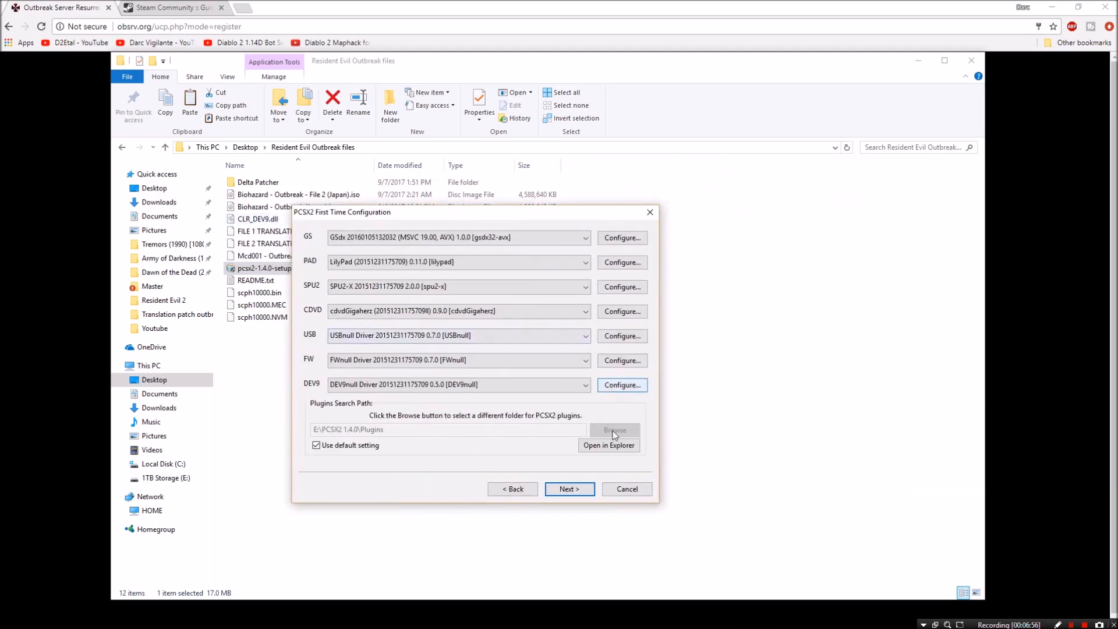
Step: Paste CLR_DEV9.dll into PCSX2's Plugins folder via Open in Explorer
click(608, 445)
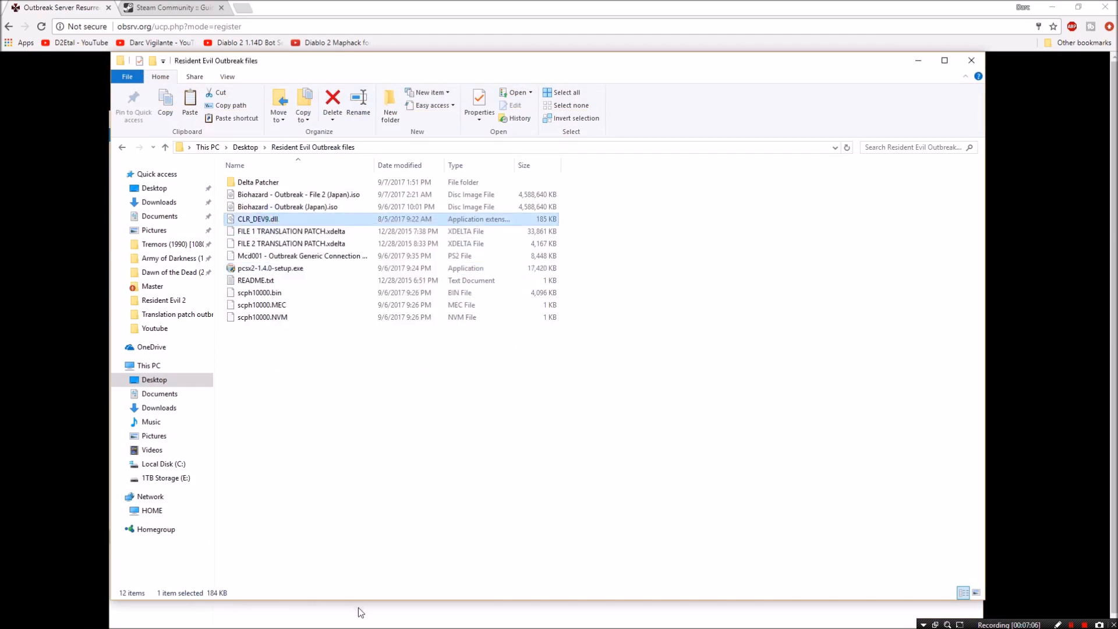
right_click(299, 342)
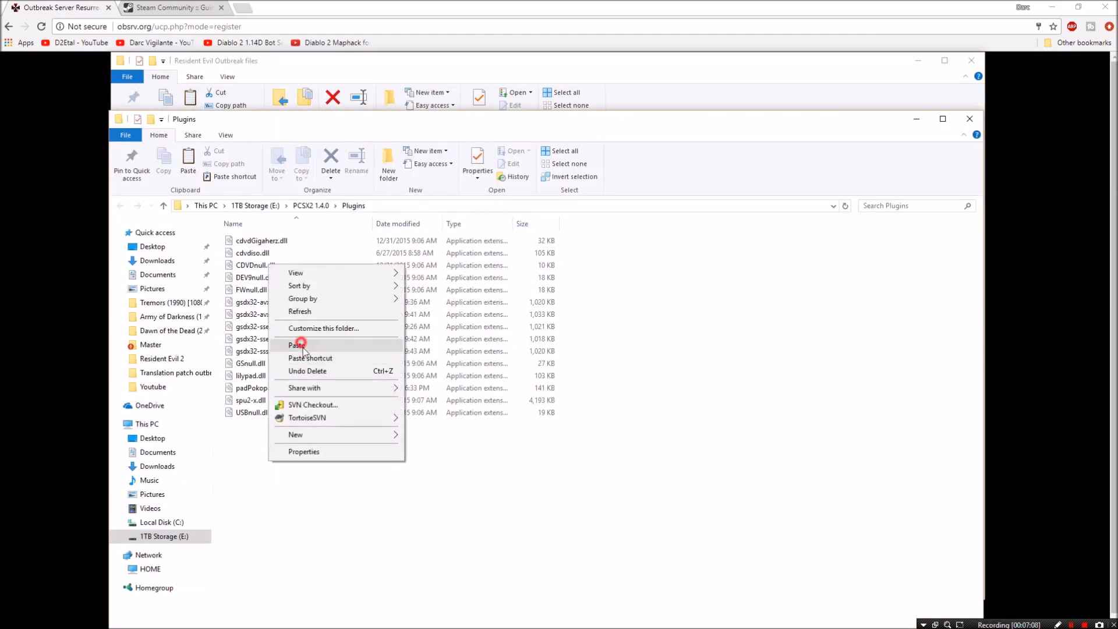
click(294, 345)
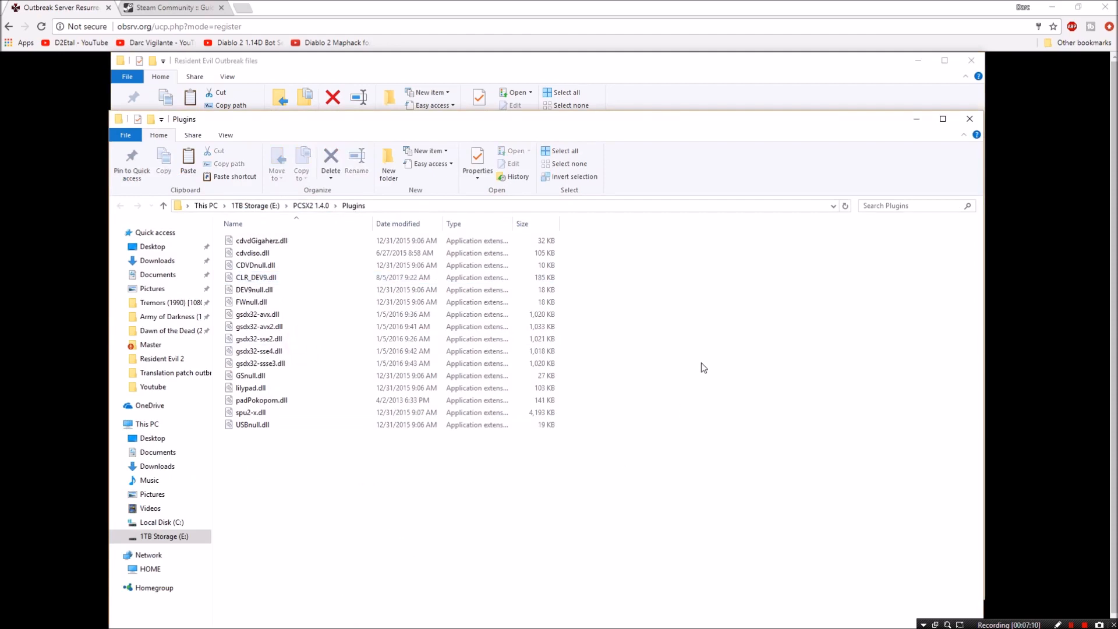
mouse_move(985, 127)
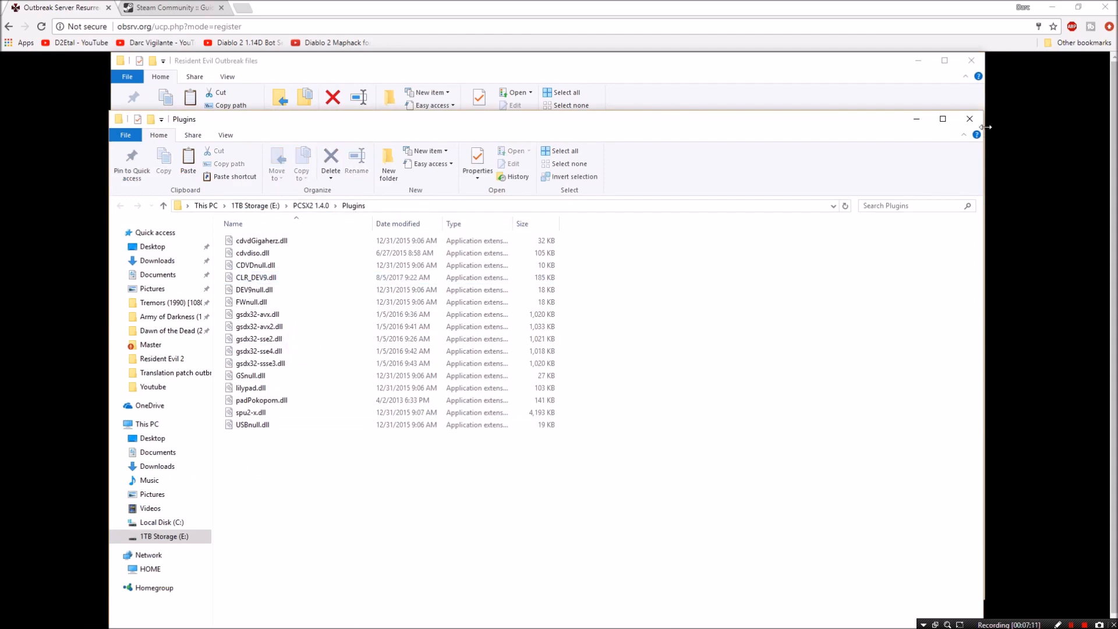
click(970, 119)
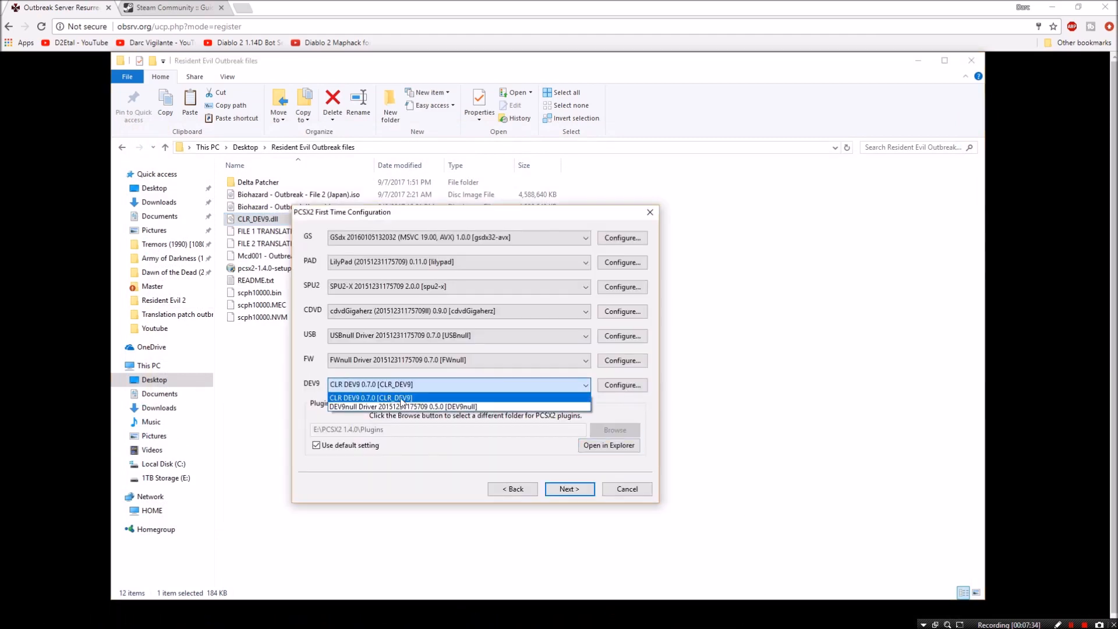
Step: Choose CLR DEV9 as the DEV9 plugin and advance to BIOS selection
click(386, 384)
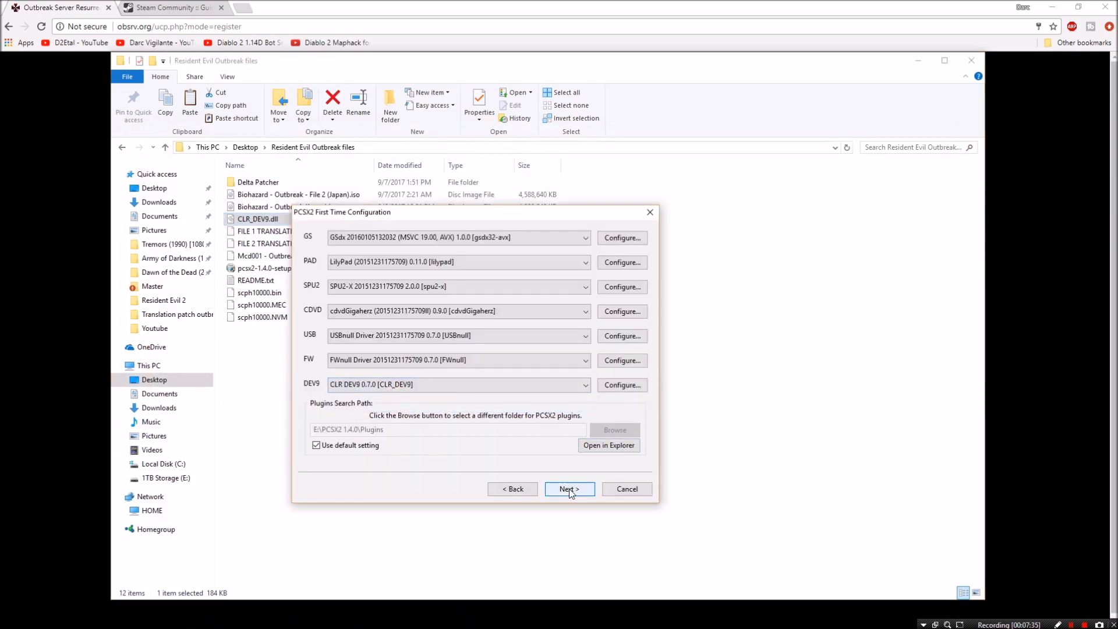
click(568, 489)
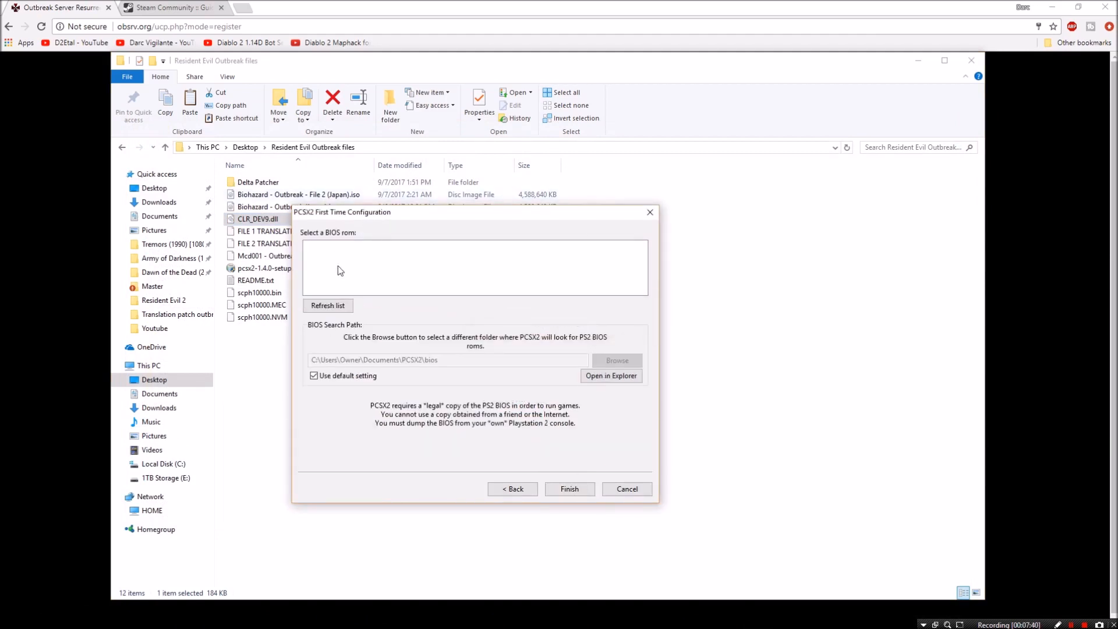
mouse_move(611, 376)
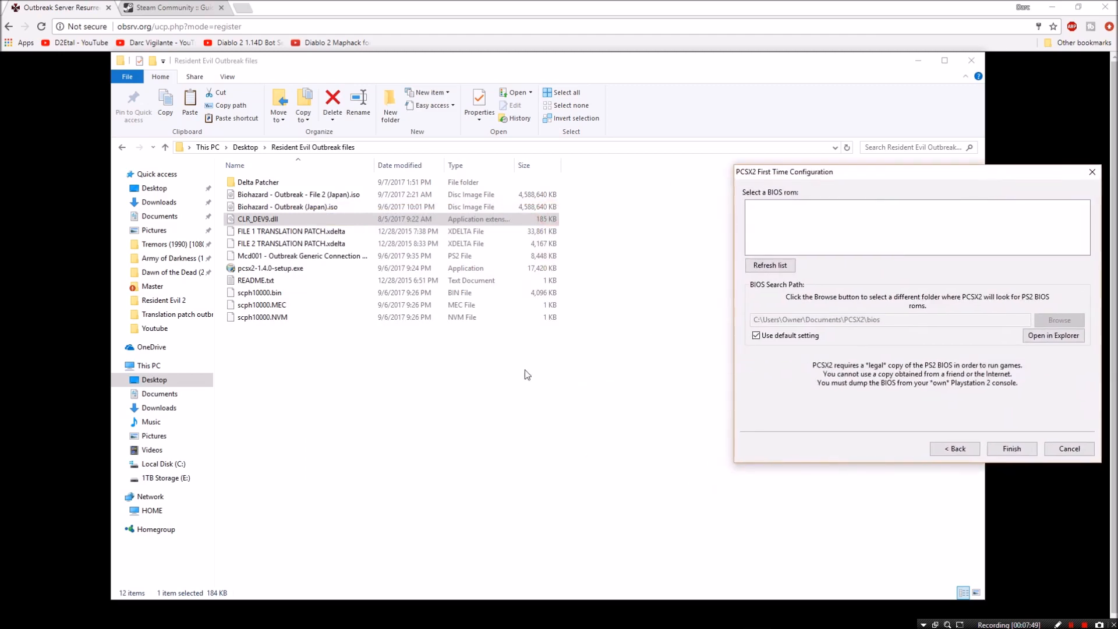
Step: Finish handling the scph10000 BIOS files and close the bios folder window
right_click(260, 292)
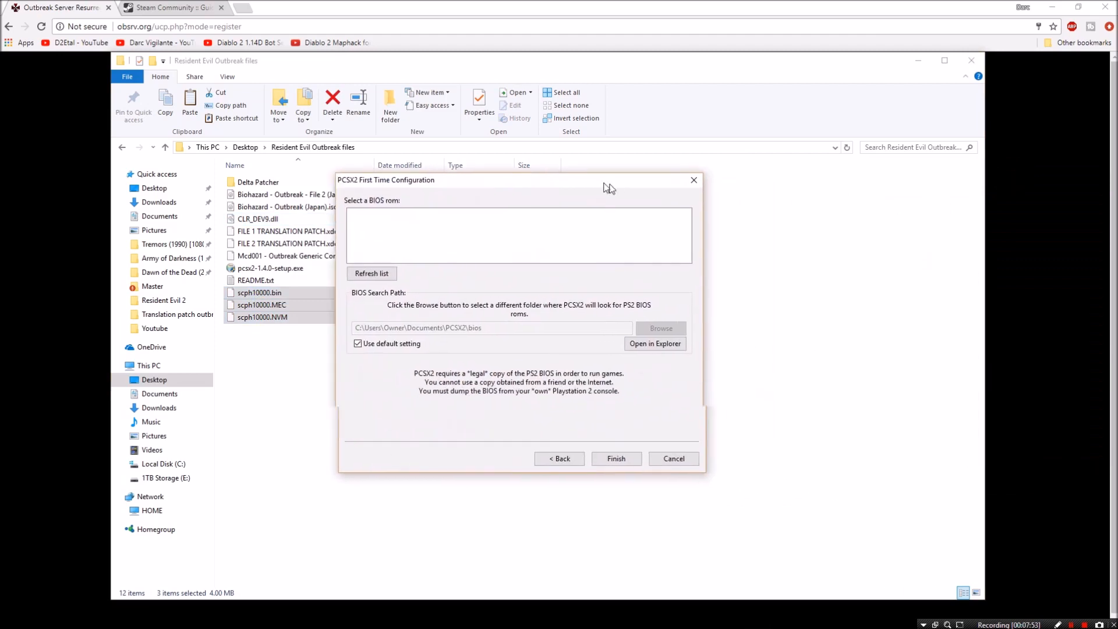
click(653, 342)
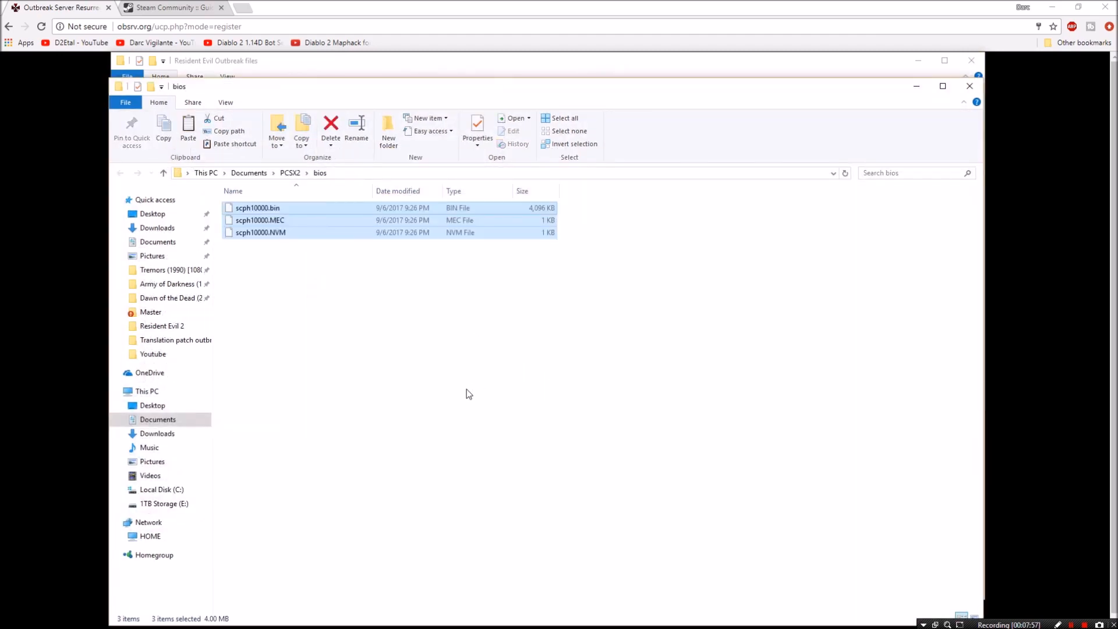
click(468, 394)
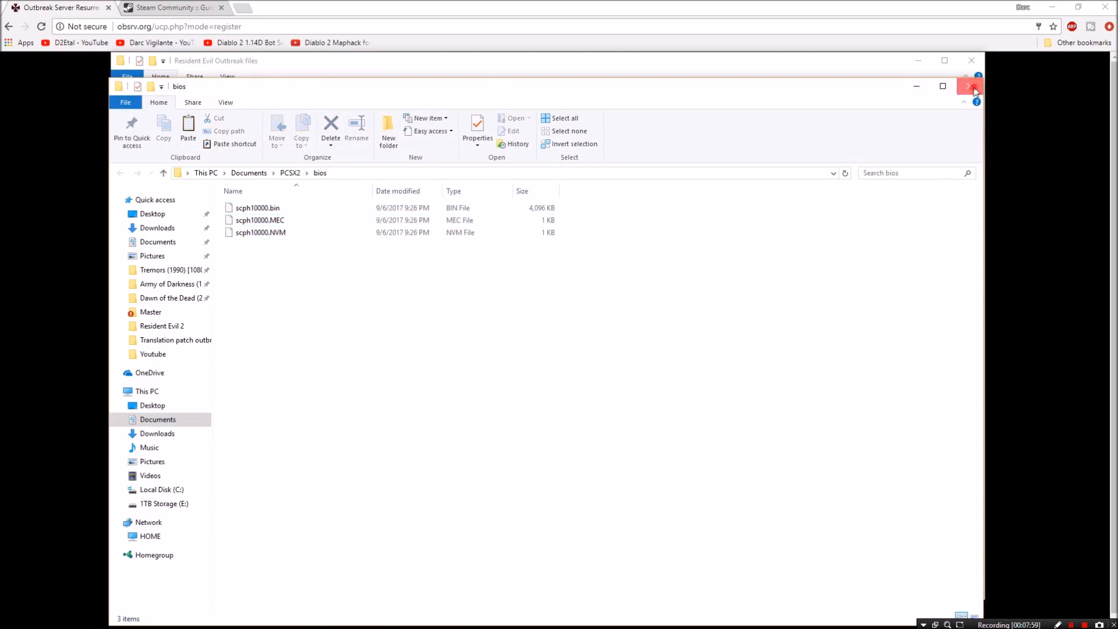
click(971, 85)
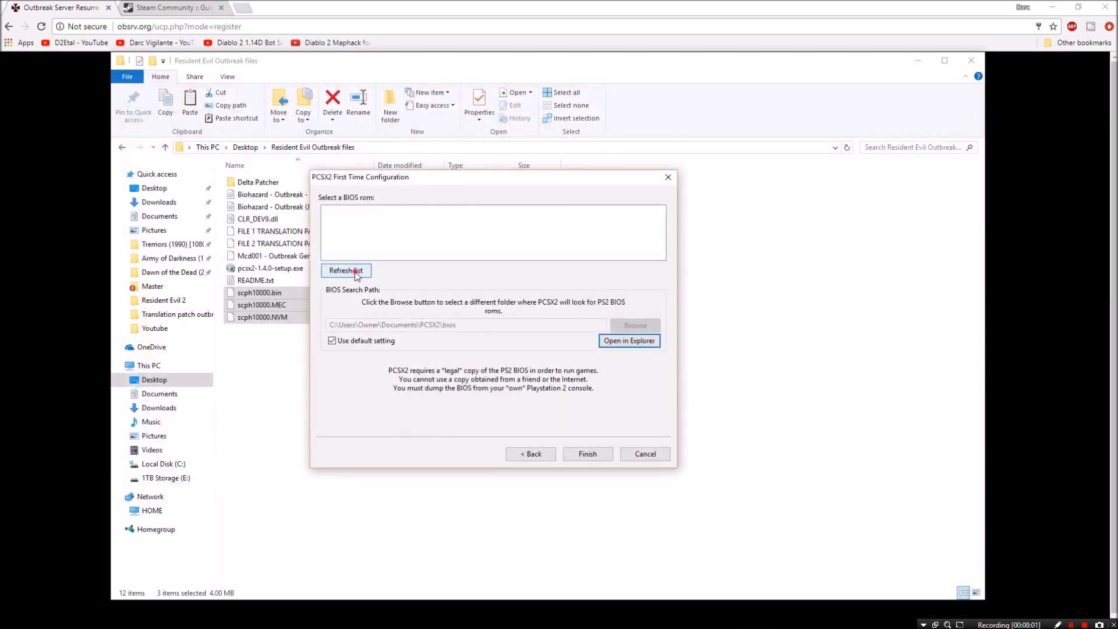
Step: Refresh the BIOS list, keep the Japan v01.00 BIOS and finish first-time configuration
click(345, 270)
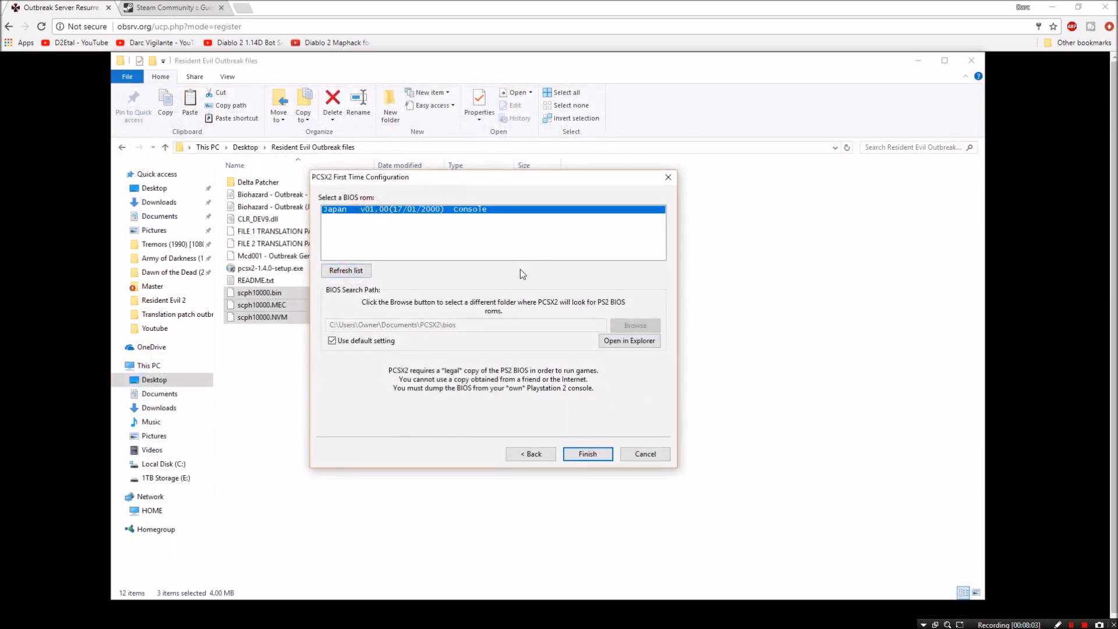
mouse_move(514, 268)
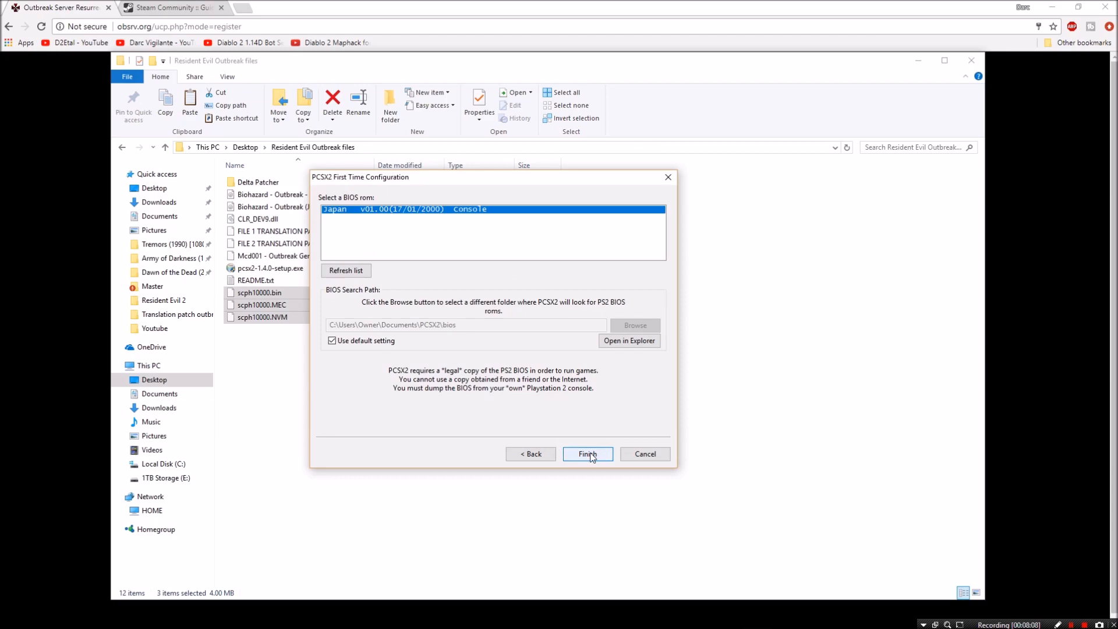
click(587, 454)
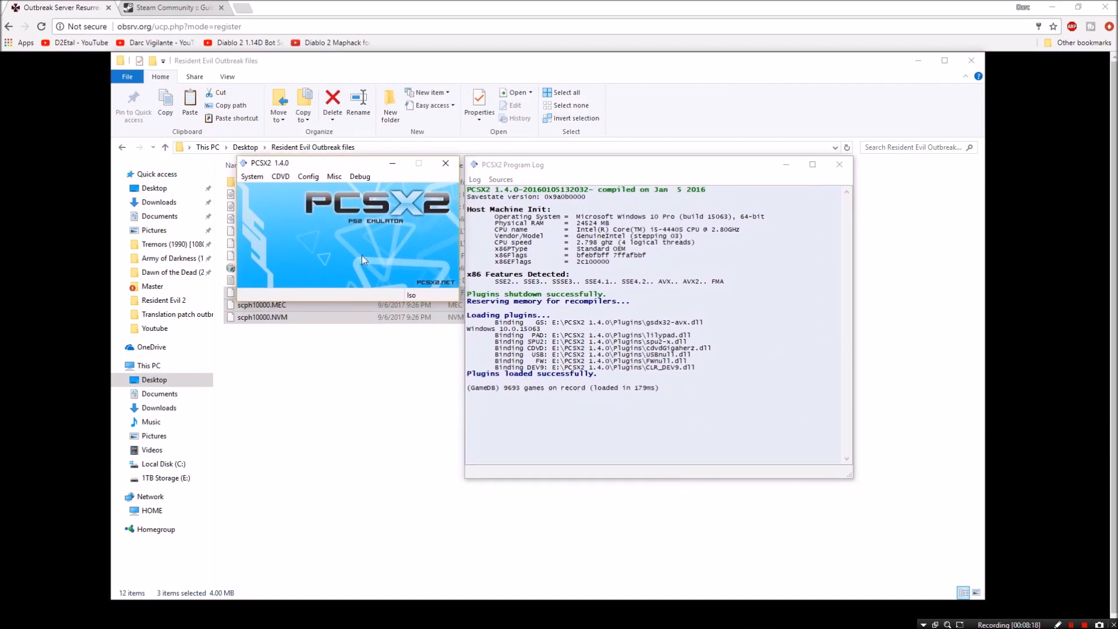
mouse_move(333, 240)
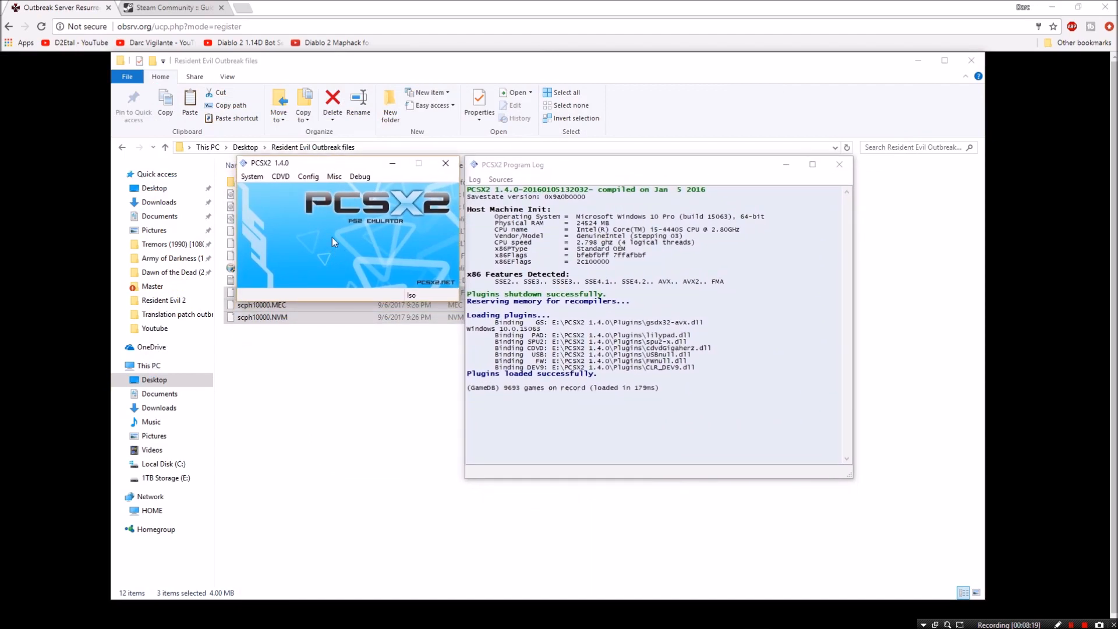
mouse_move(307, 176)
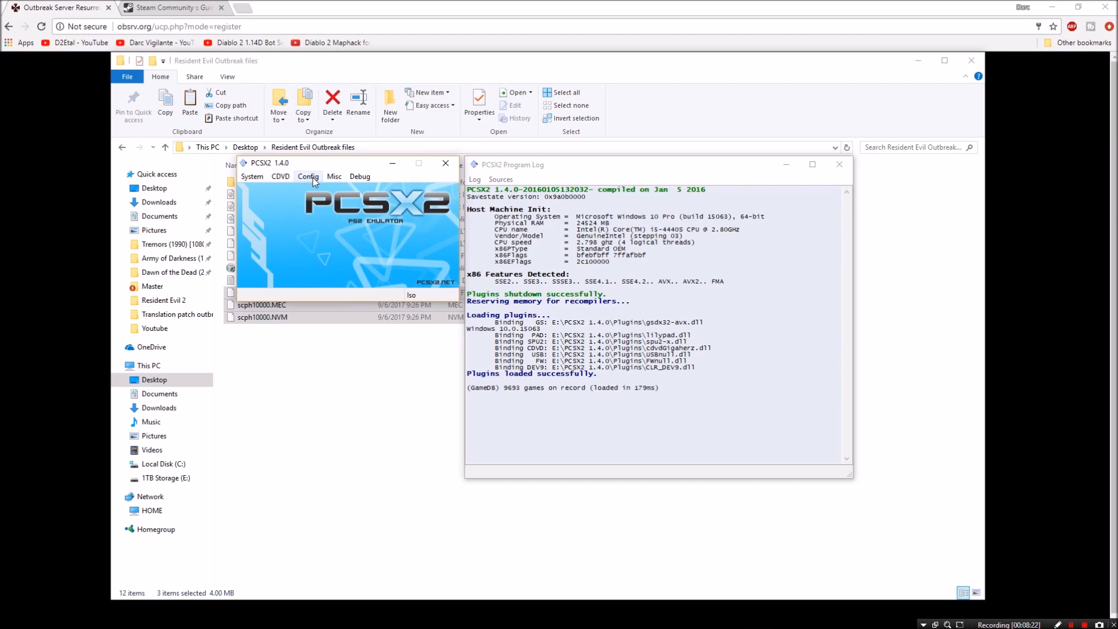
Step: Bring up PCSX2's Config menu from the main window
click(307, 176)
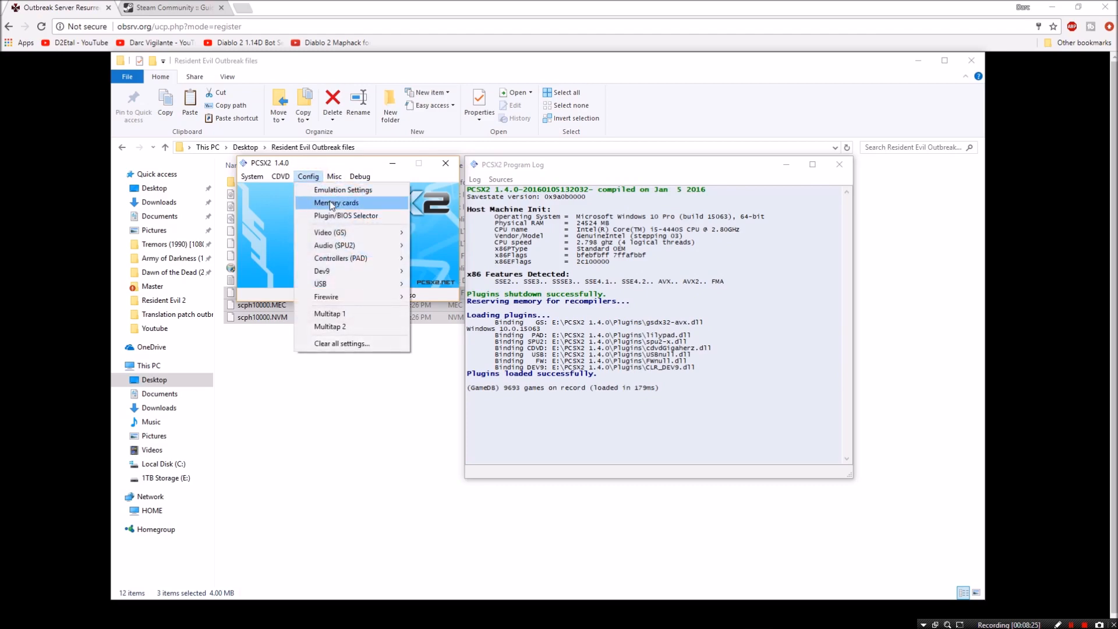
Step: Open the MemoryCard Manager's memcards folder and pick the Mcd001 Outbreak Generic Connection card
click(337, 203)
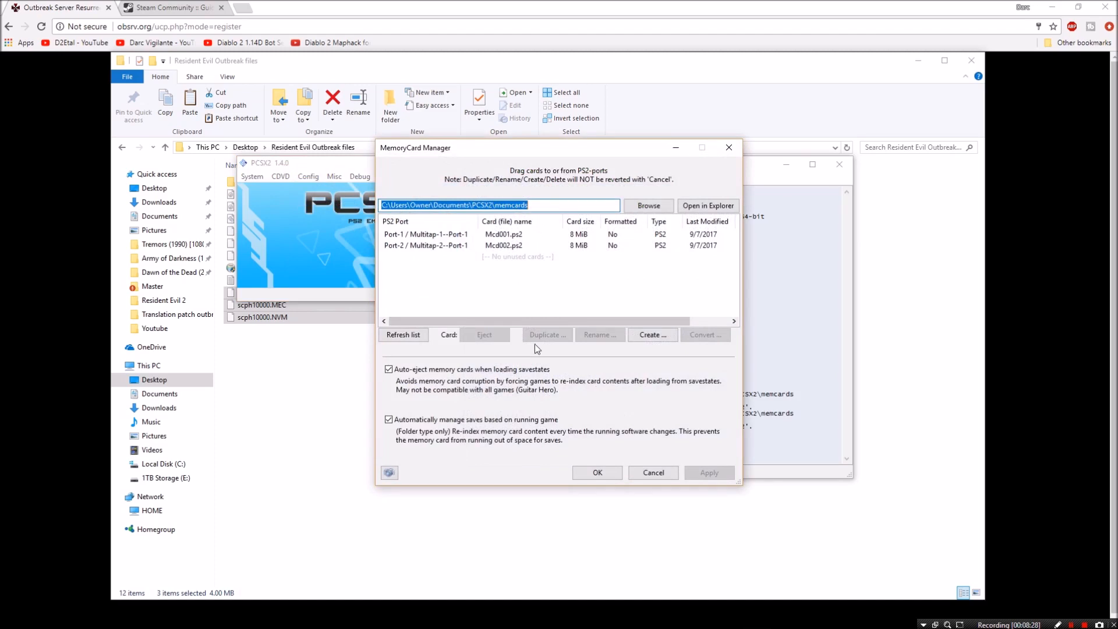
mouse_move(424, 279)
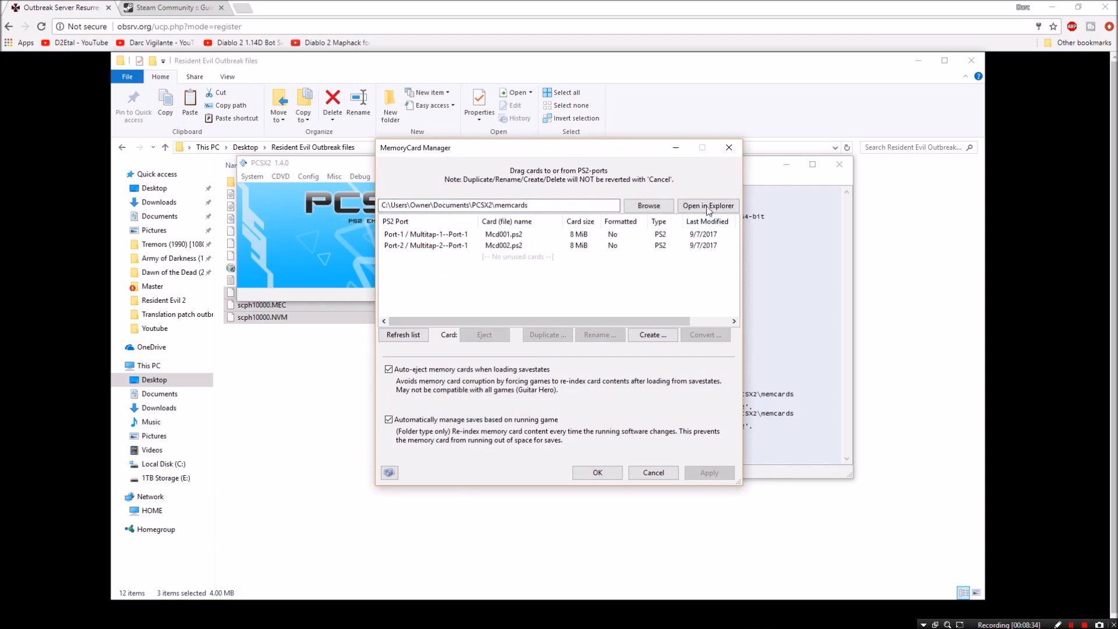
click(706, 205)
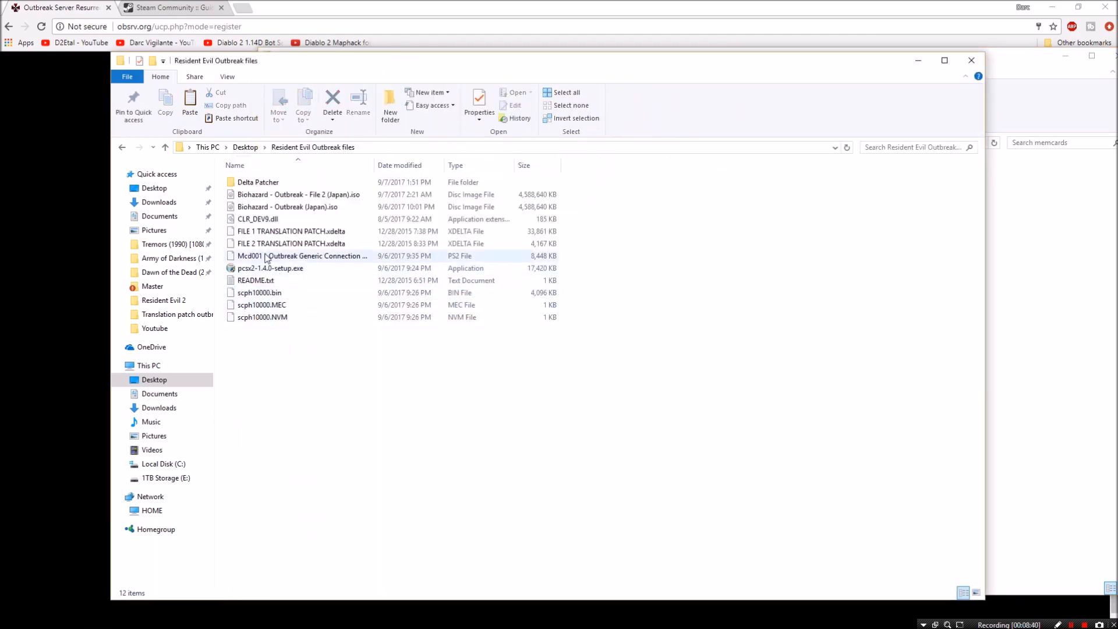
click(303, 255)
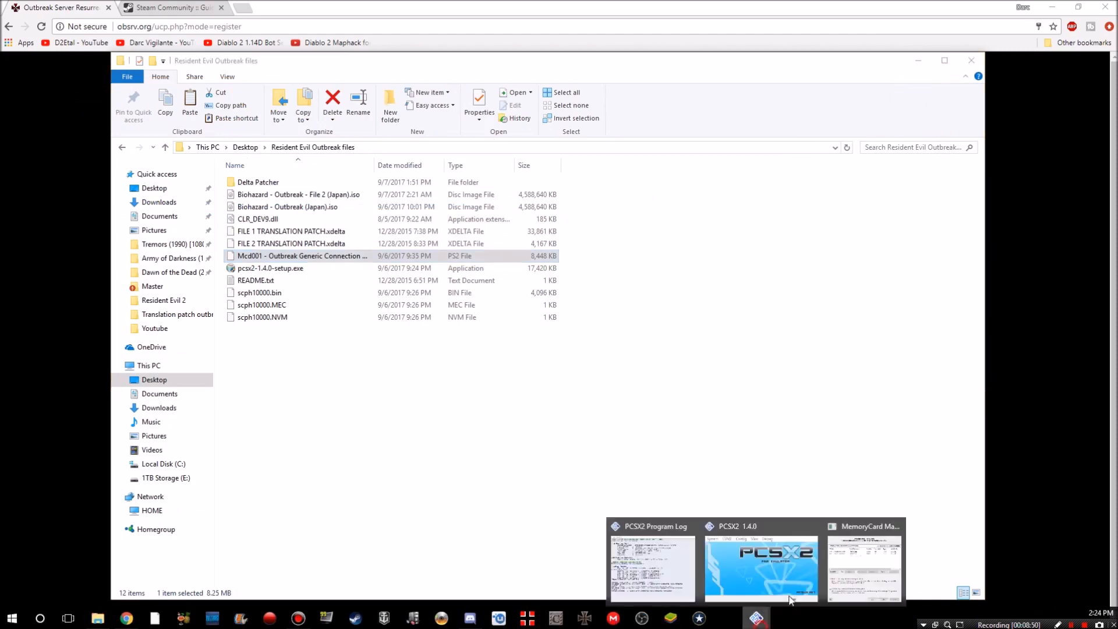
Step: Return to the MemoryCard Manager from the taskbar
click(862, 567)
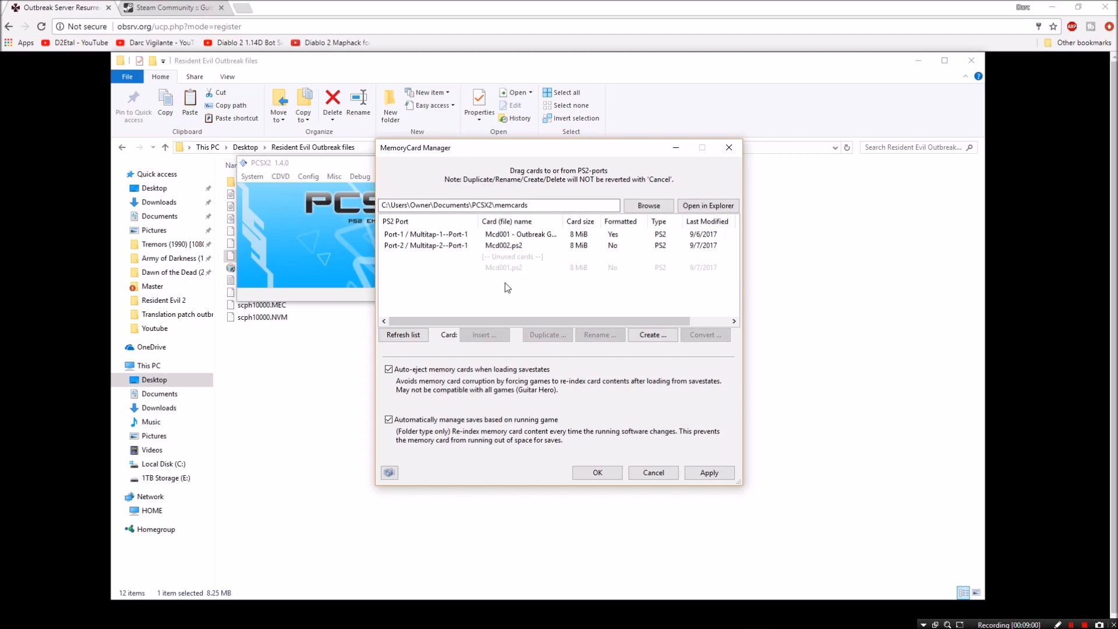
mouse_move(526, 241)
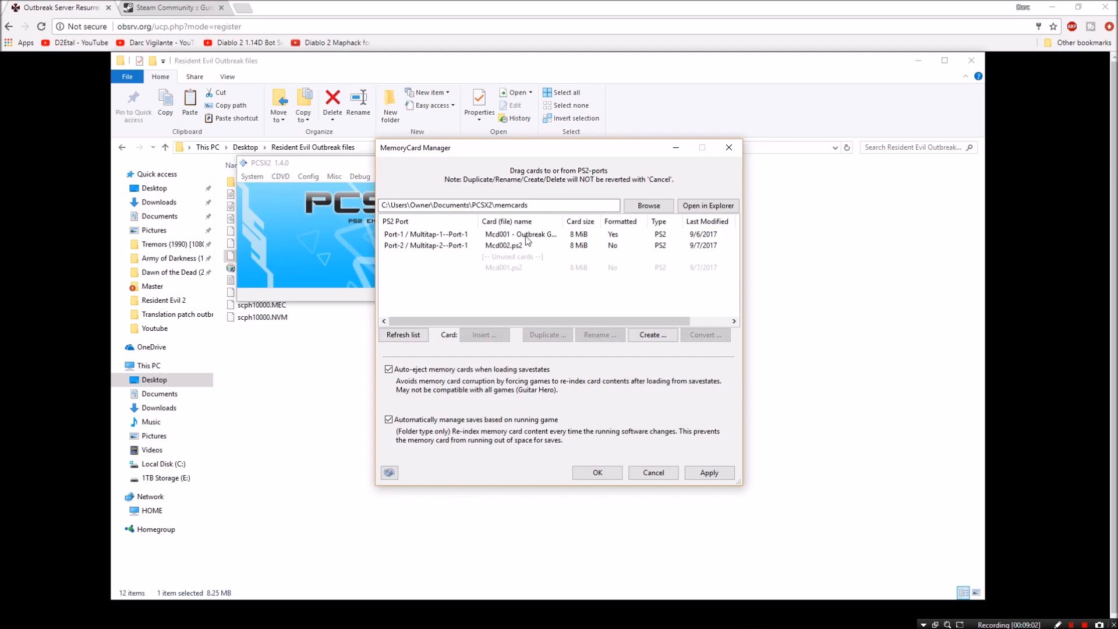
mouse_move(412, 247)
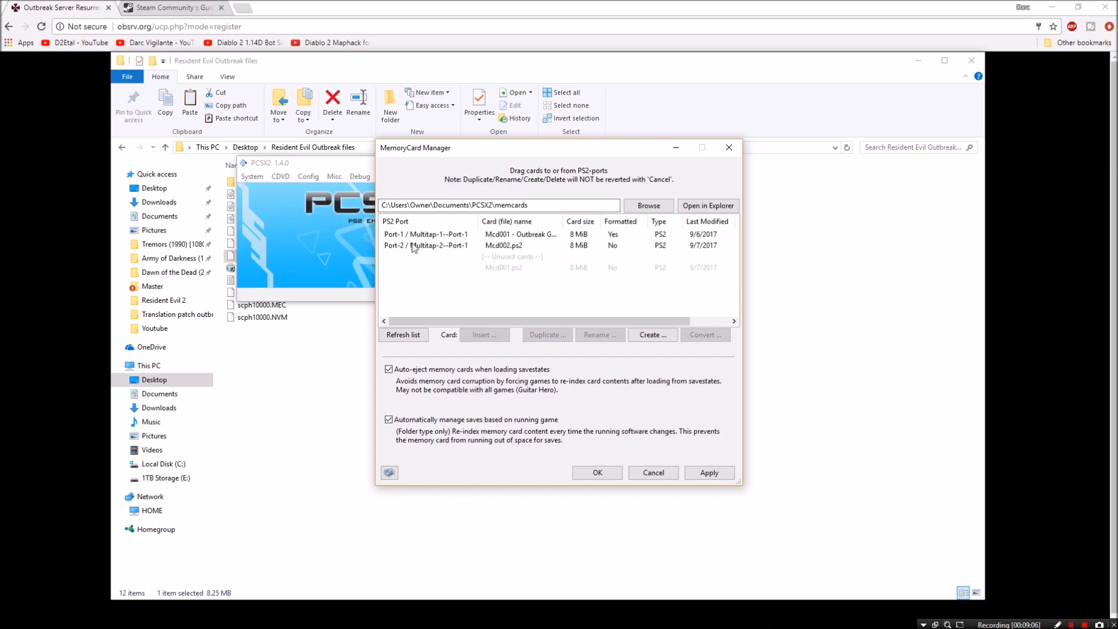
Step: Apply the Mcd001 Outbreak Generic Connection card in Port-1 and confirm the manager
click(709, 473)
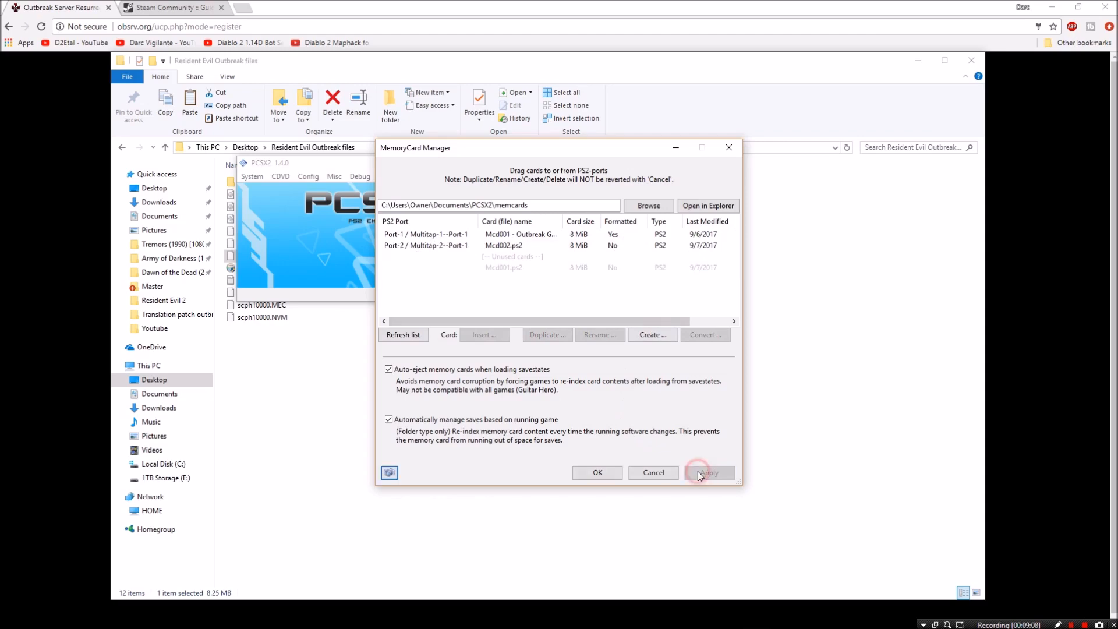
click(707, 472)
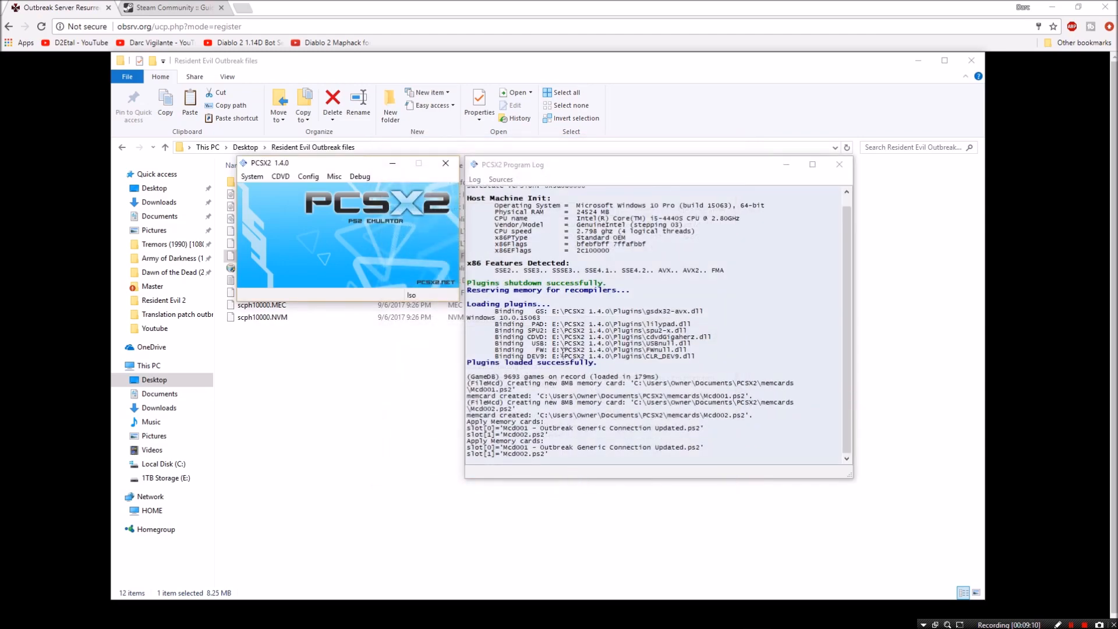
click(308, 176)
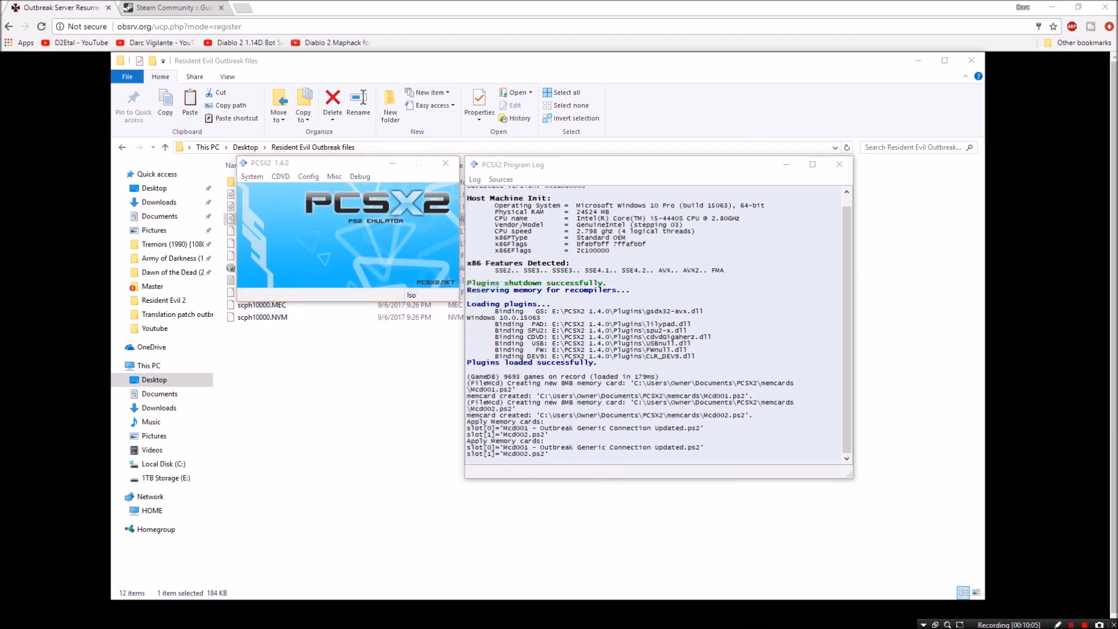
Step: In Dev9 plugin settings, disable the emulated HDD and go to Ethernet options
click(307, 176)
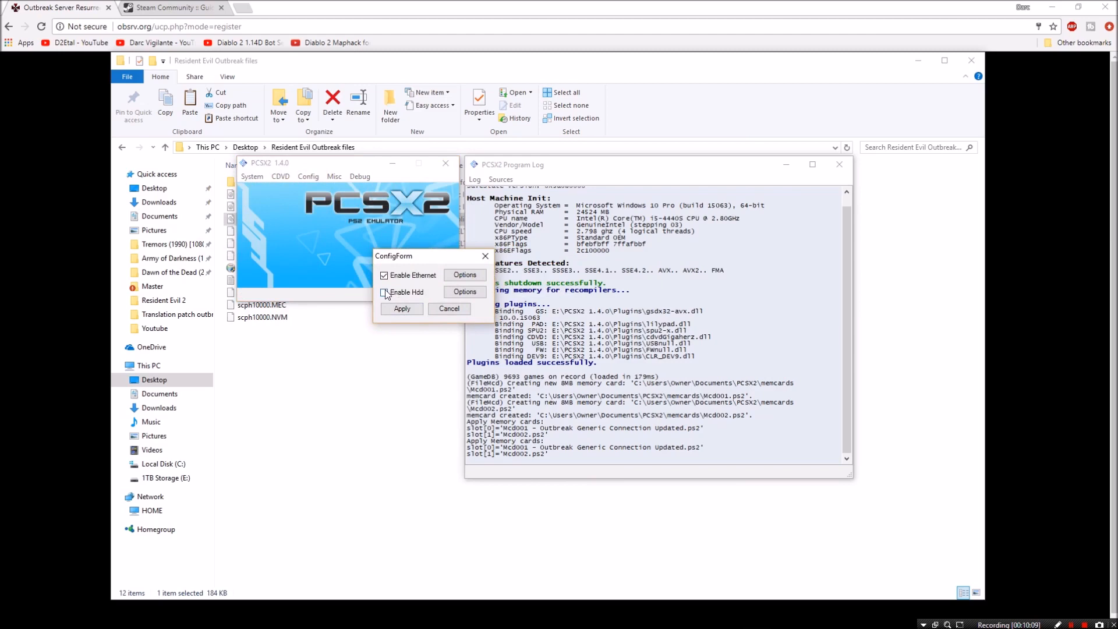
click(384, 293)
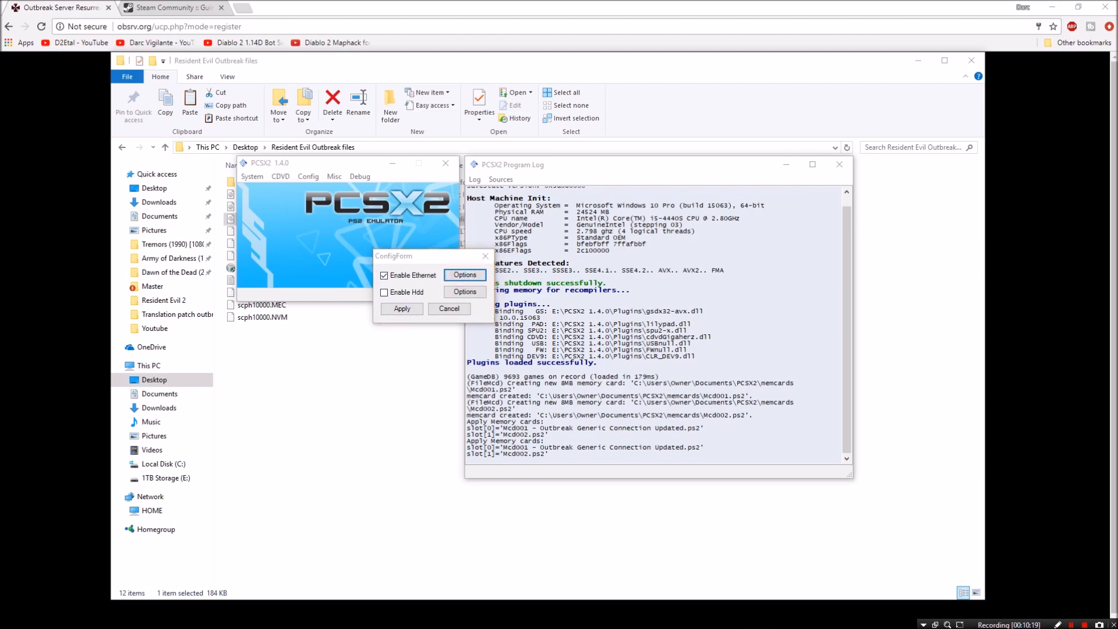
click(464, 275)
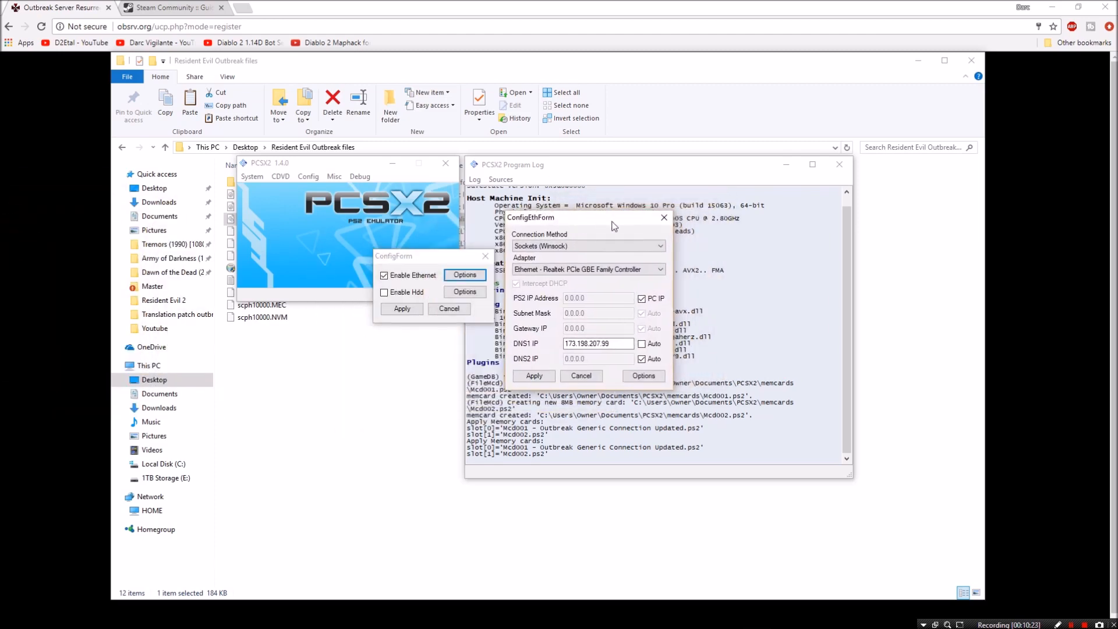
mouse_move(800, 267)
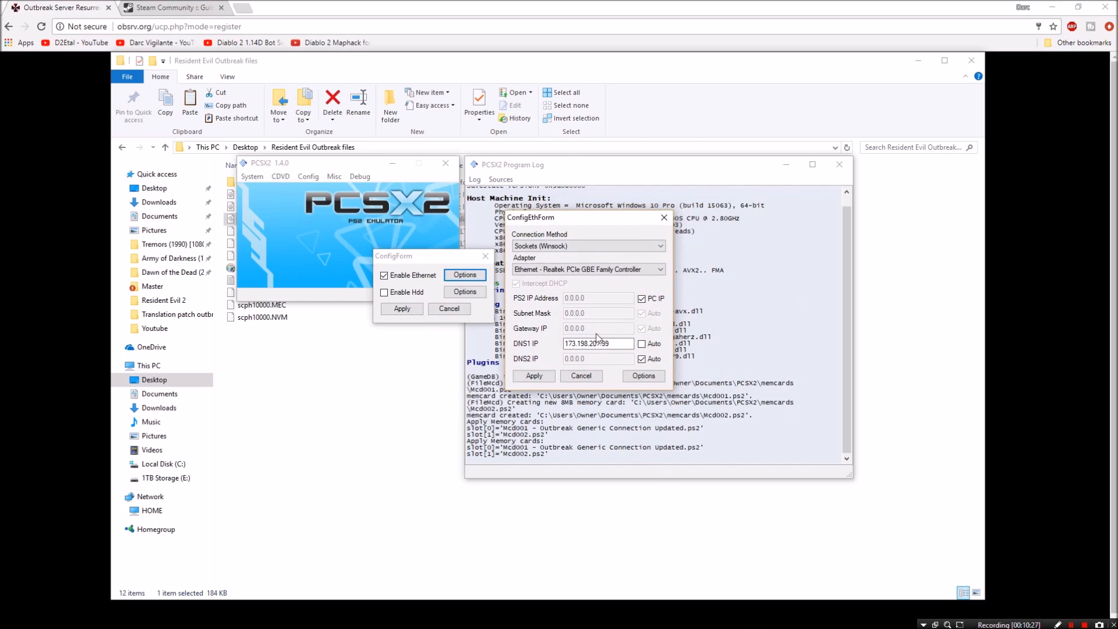
Step: Set the primary DNS manually to 173.198.207.99 and apply the Ethernet and plugin settings
click(640, 342)
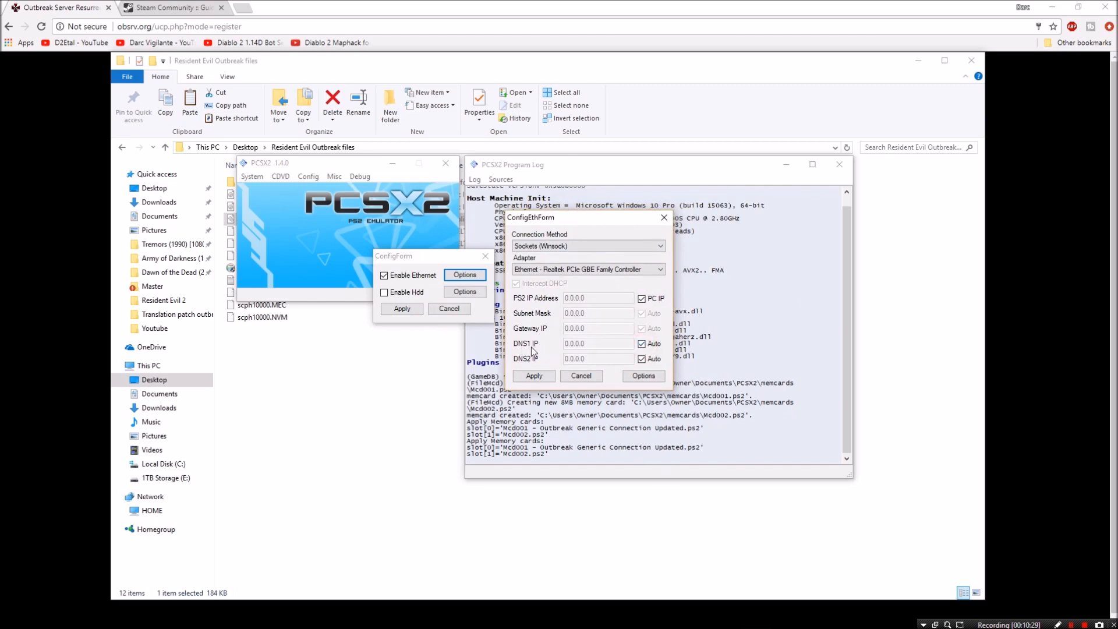
text(173.198.207.99)
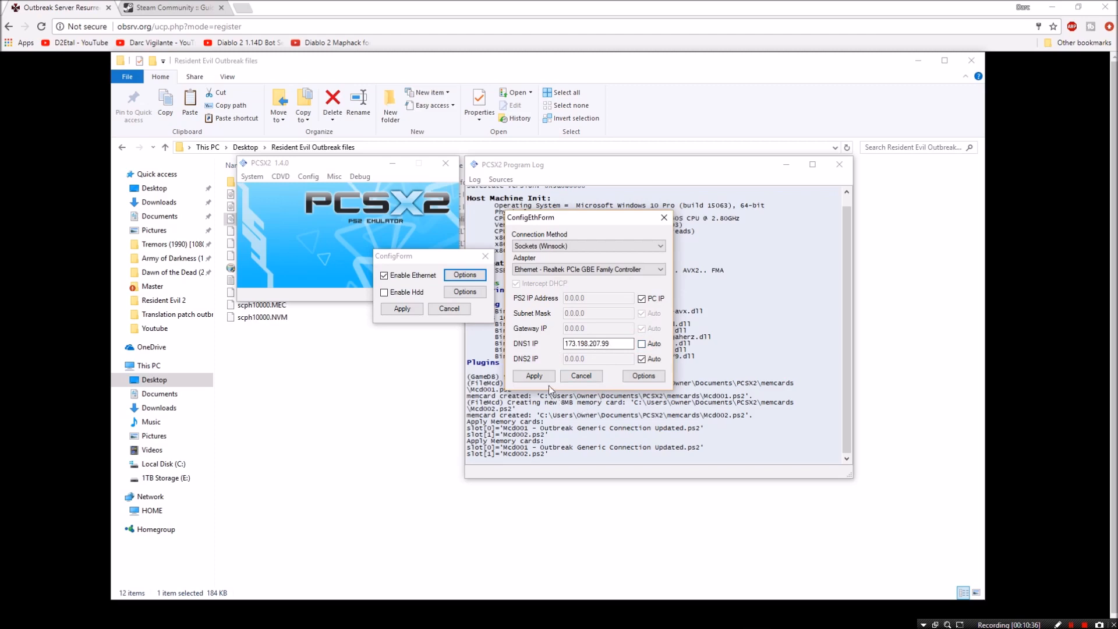
click(533, 376)
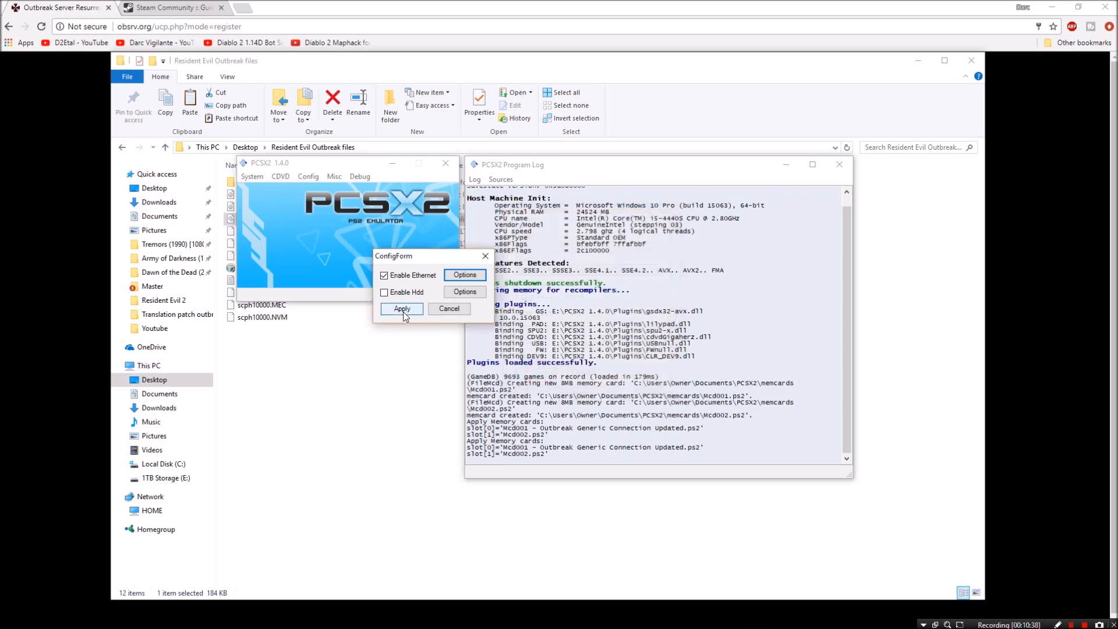
click(307, 176)
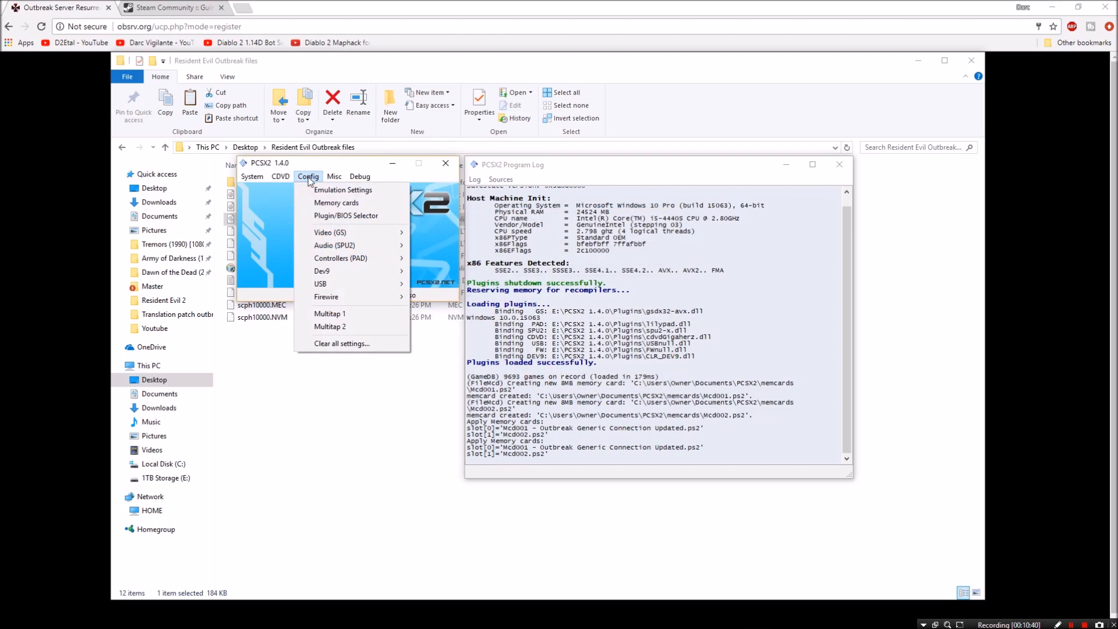
mouse_move(339, 258)
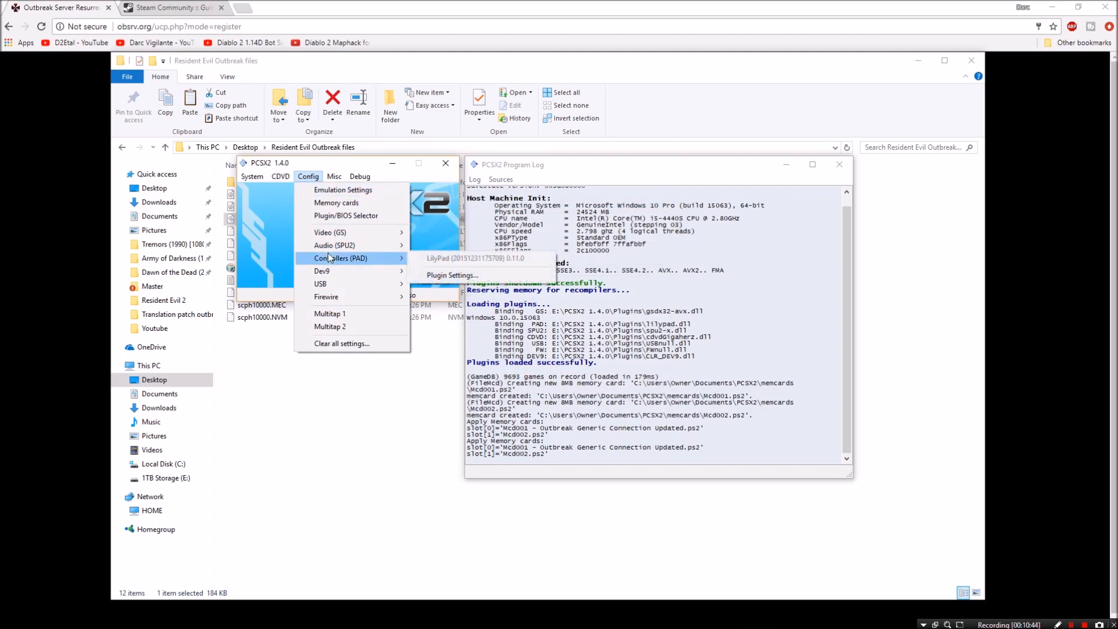
mouse_move(451, 275)
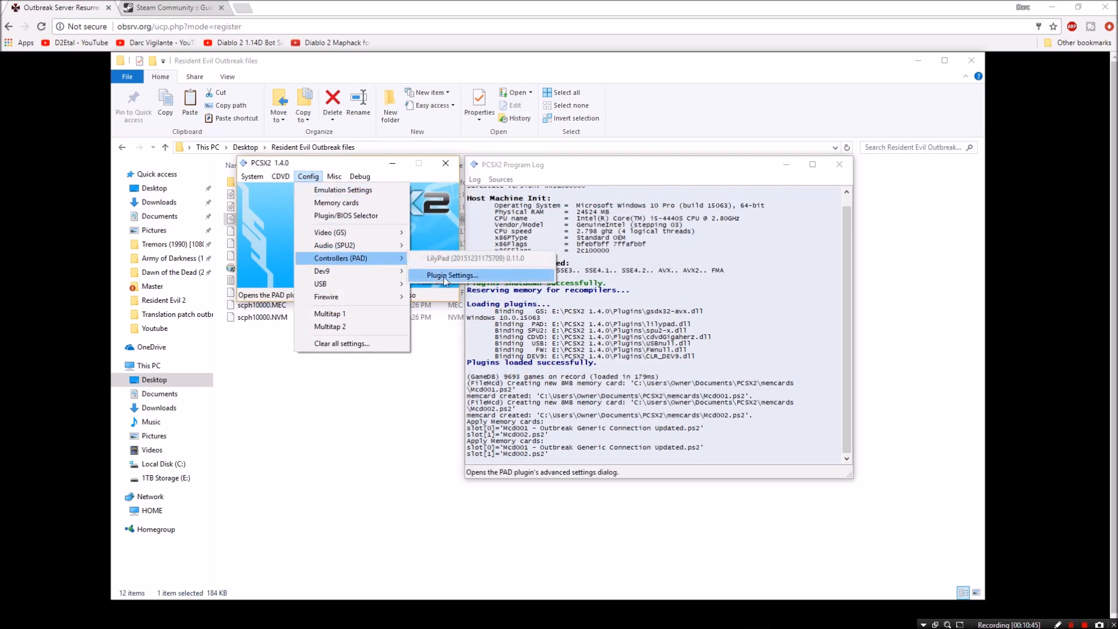
click(450, 274)
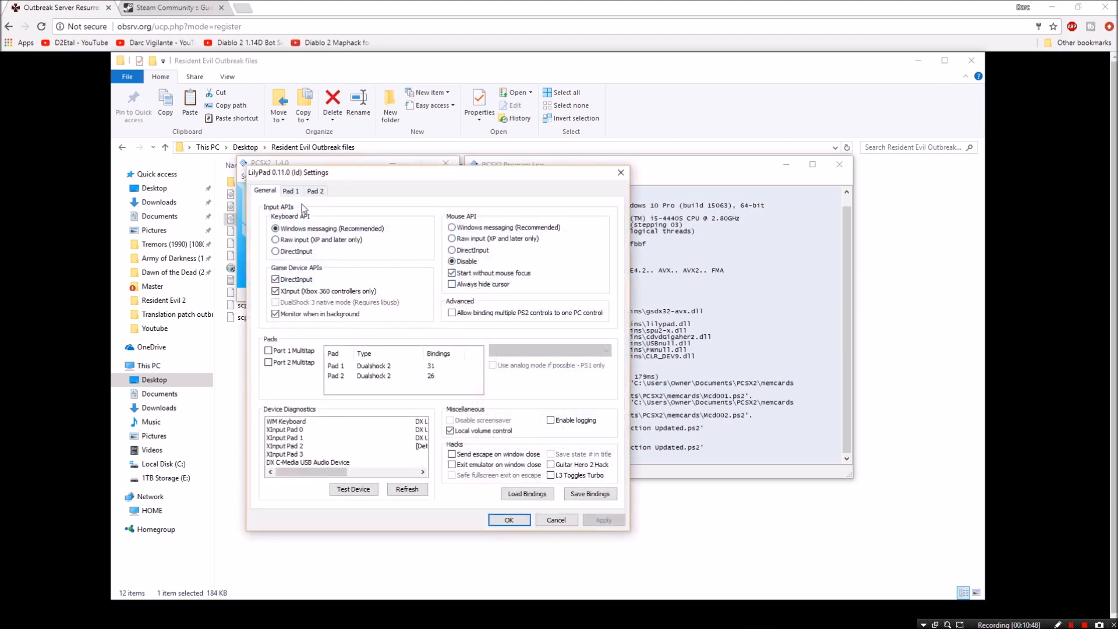
click(290, 190)
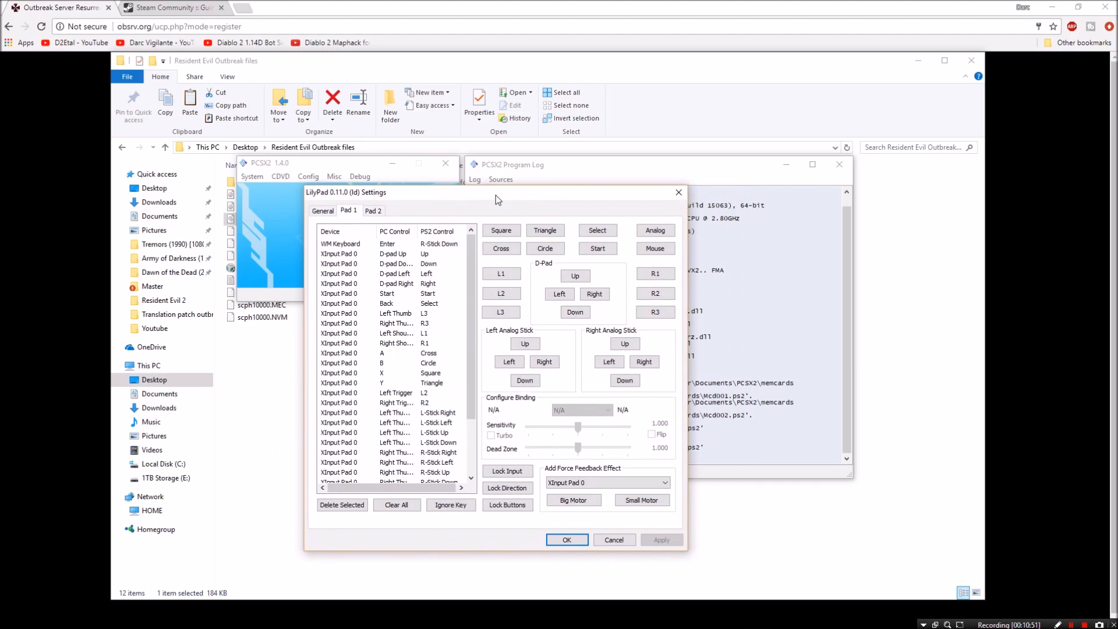
click(322, 211)
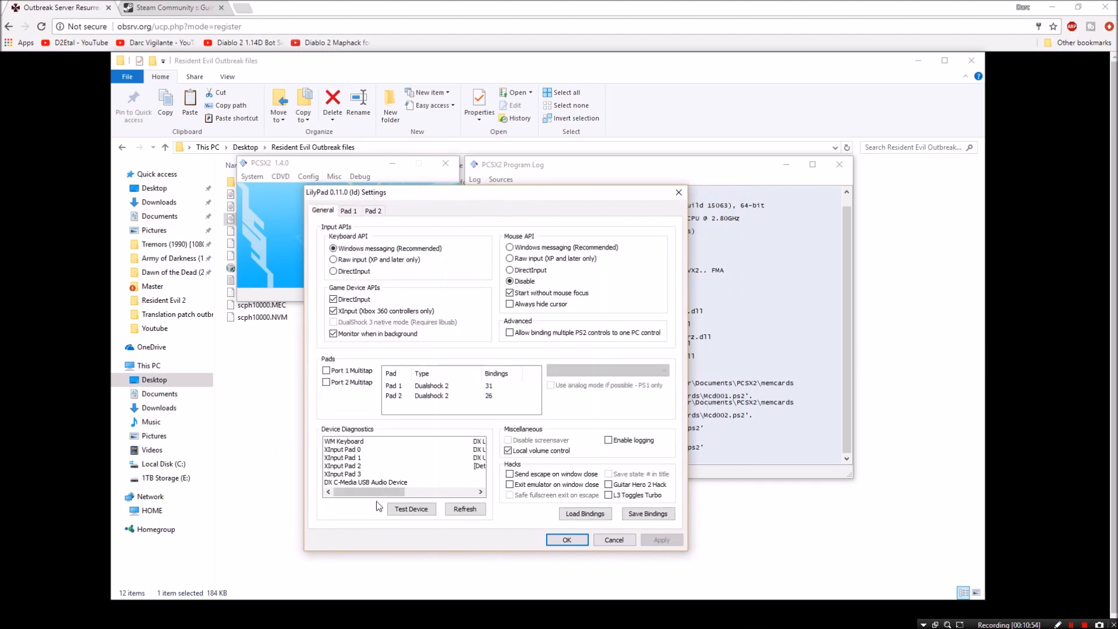
click(348, 210)
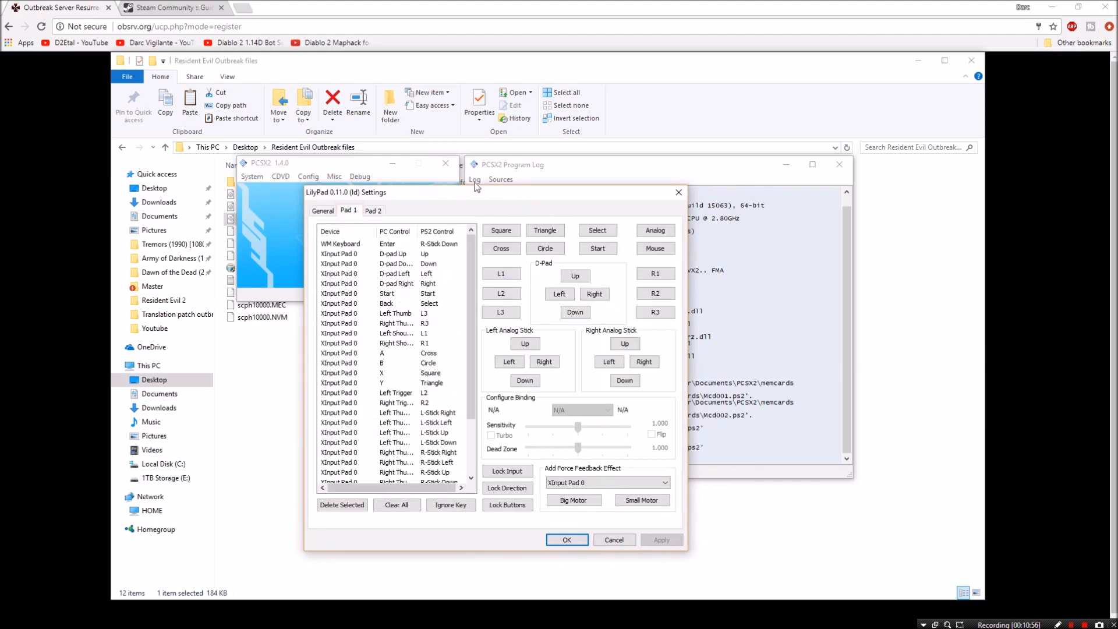
mouse_move(596, 246)
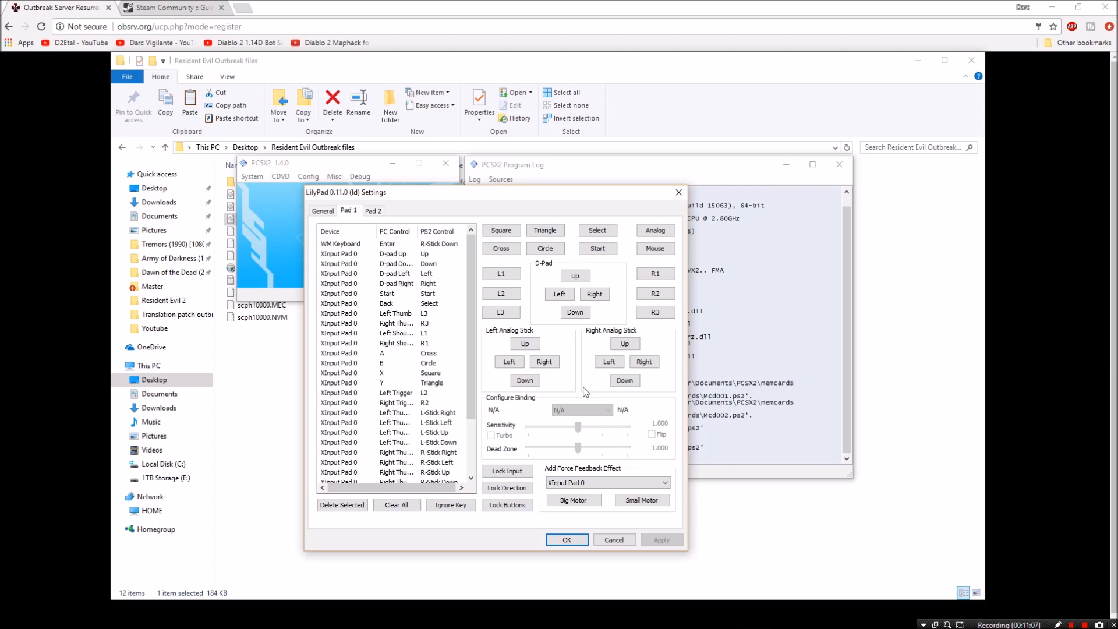
click(280, 176)
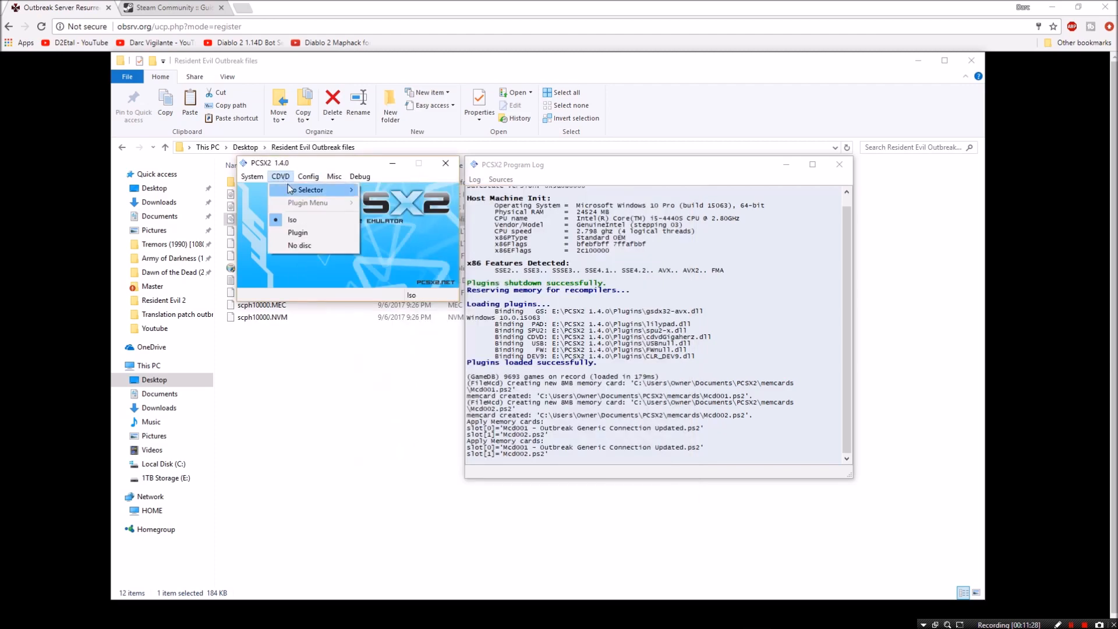
mouse_move(309, 190)
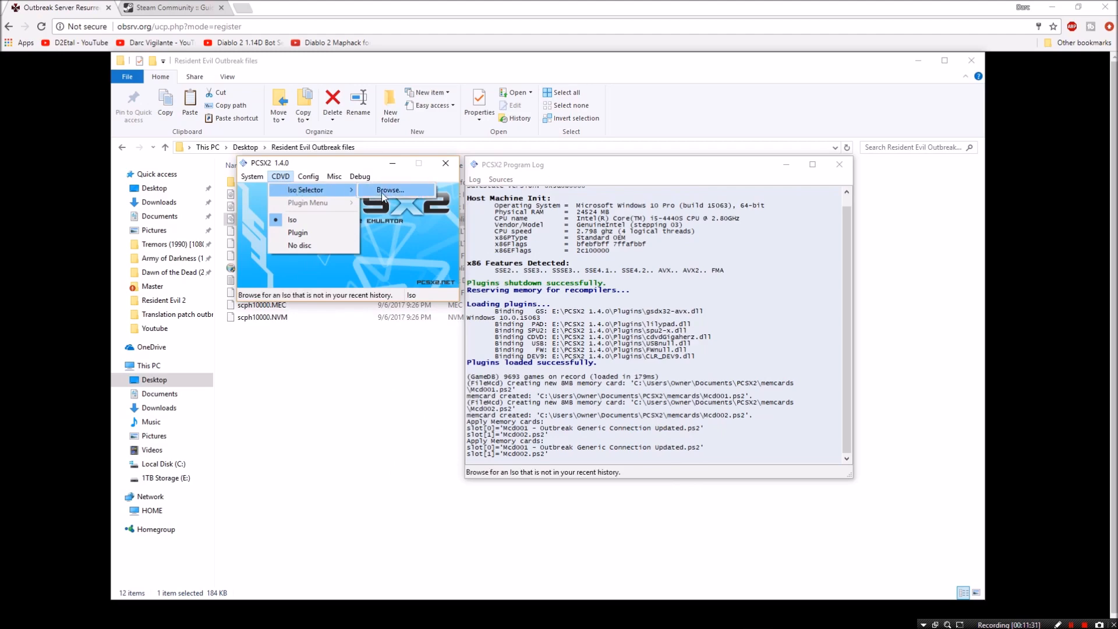
Step: Load Biohazard - Outbreak (Japan).iso through the Iso Selector
click(390, 190)
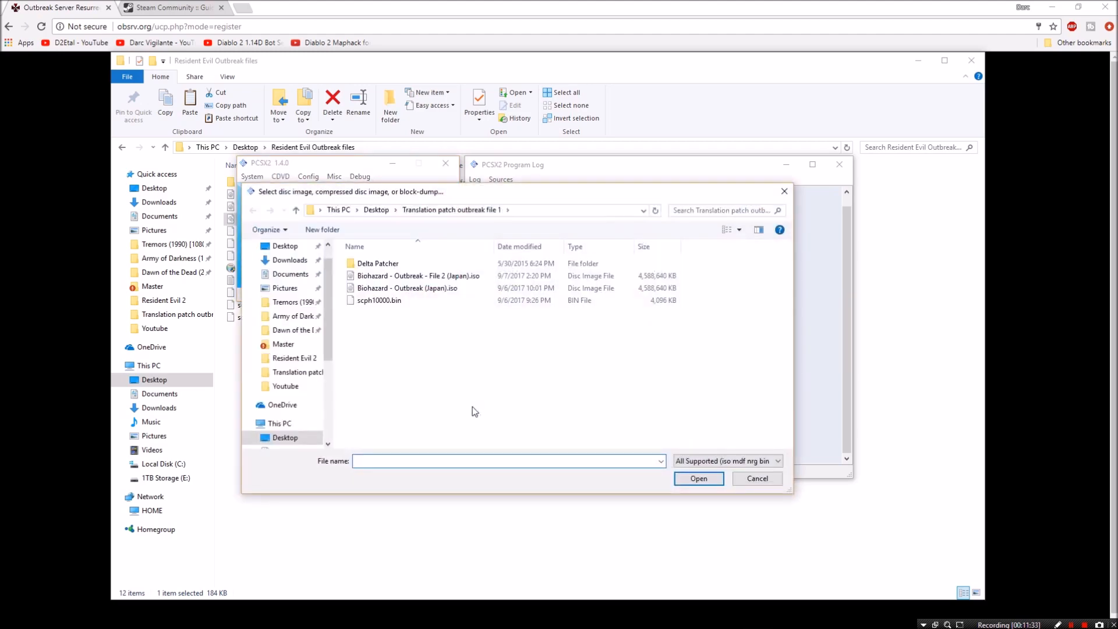
click(407, 288)
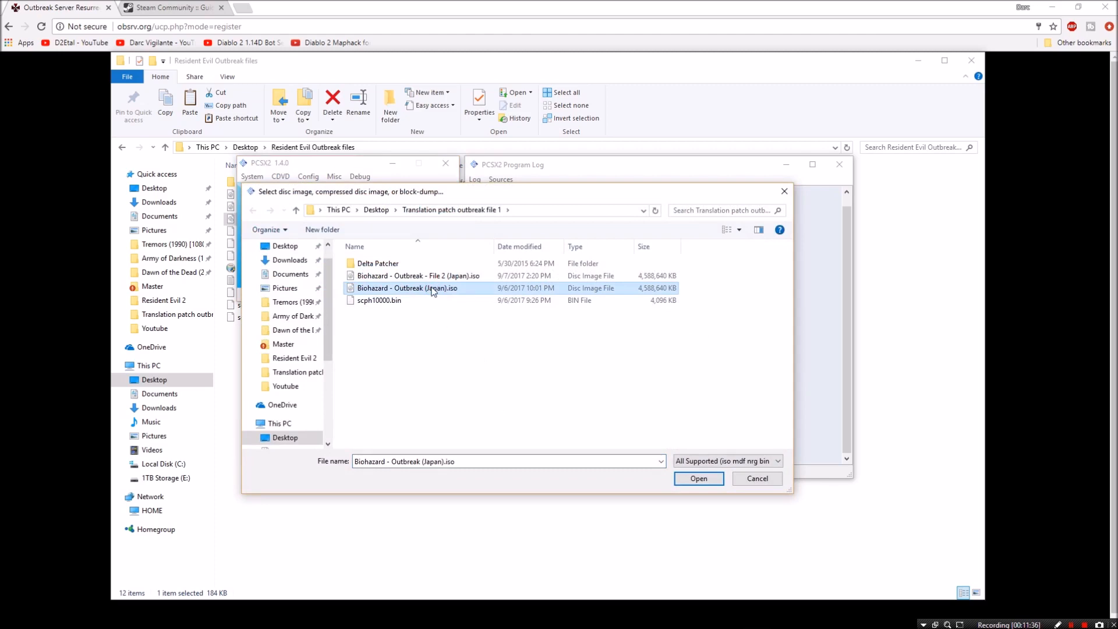
click(697, 478)
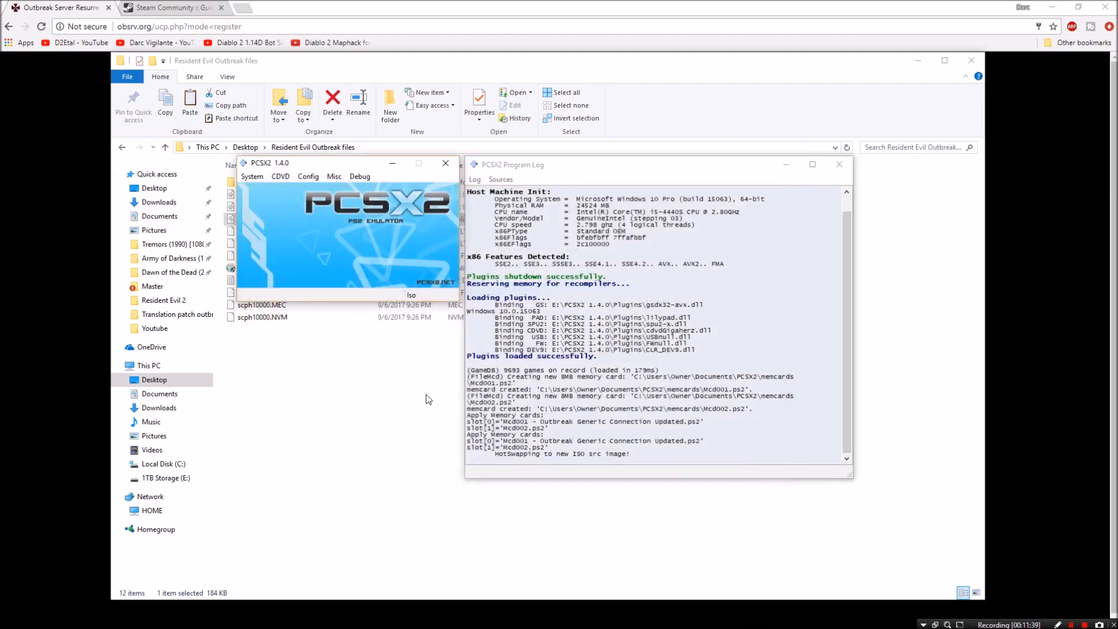
Step: Boot the game with System > Boot CDVD (full)
click(252, 176)
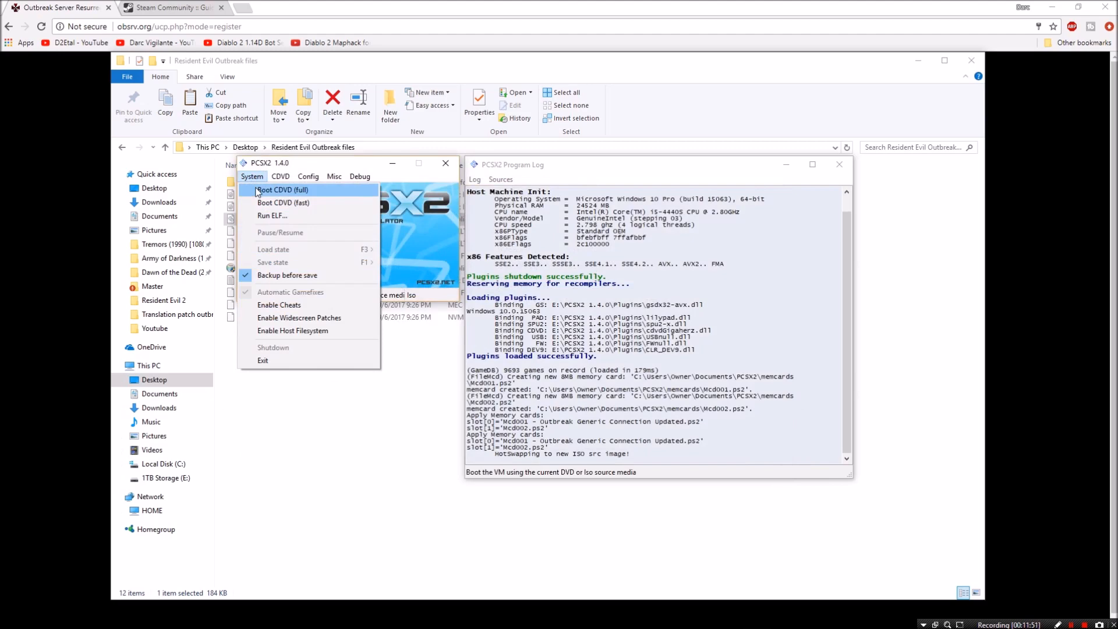
click(281, 190)
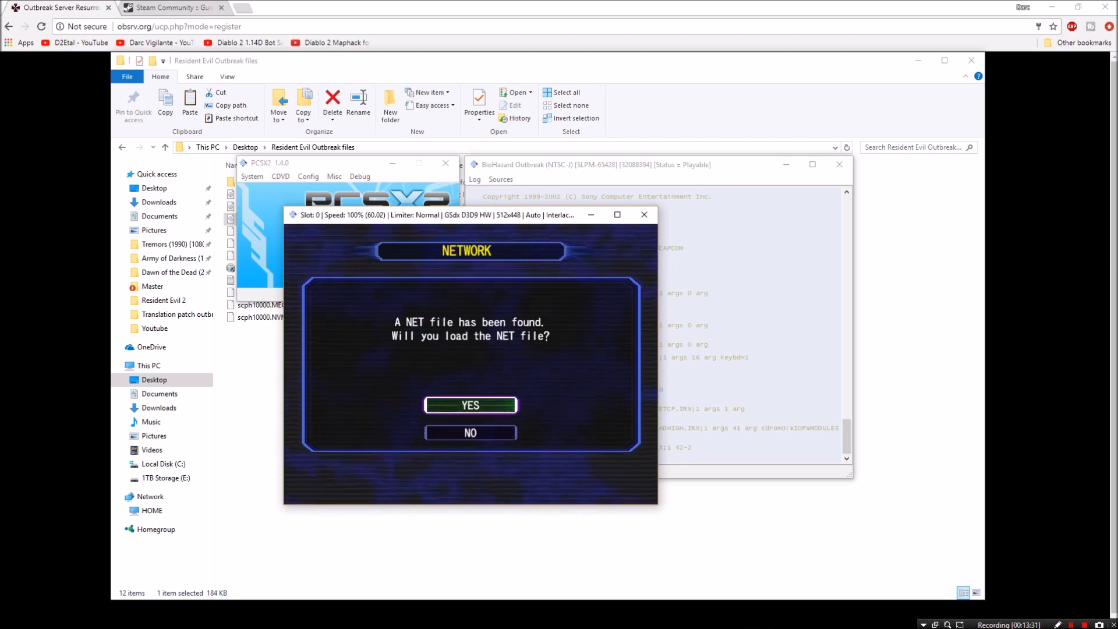
Step: Load the saved NET file and connect using PREV CONNECTION
click(469, 405)
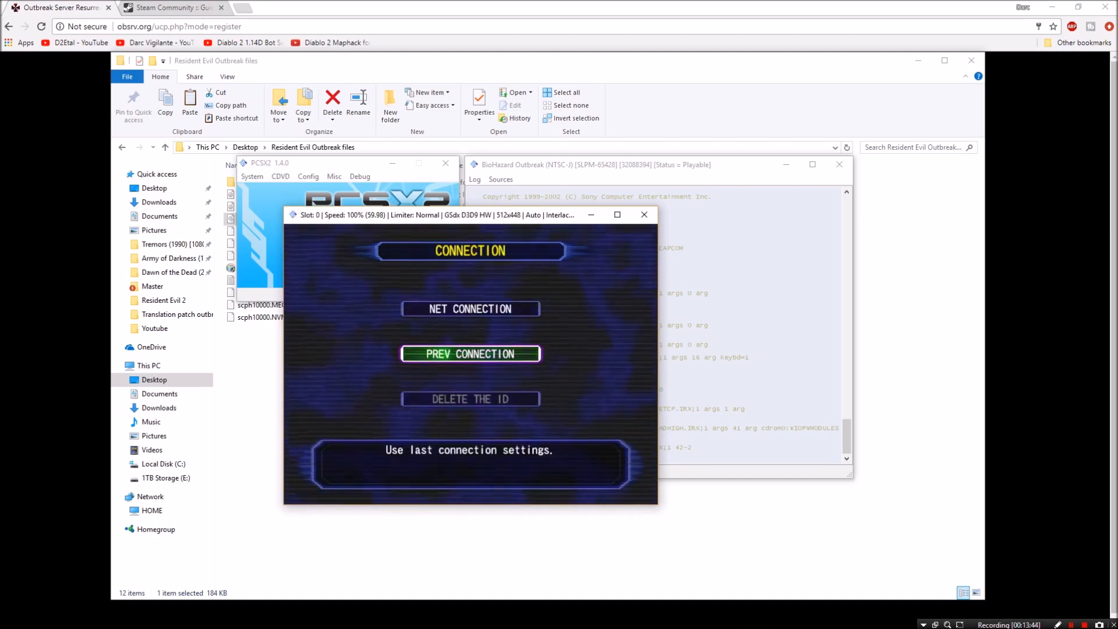
click(469, 354)
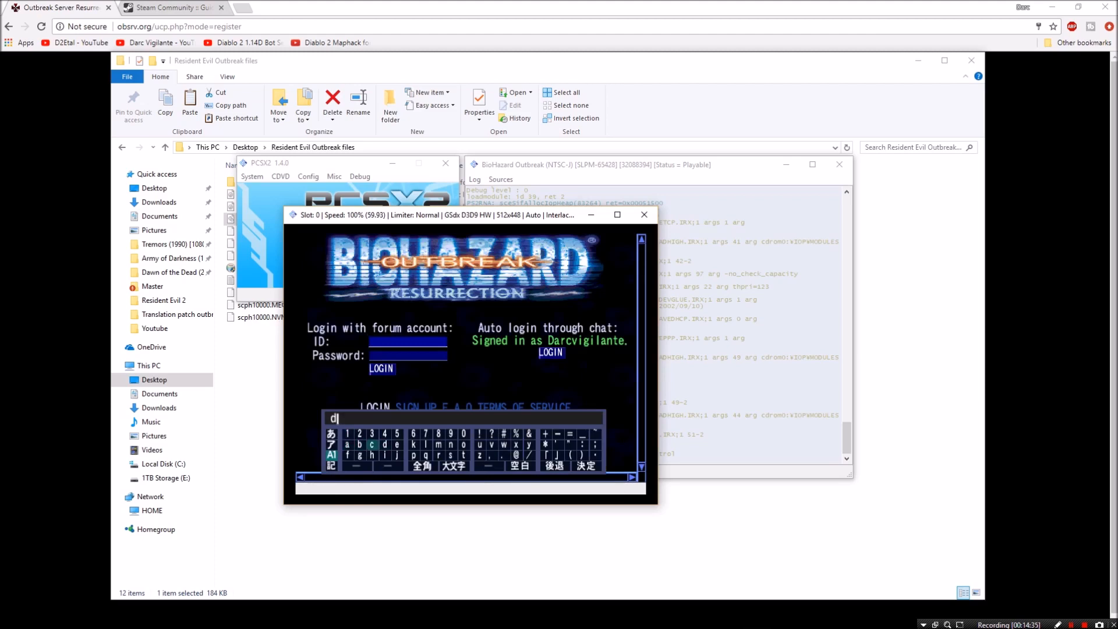
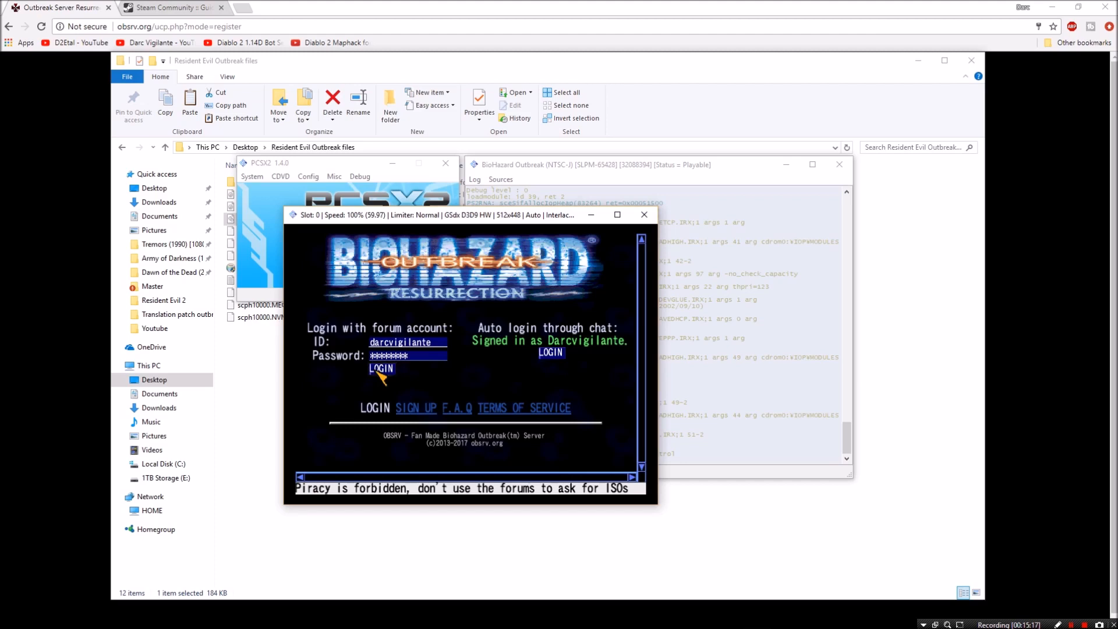
Step: Log in with the forum ID and password, then enter the server lobbies
click(381, 369)
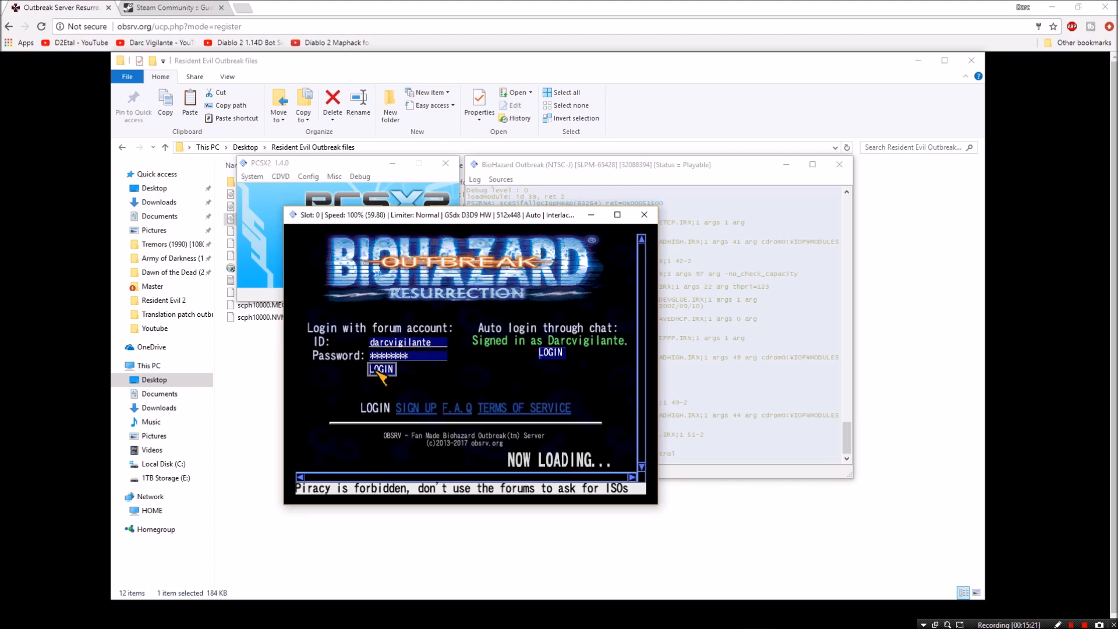
click(381, 369)
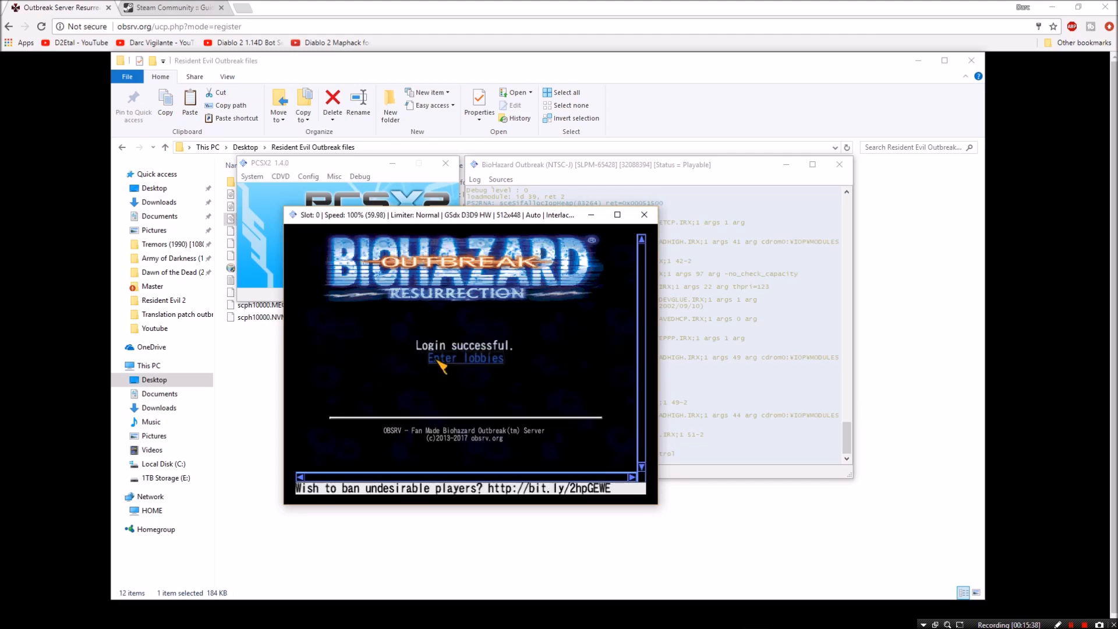
click(465, 358)
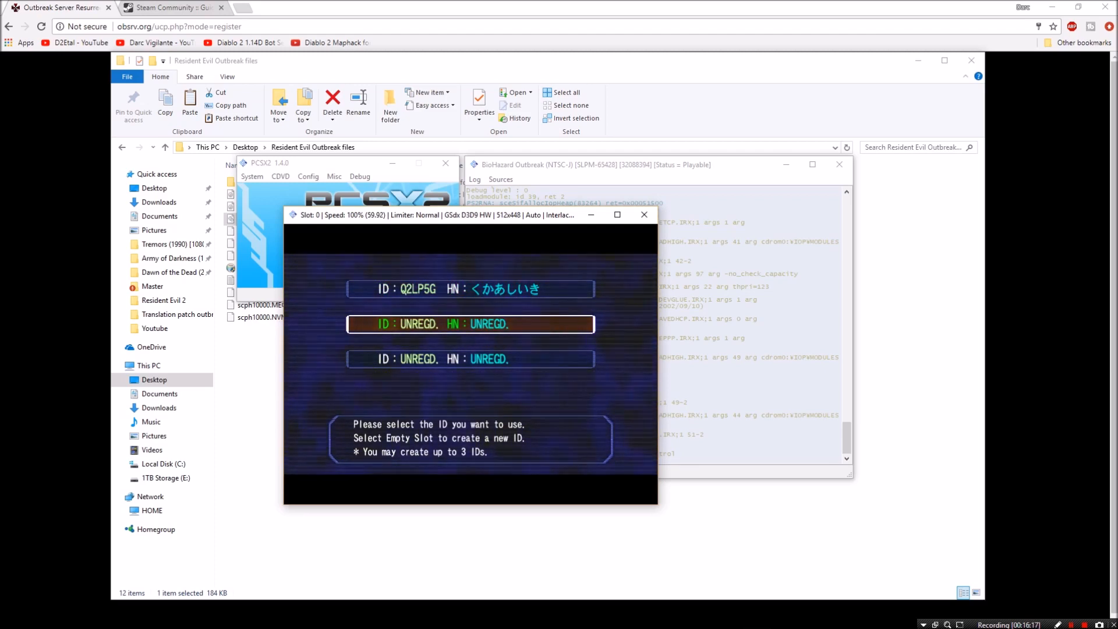
Step: Confirm the first saved game ID (Q2LP5G) and enter AREA 01
key(up)
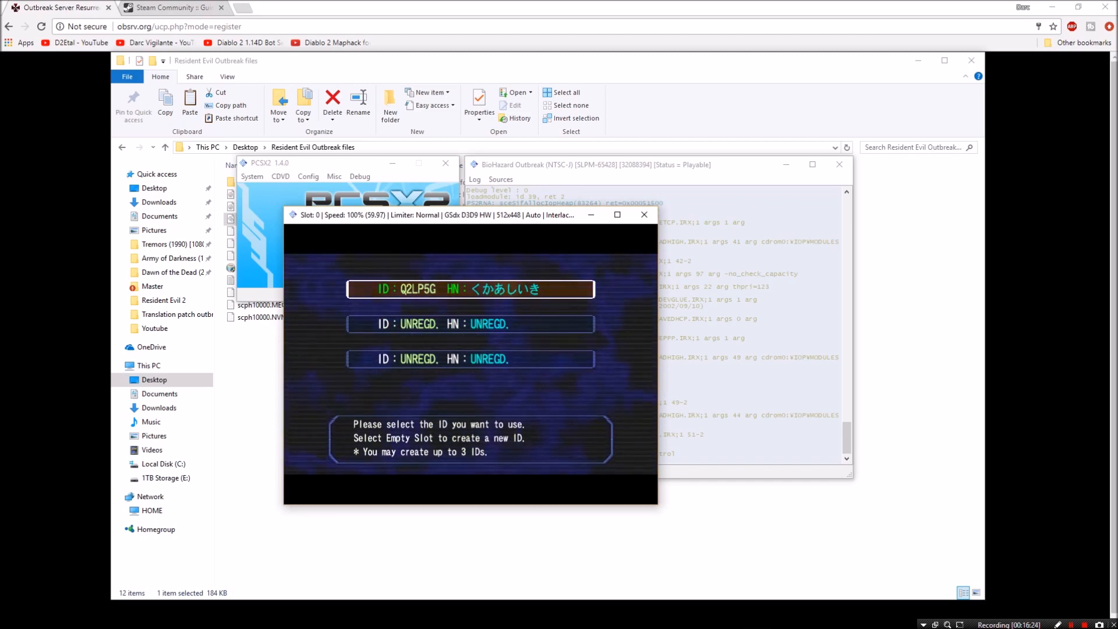
click(469, 288)
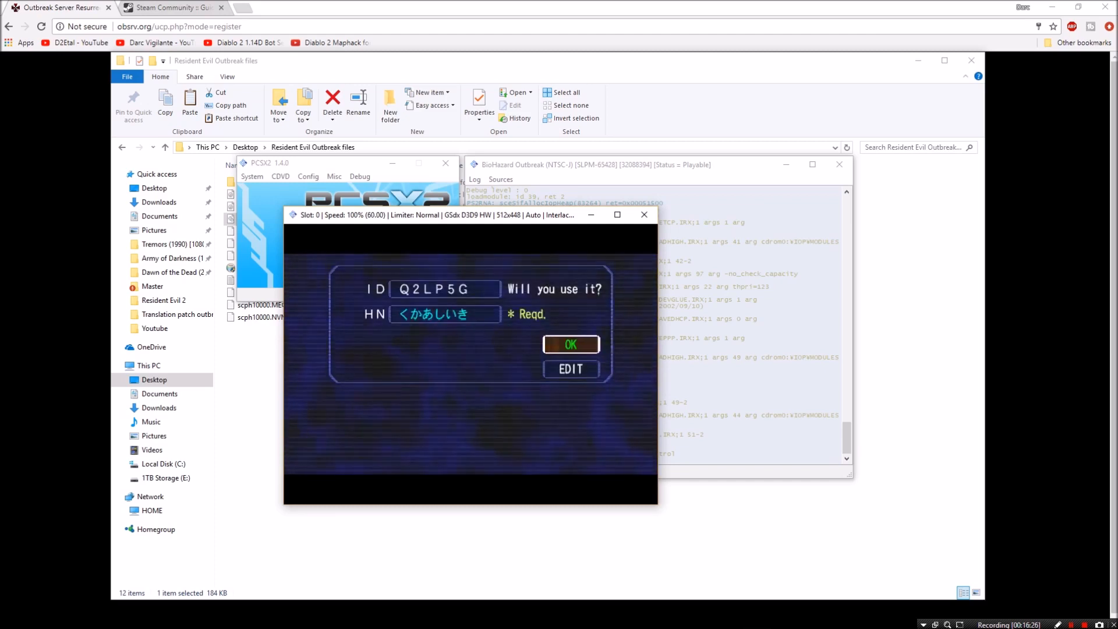
click(569, 344)
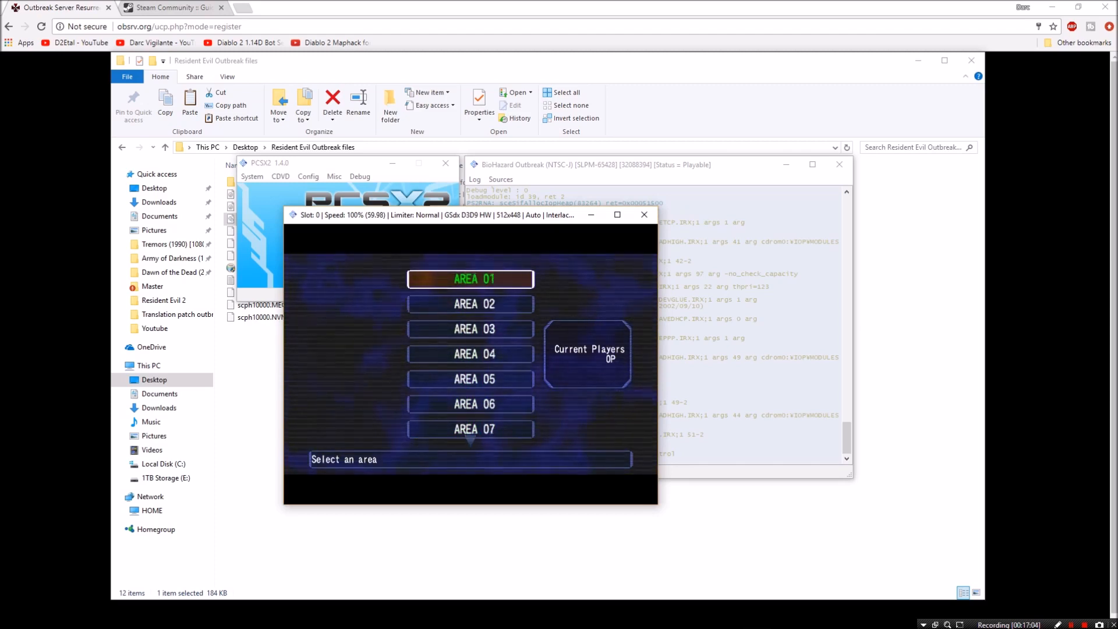
click(469, 279)
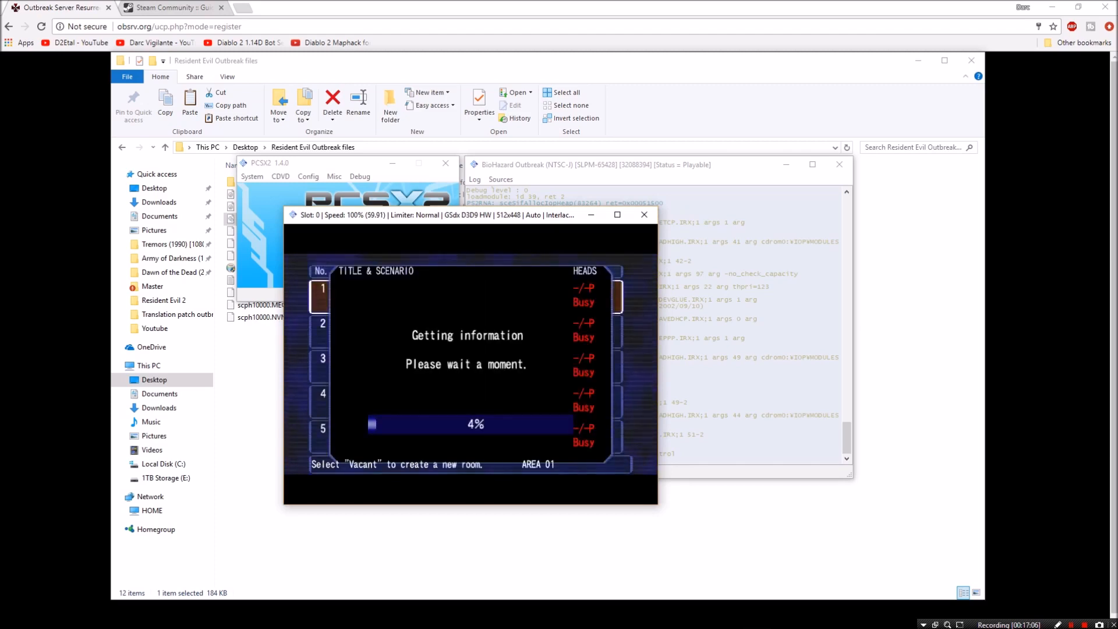